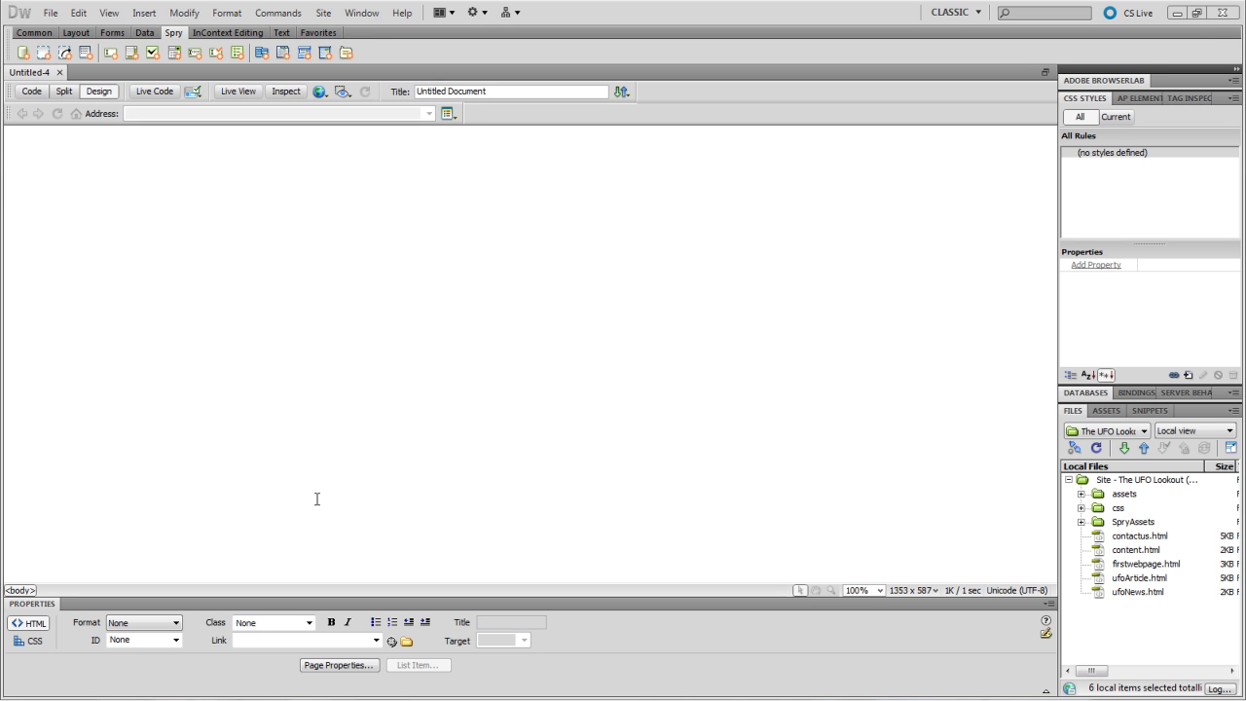
mouse_move(385, 347)
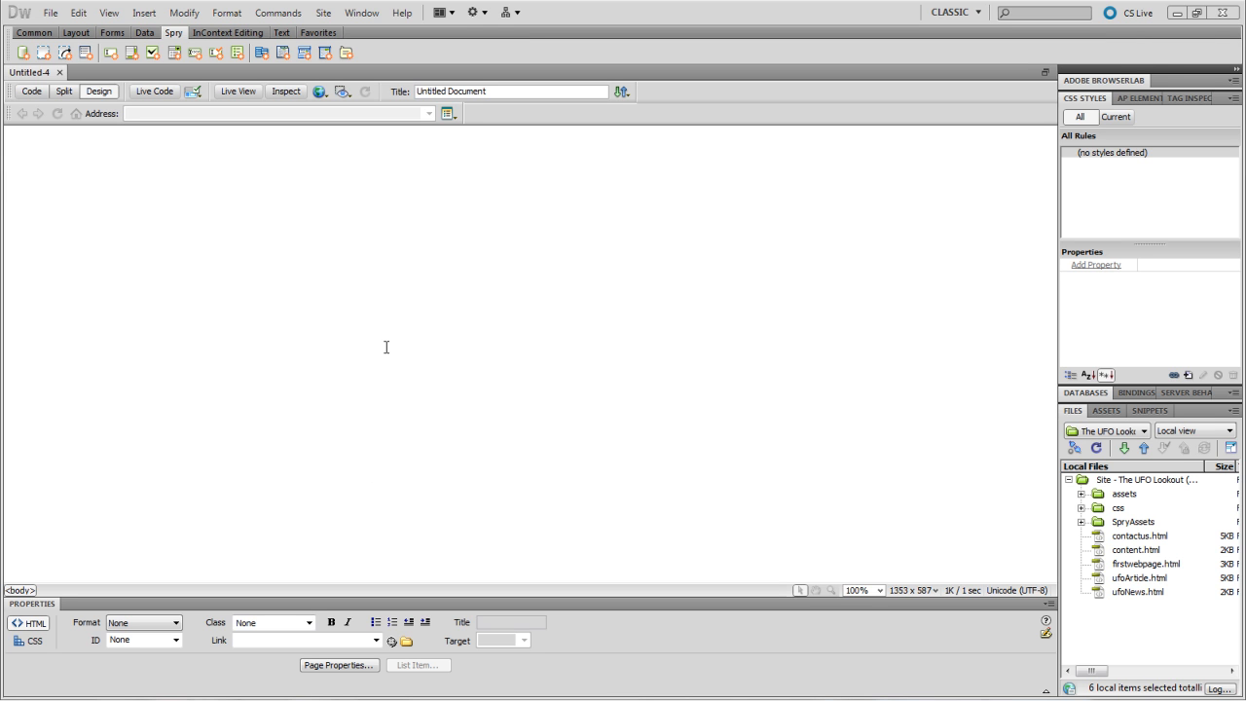
mouse_move(165, 120)
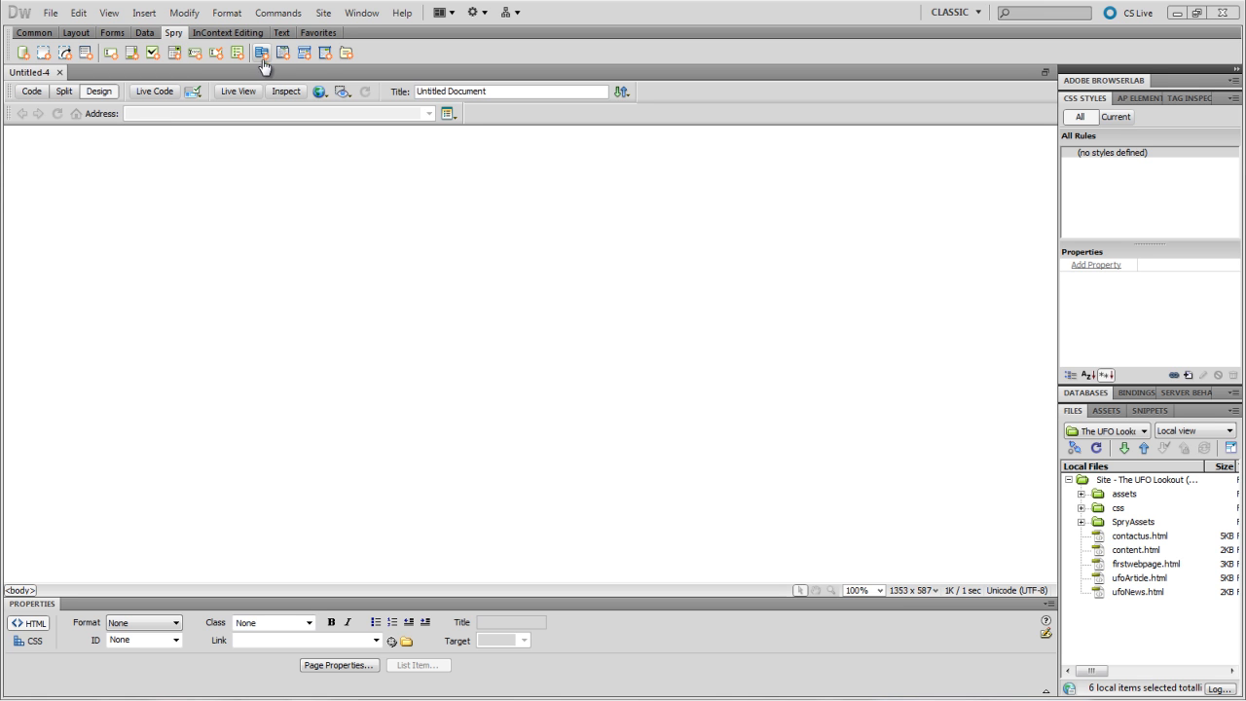
mouse_move(260, 53)
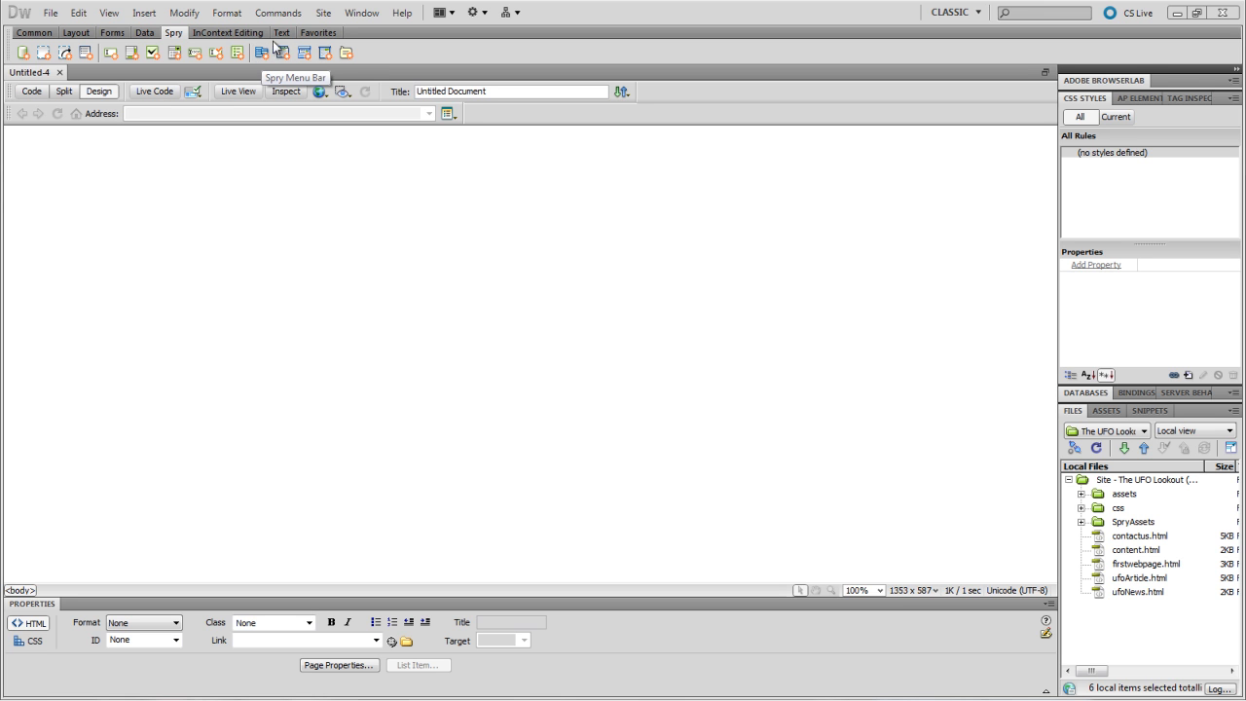
mouse_move(304, 56)
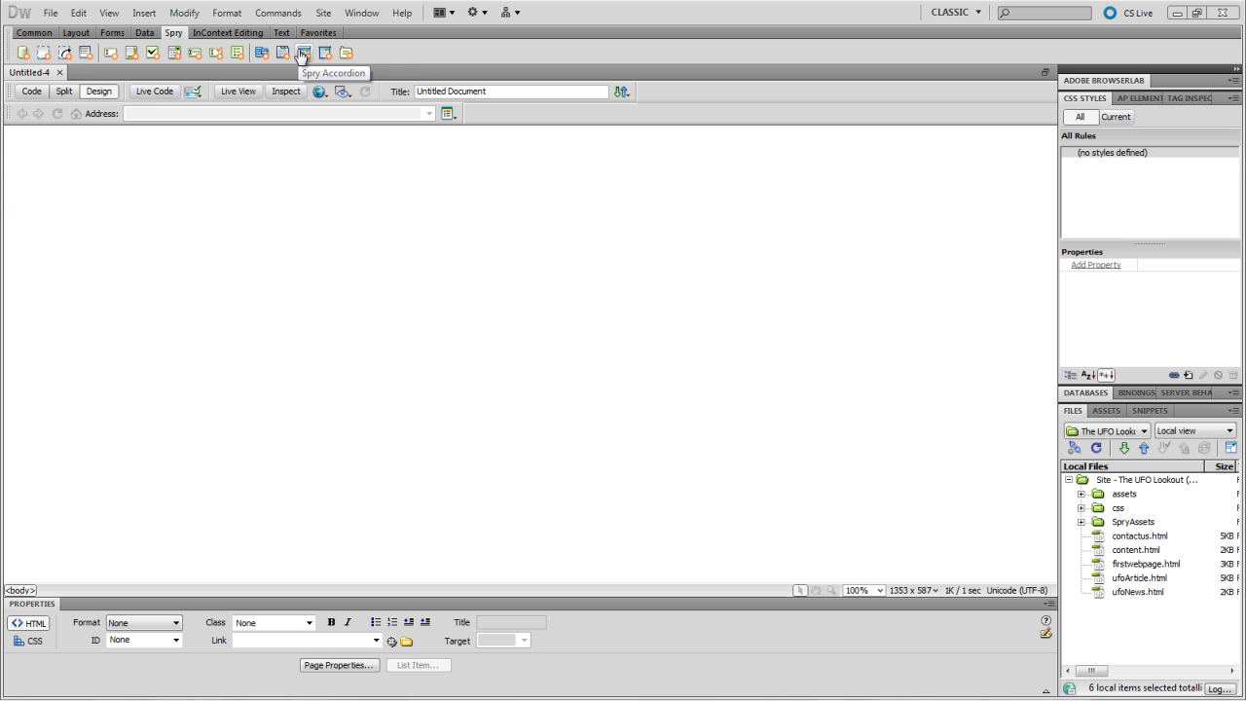
mouse_move(320, 55)
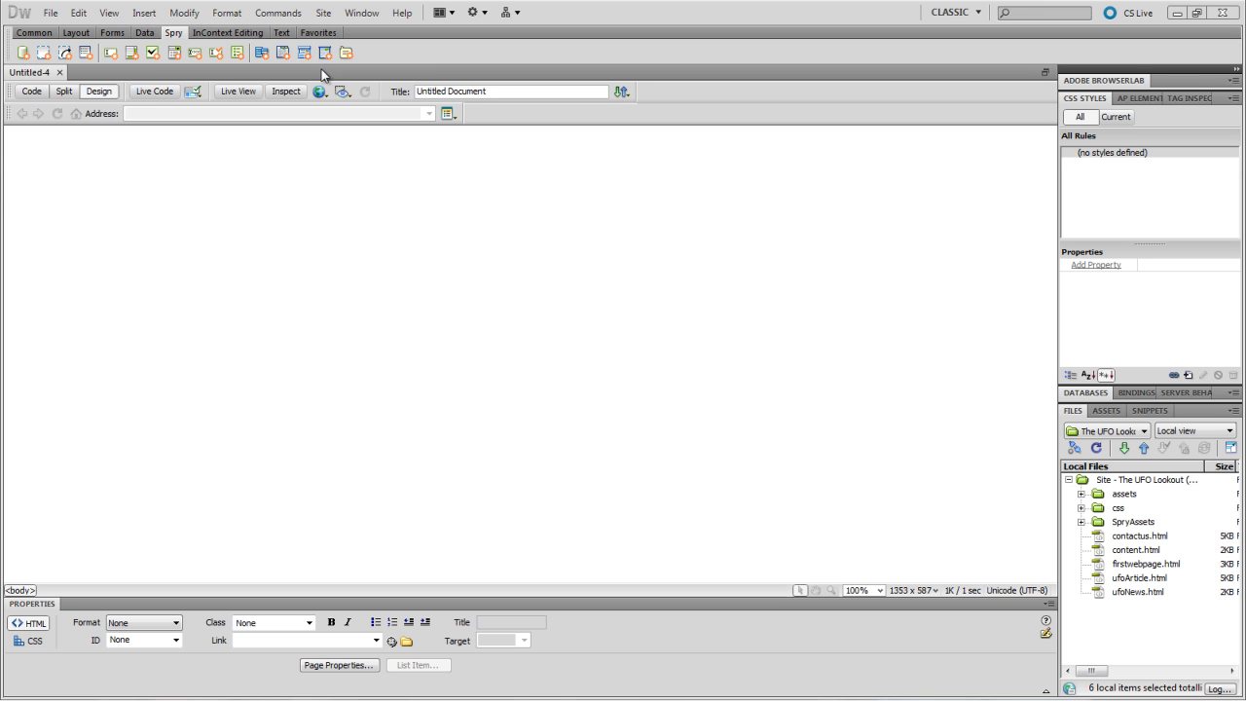
mouse_move(301, 55)
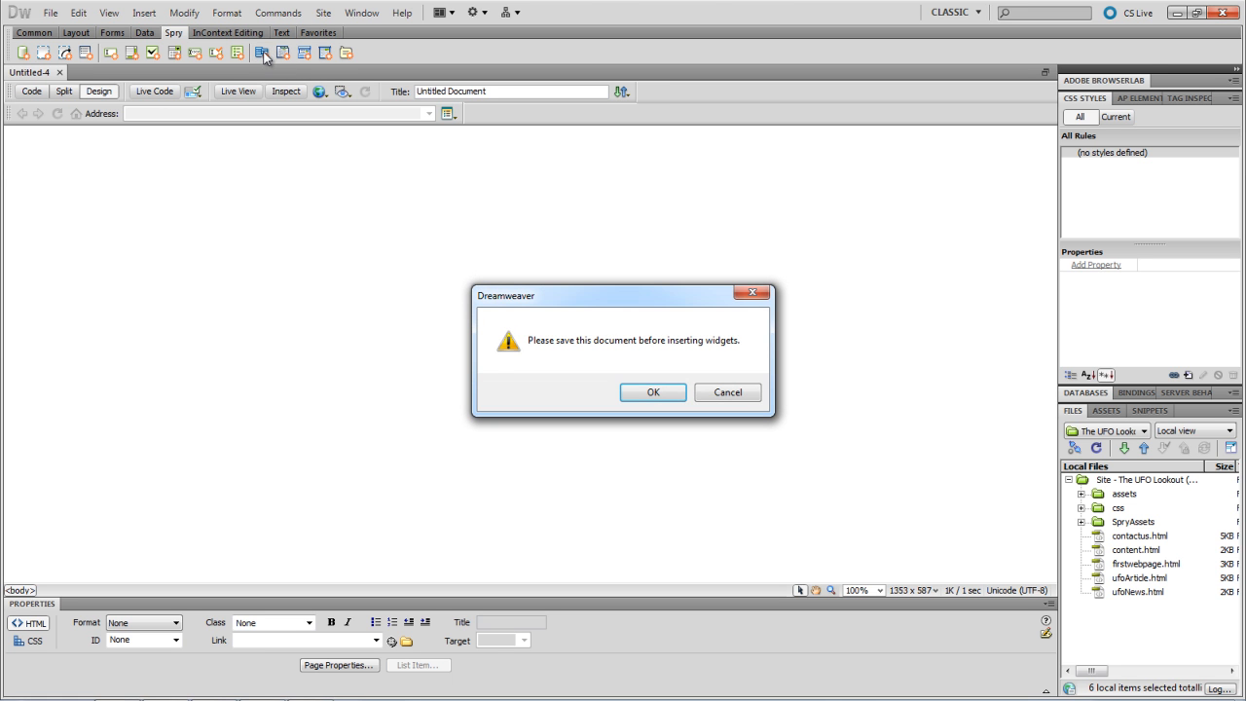
- Accept the save prompt and save the page as SpryContent.html in the ufo lookout folder
left_click(653, 393)
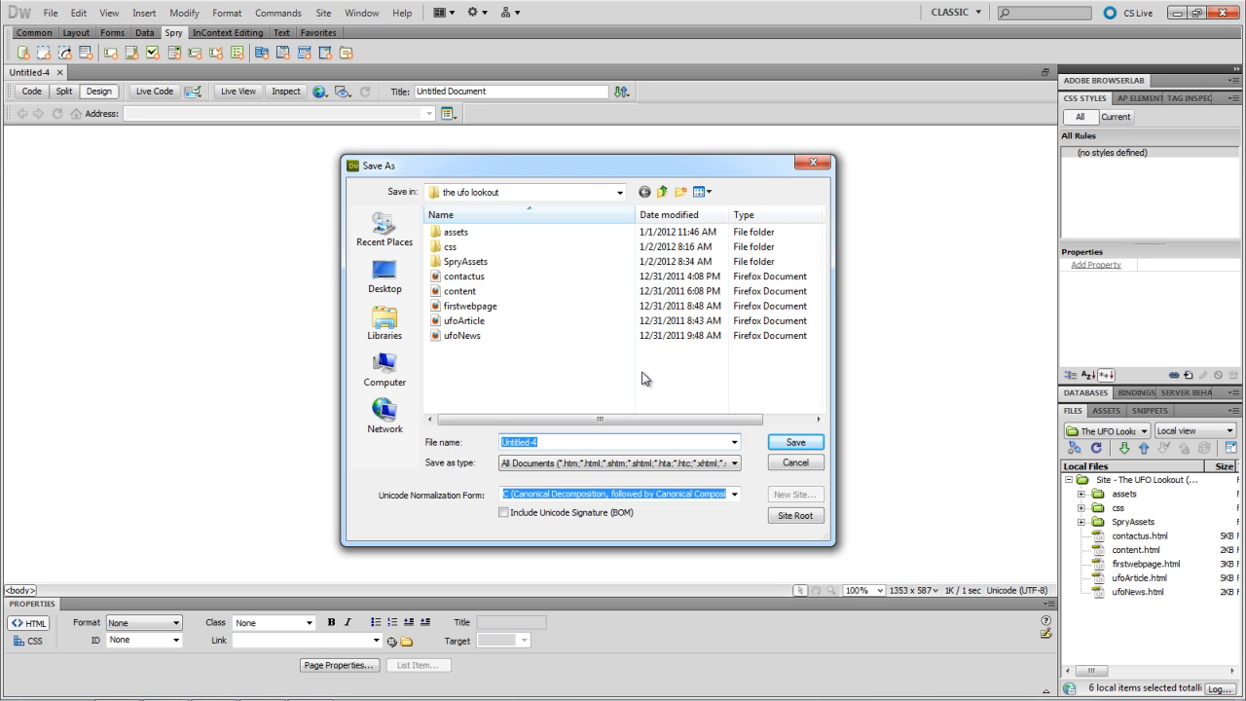
type("S")
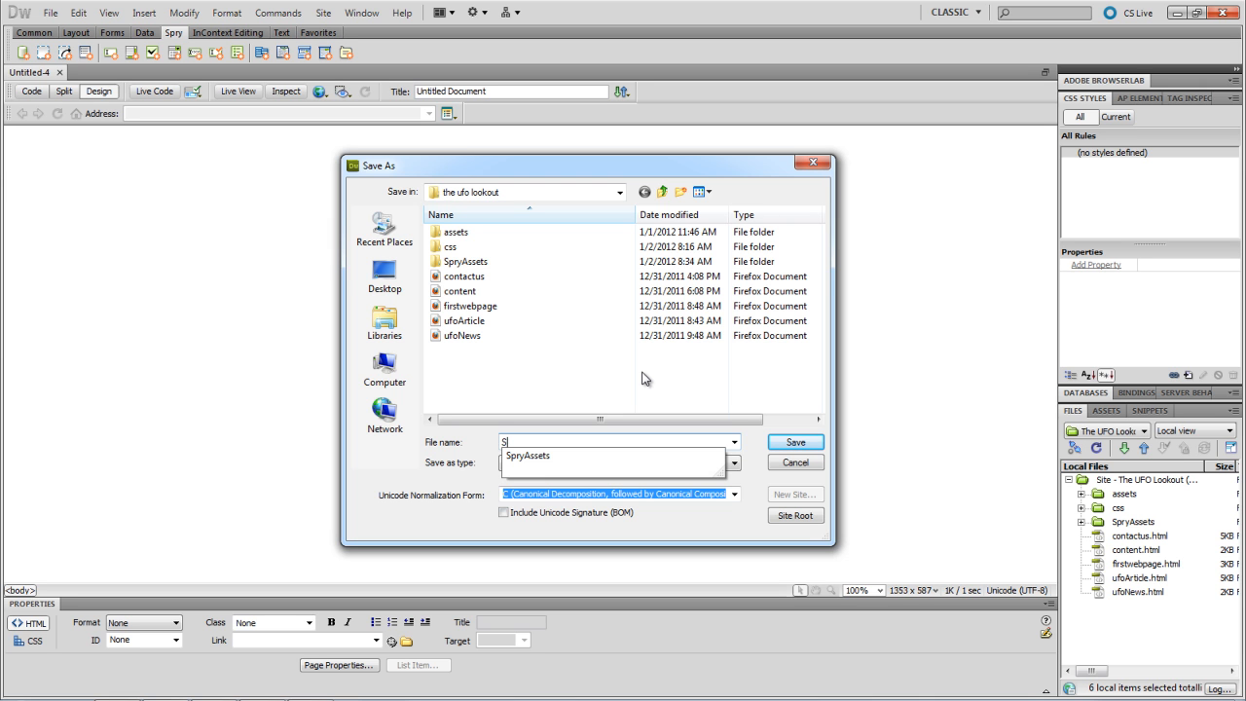
type("pry")
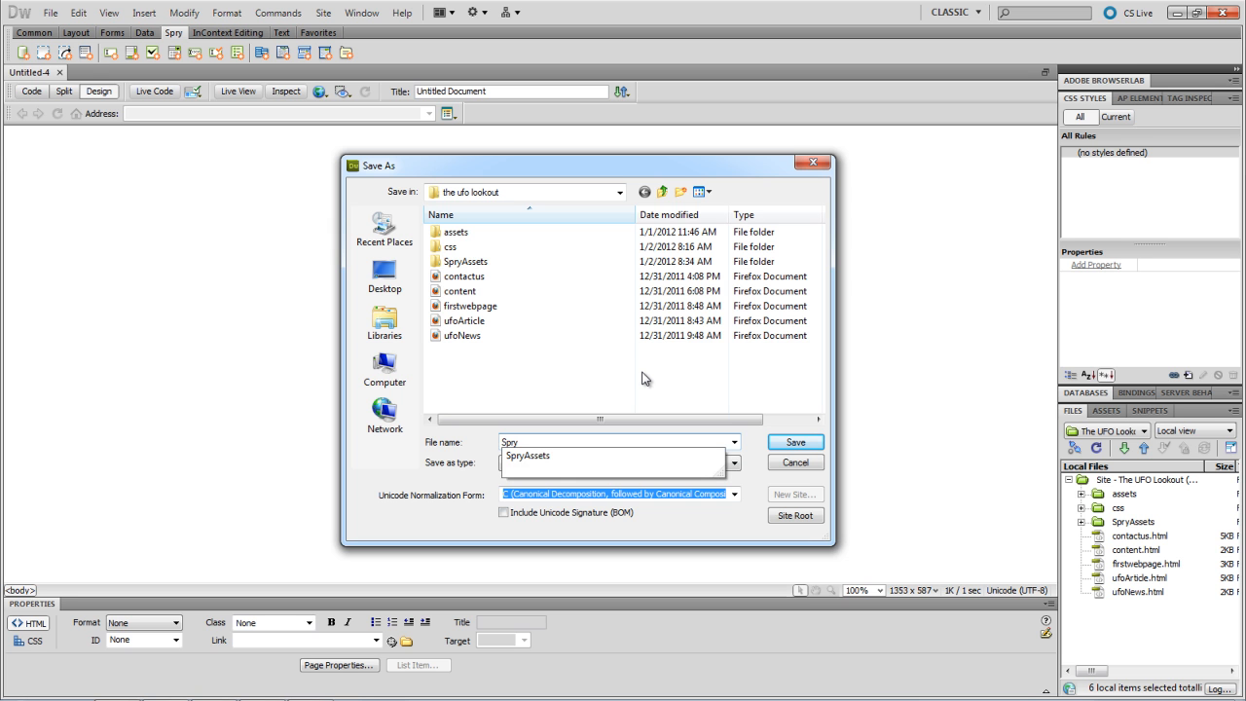
left_click(794, 442)
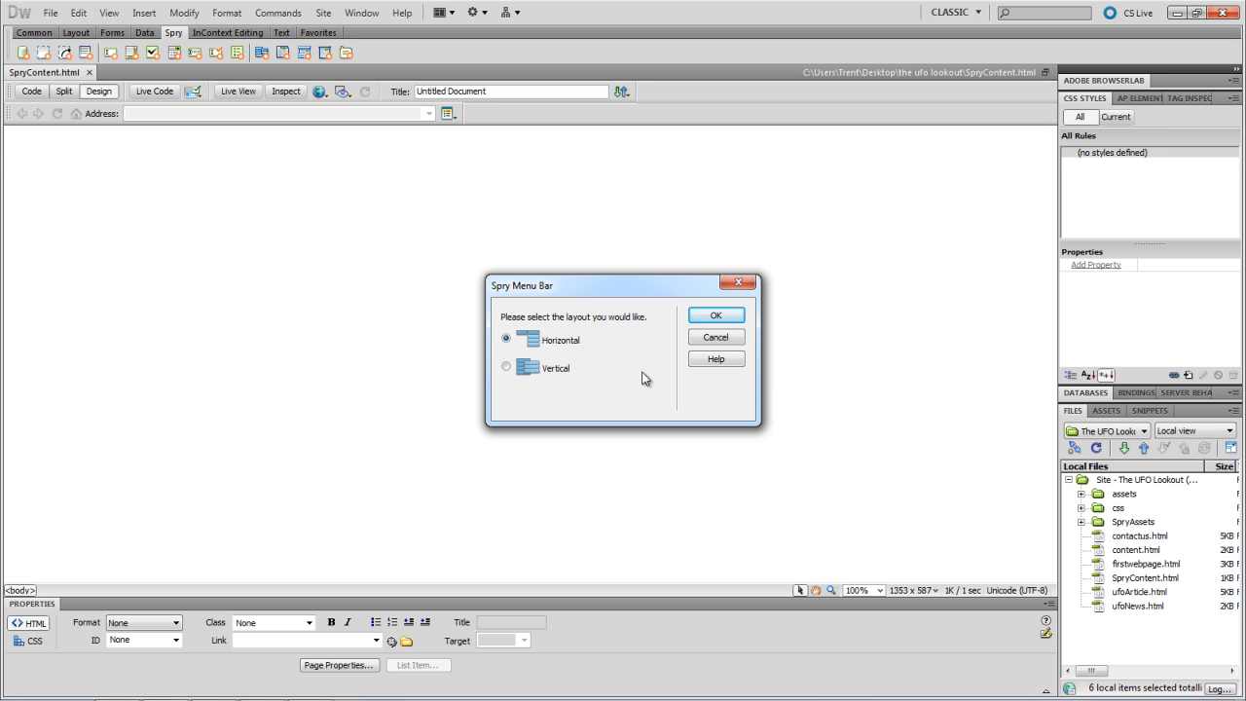
mouse_move(679, 356)
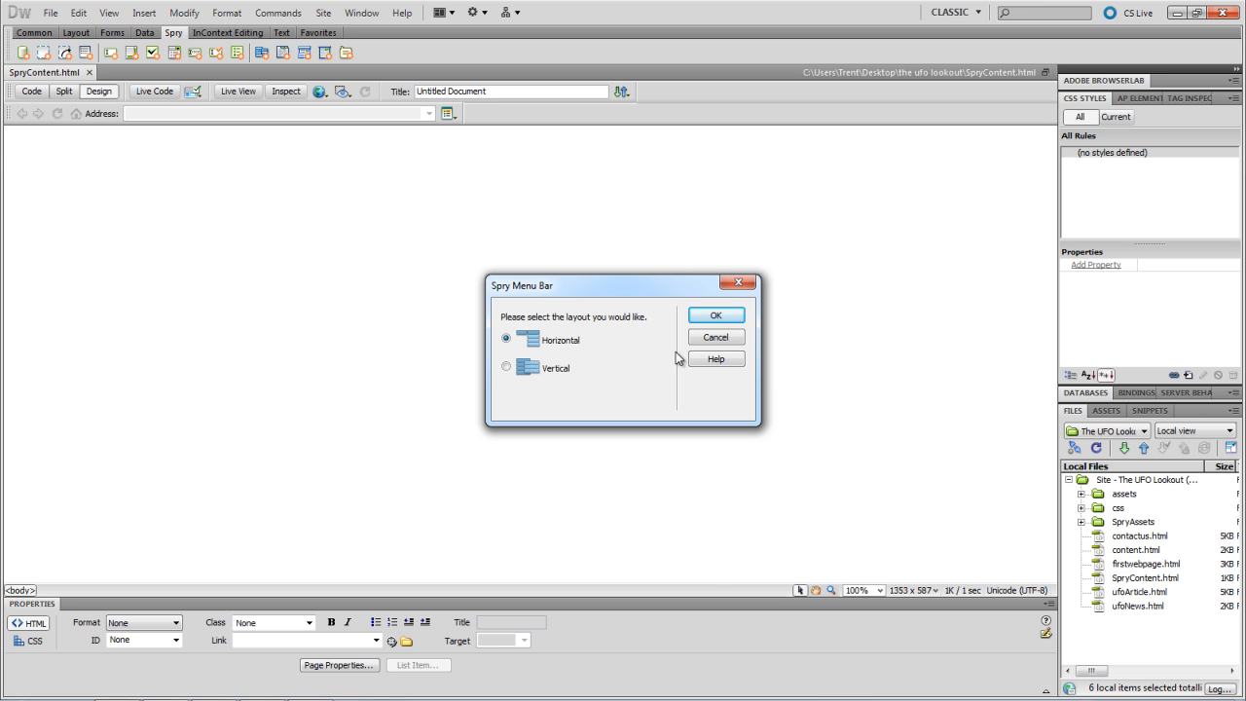
- Insert a Horizontal Spry menu bar with placeholder items Item 1 through Item 4
left_click(716, 314)
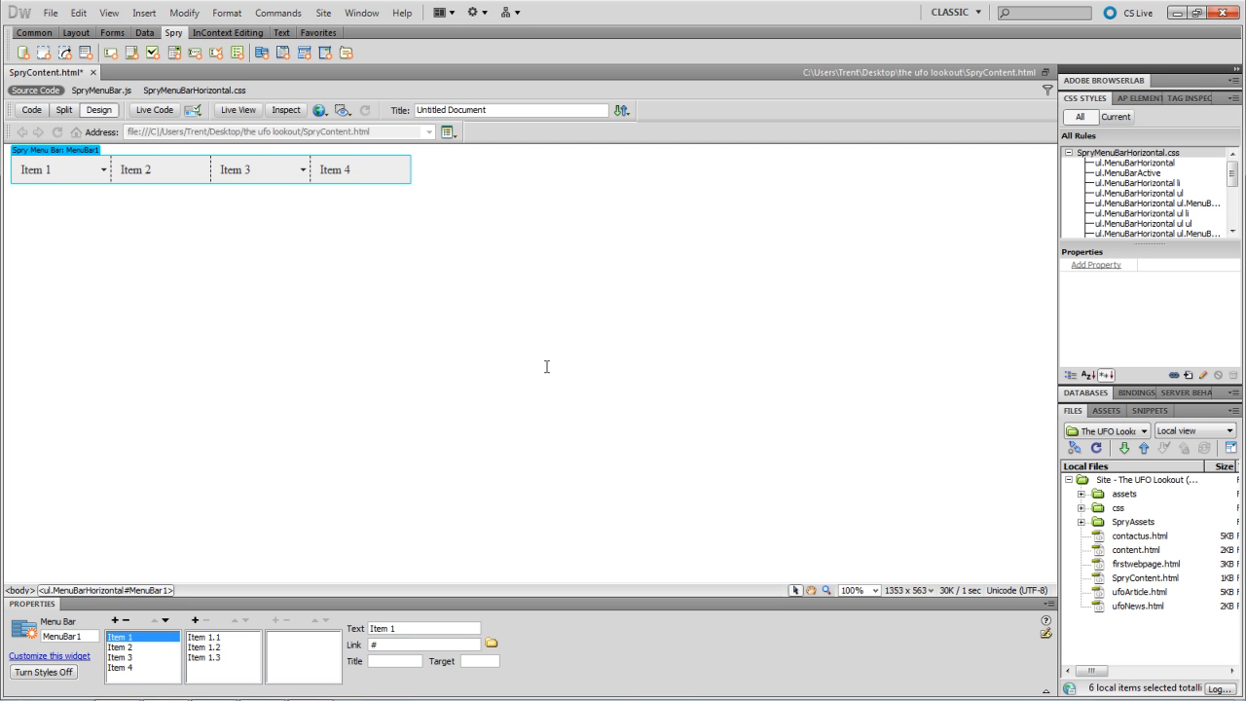
mouse_move(417, 383)
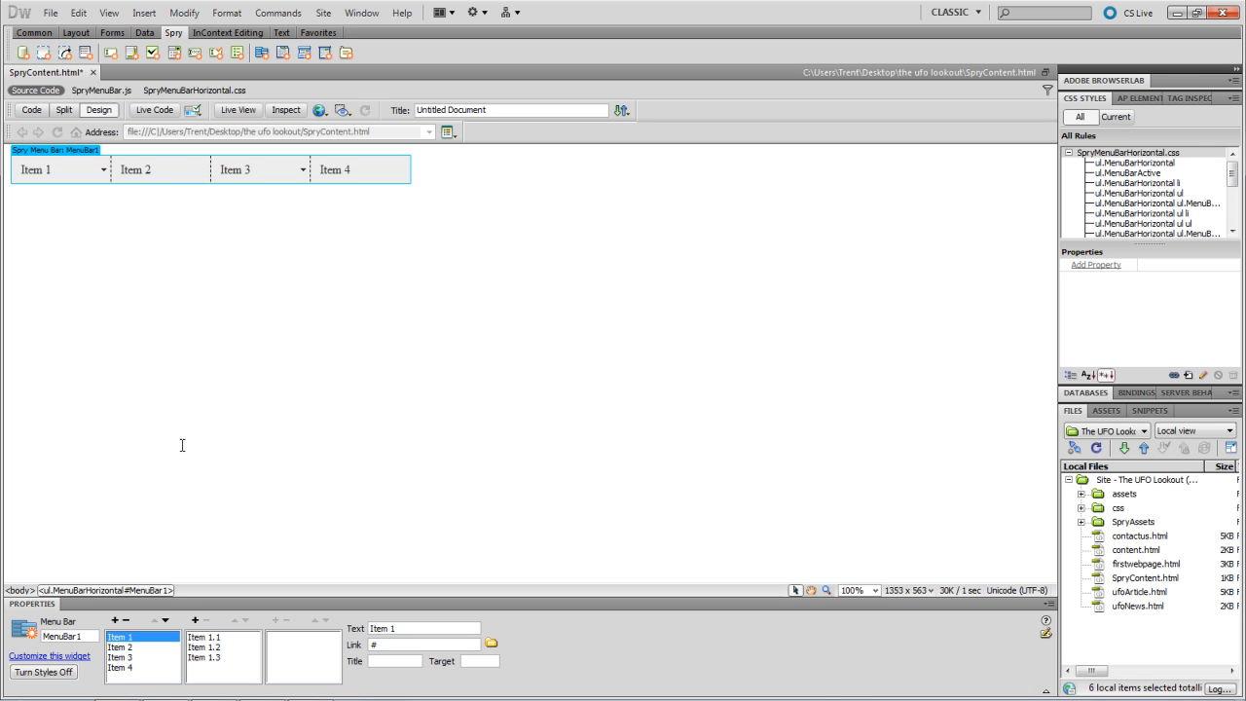
mouse_move(52, 233)
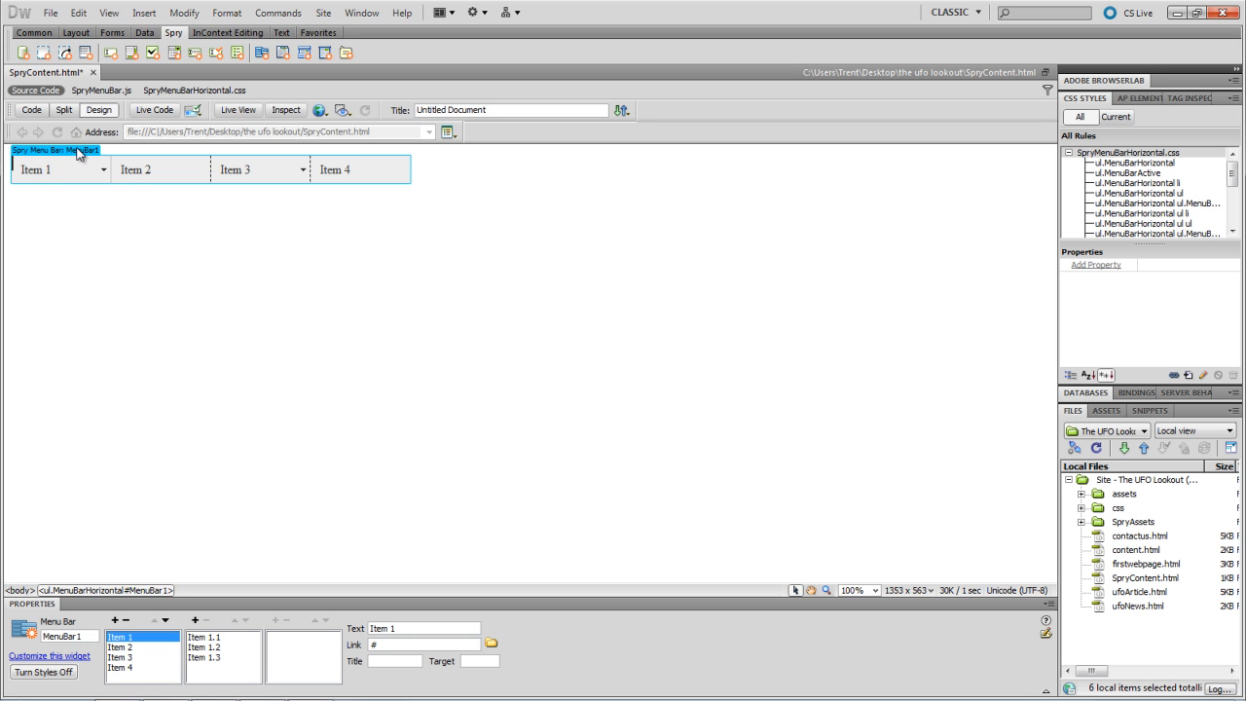
mouse_move(66, 161)
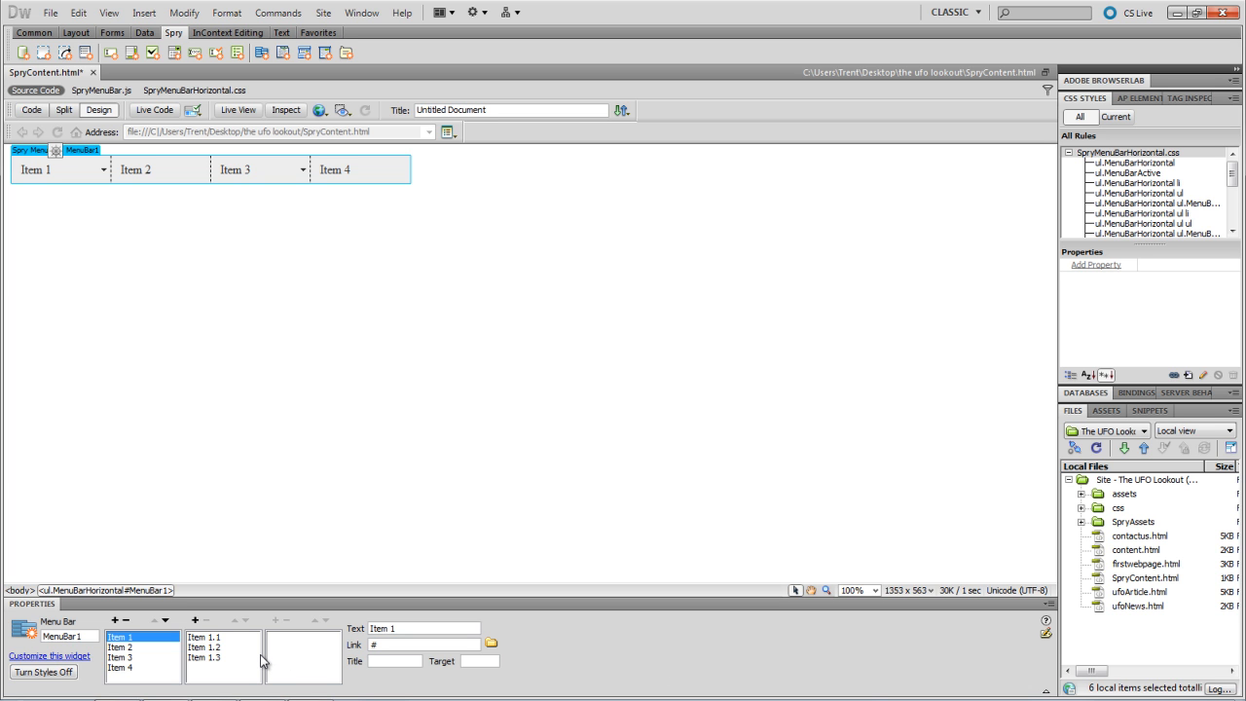
mouse_move(247, 638)
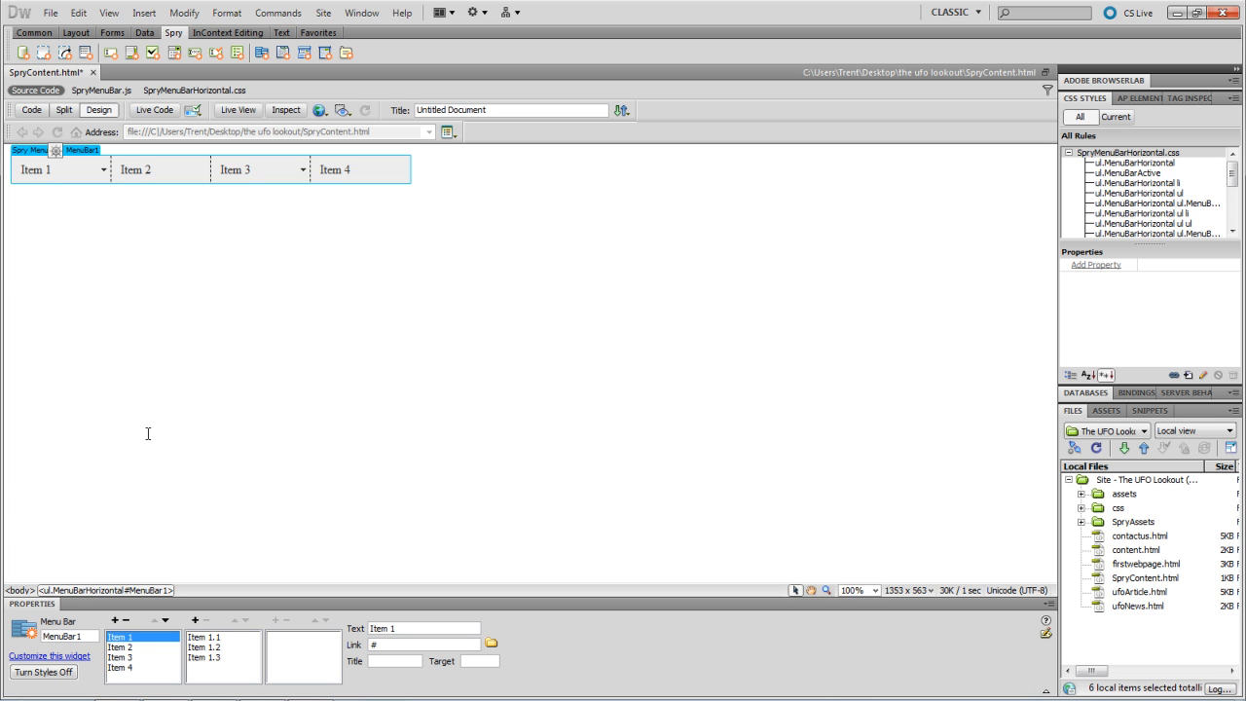
mouse_move(137, 662)
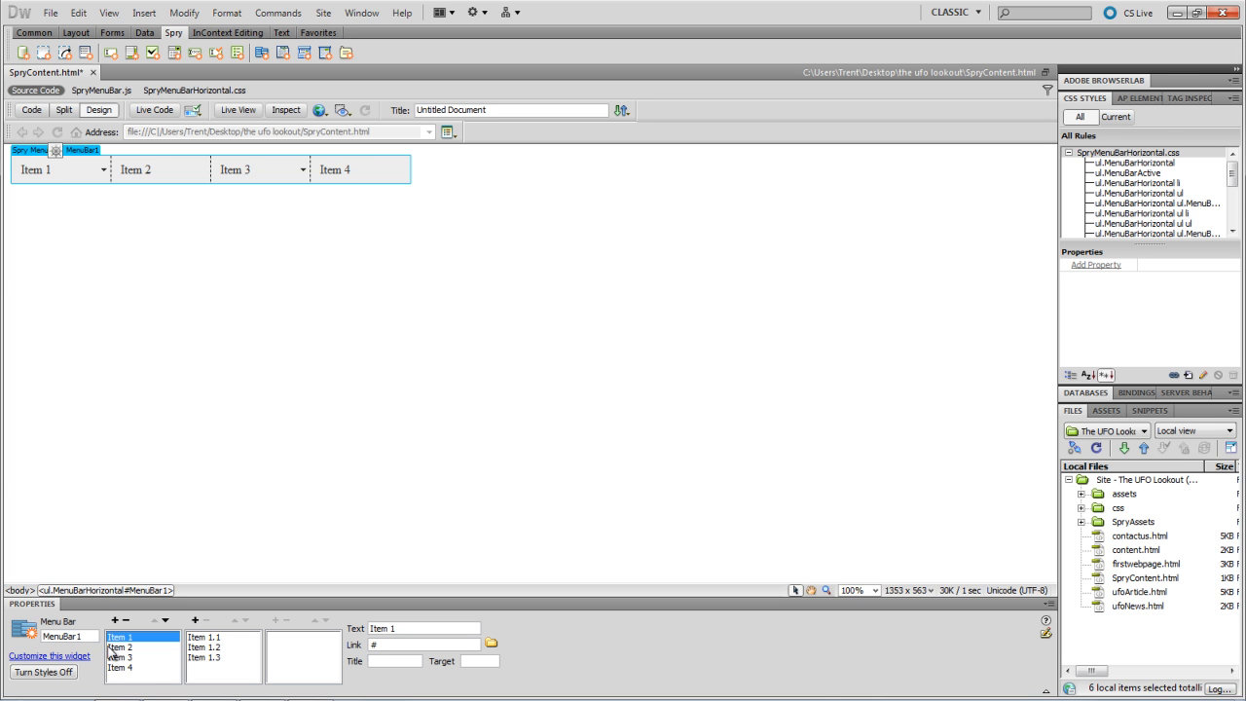
- Move Item 2 to the top of the menu list and relabel it Home
left_click(121, 654)
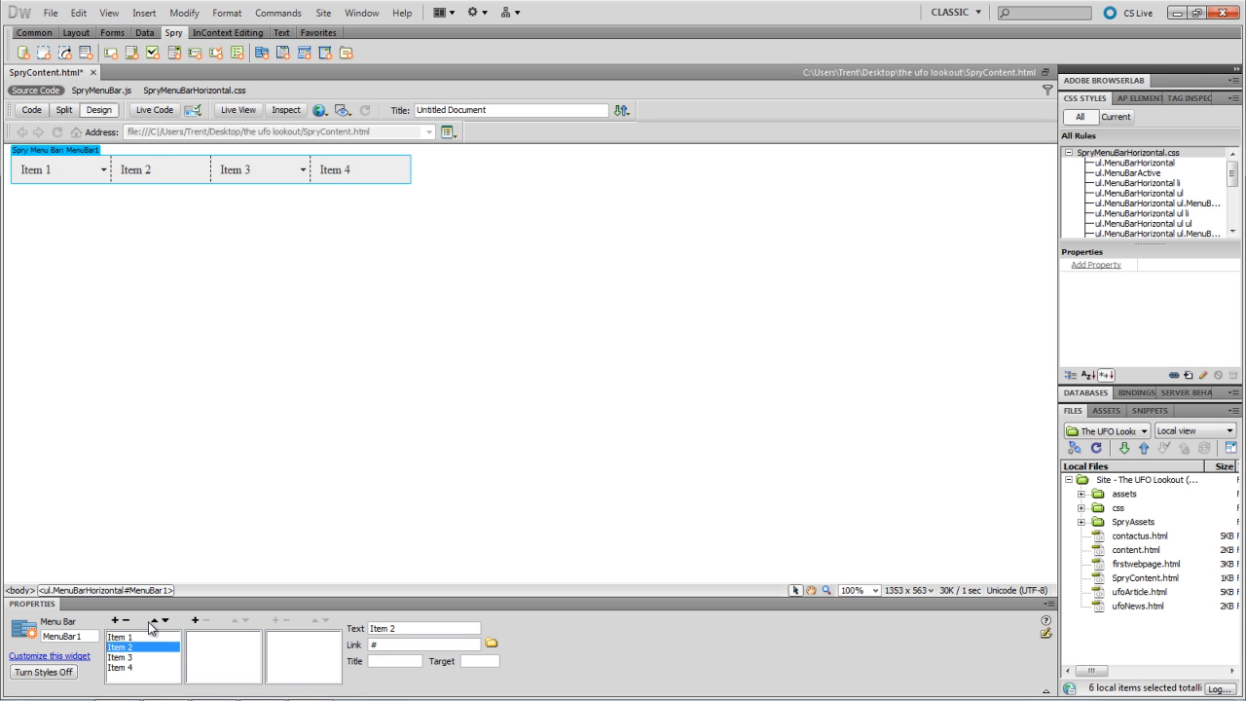
mouse_move(163, 626)
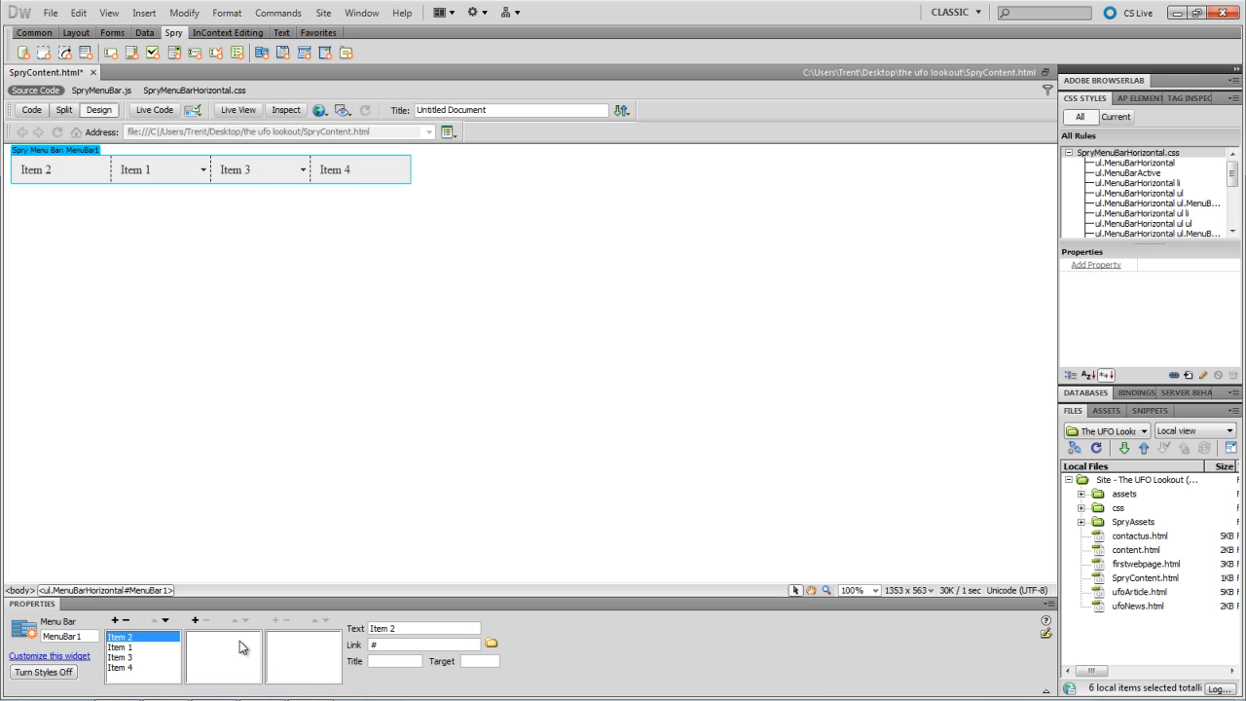
mouse_move(305, 667)
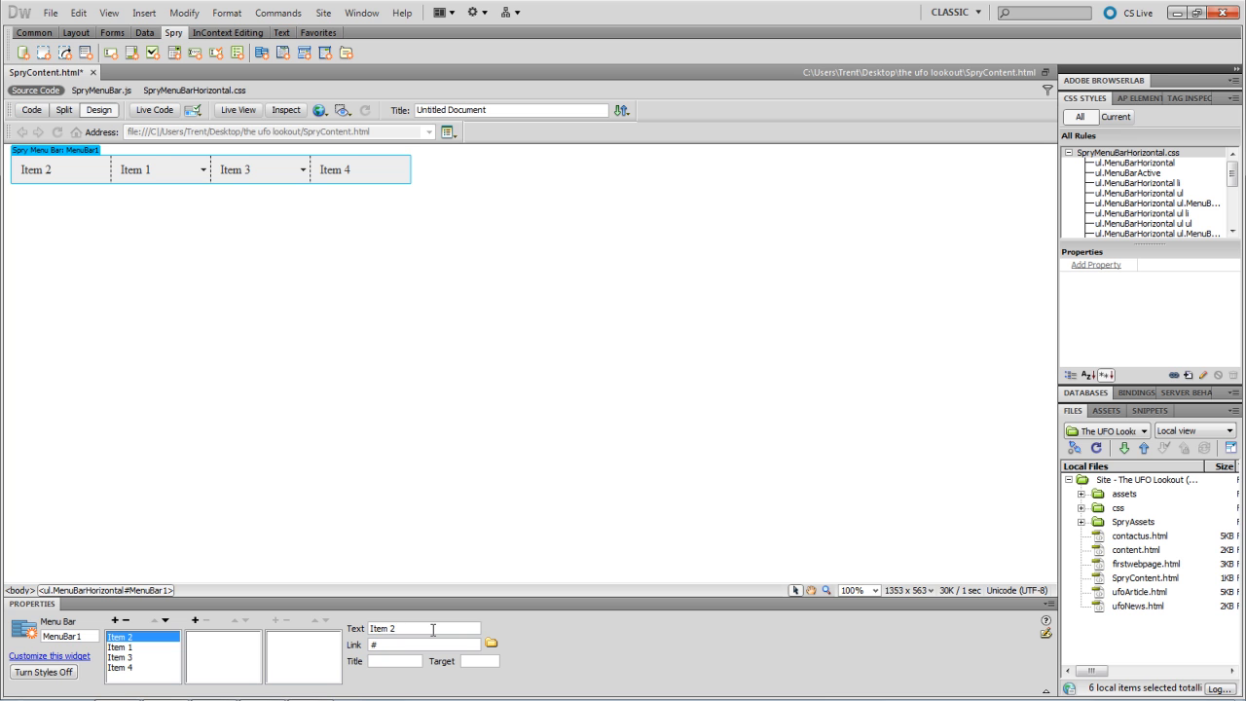
left_click(424, 629)
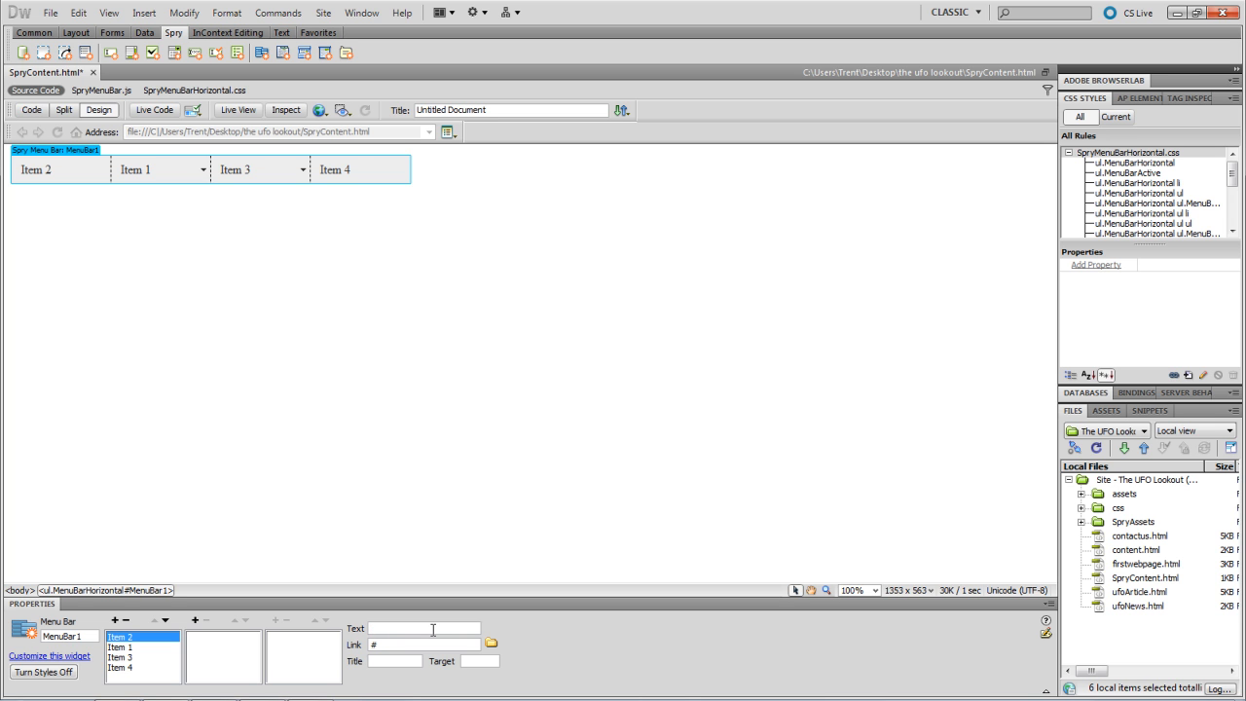
type("Home")
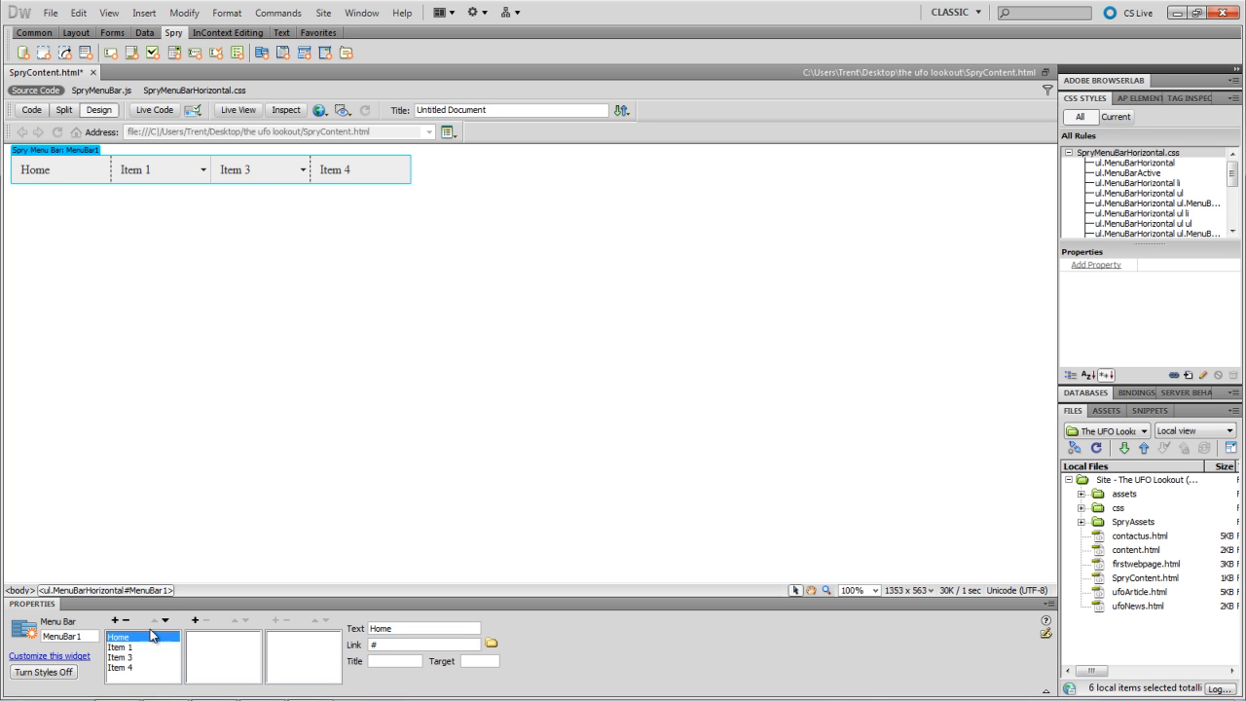
- Rename Item 1 to Funny Words and its submenu entries to zoinks, shoop and doh
left_click(127, 647)
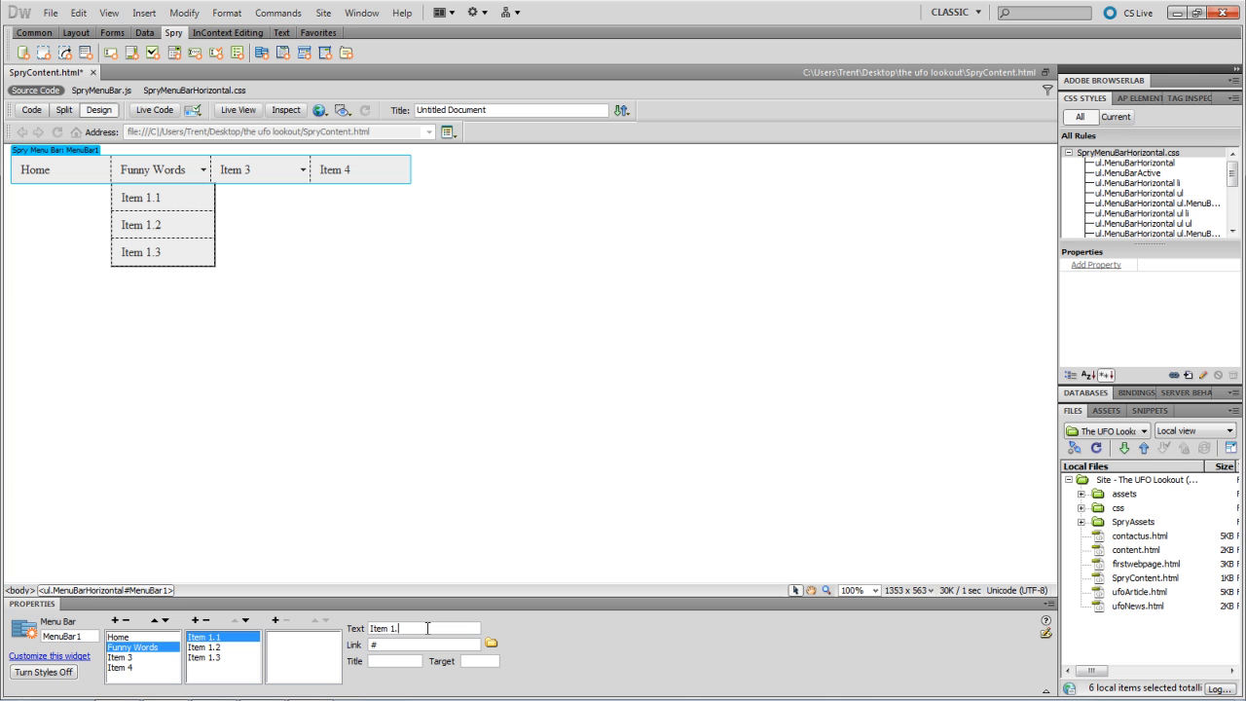
type("zoink")
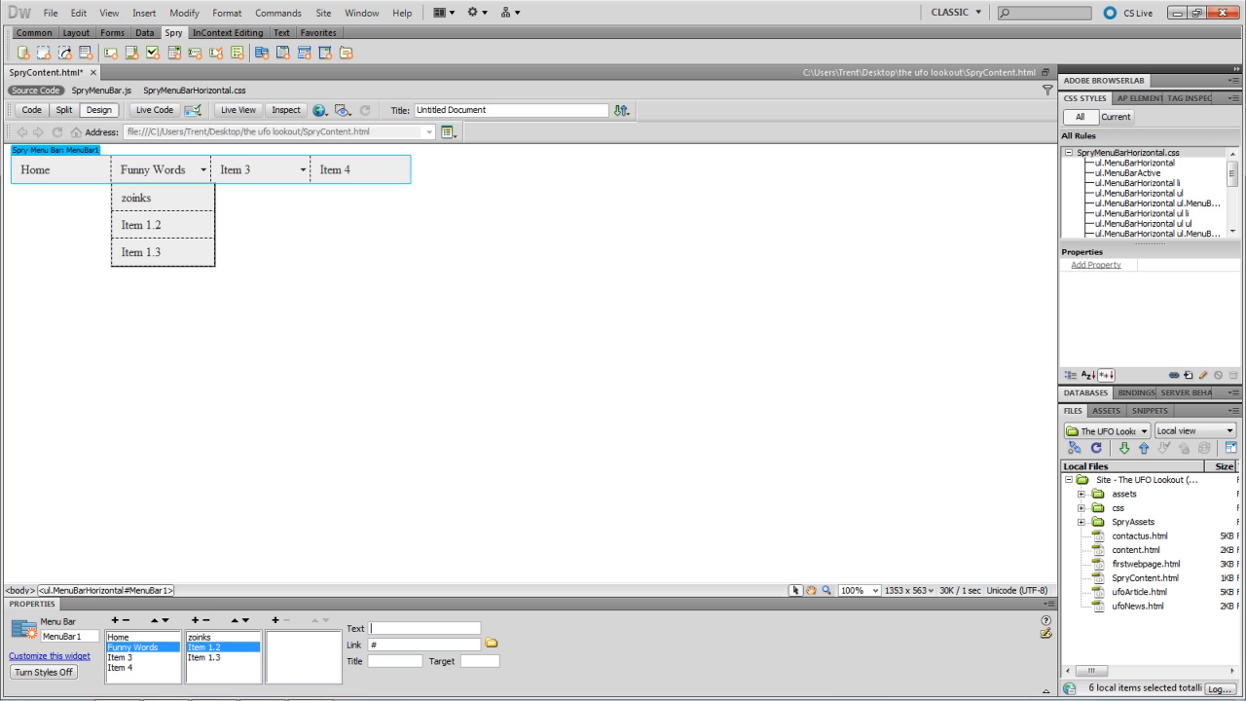
type("shoop")
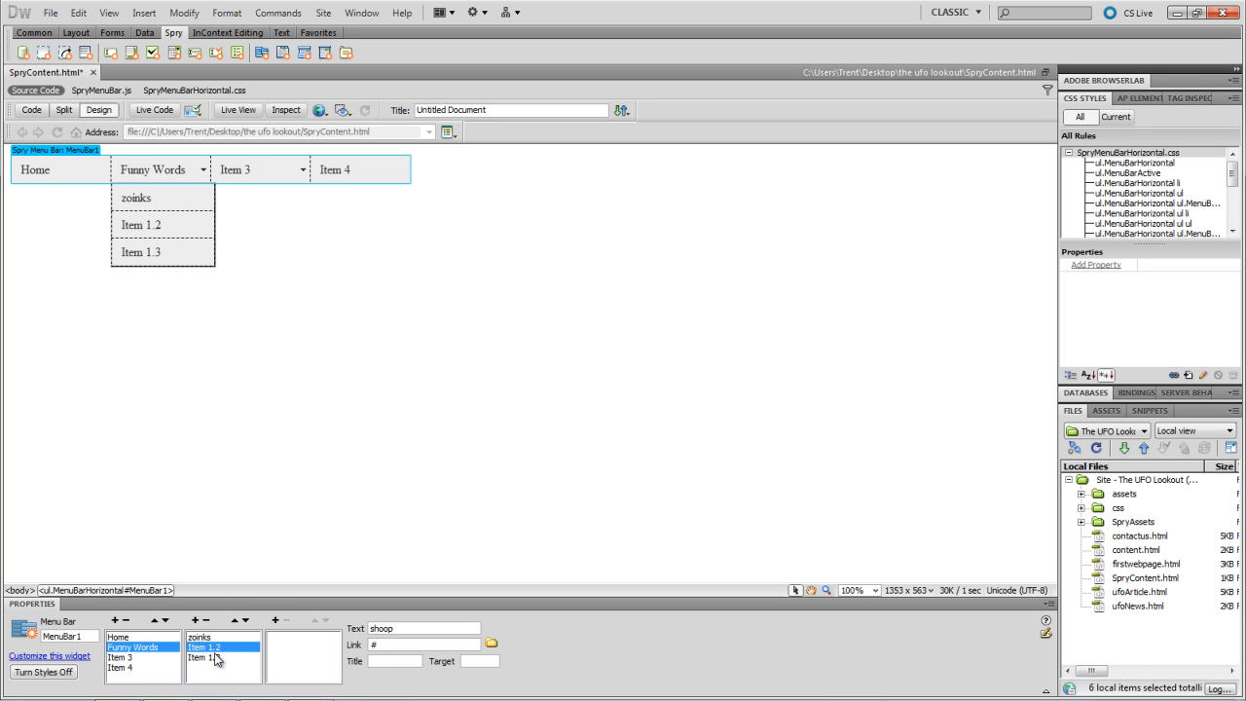
left_click(208, 660)
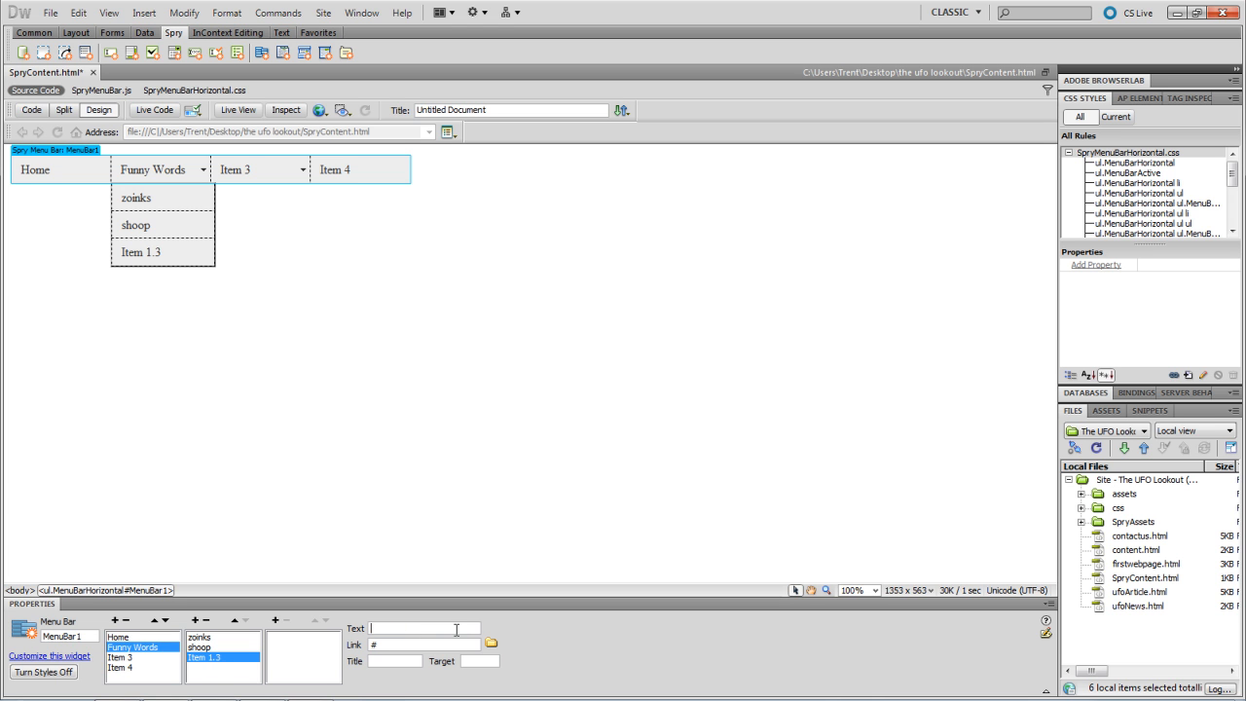
type("doh")
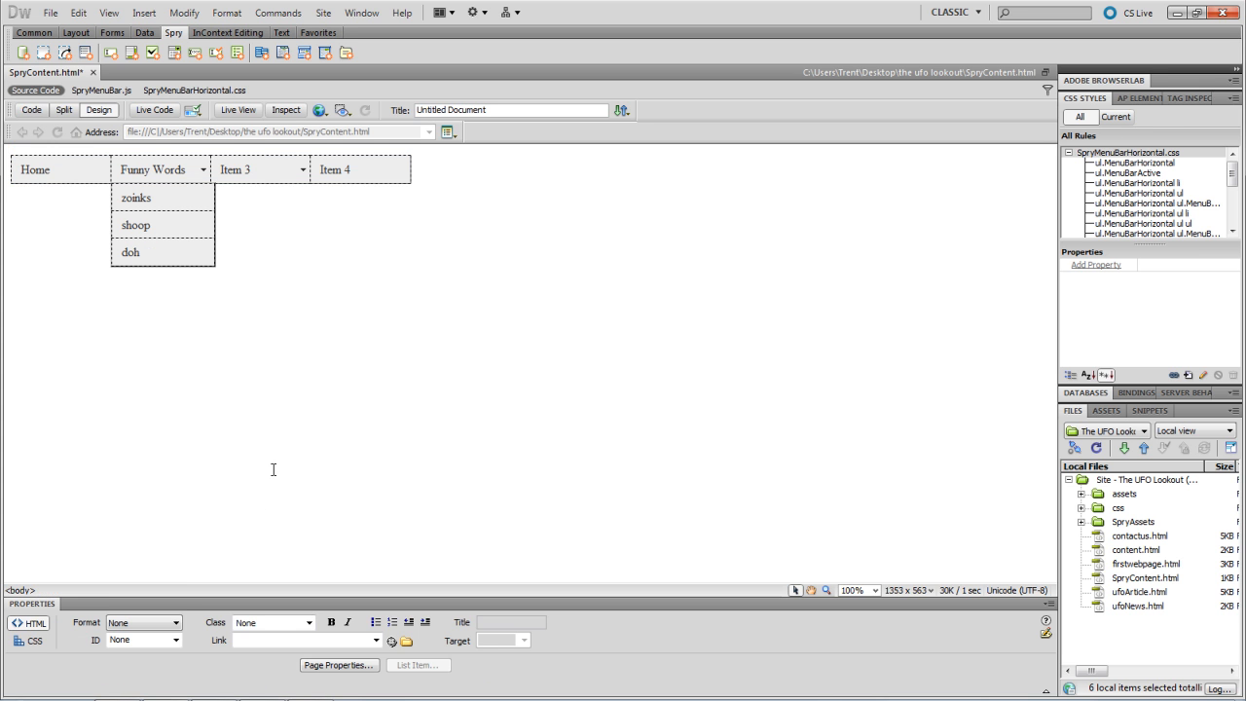
mouse_move(158, 273)
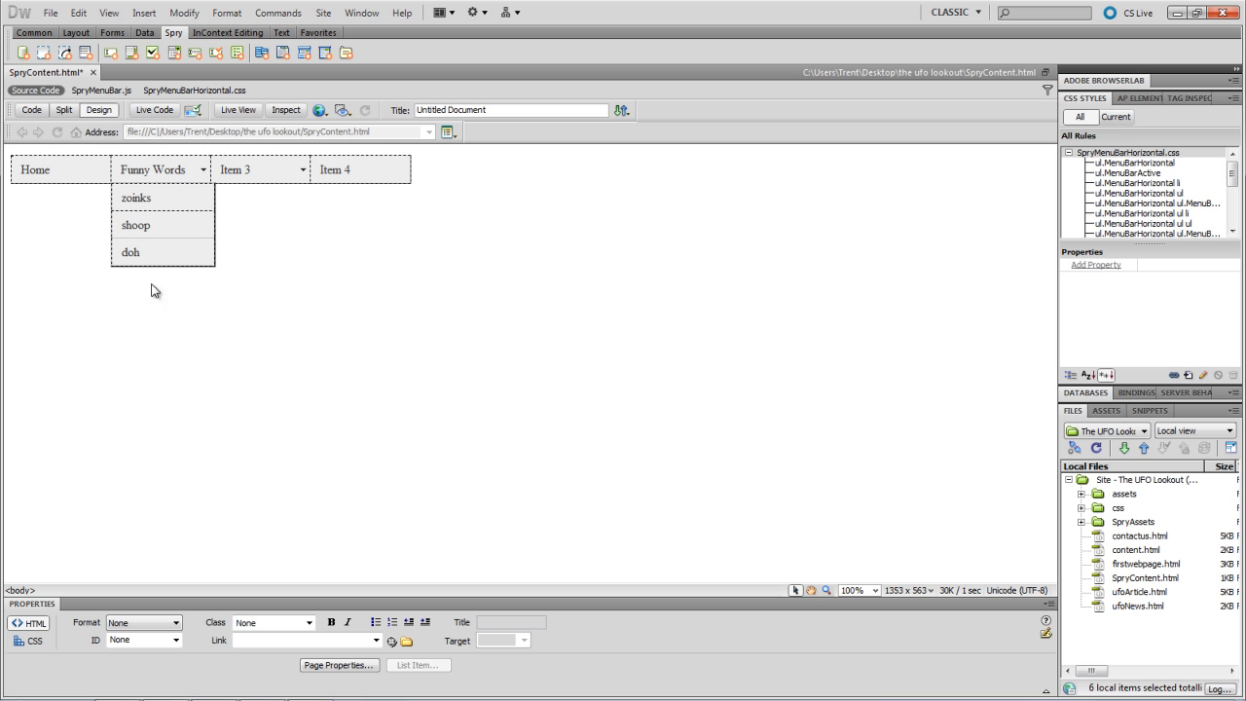
mouse_move(160, 231)
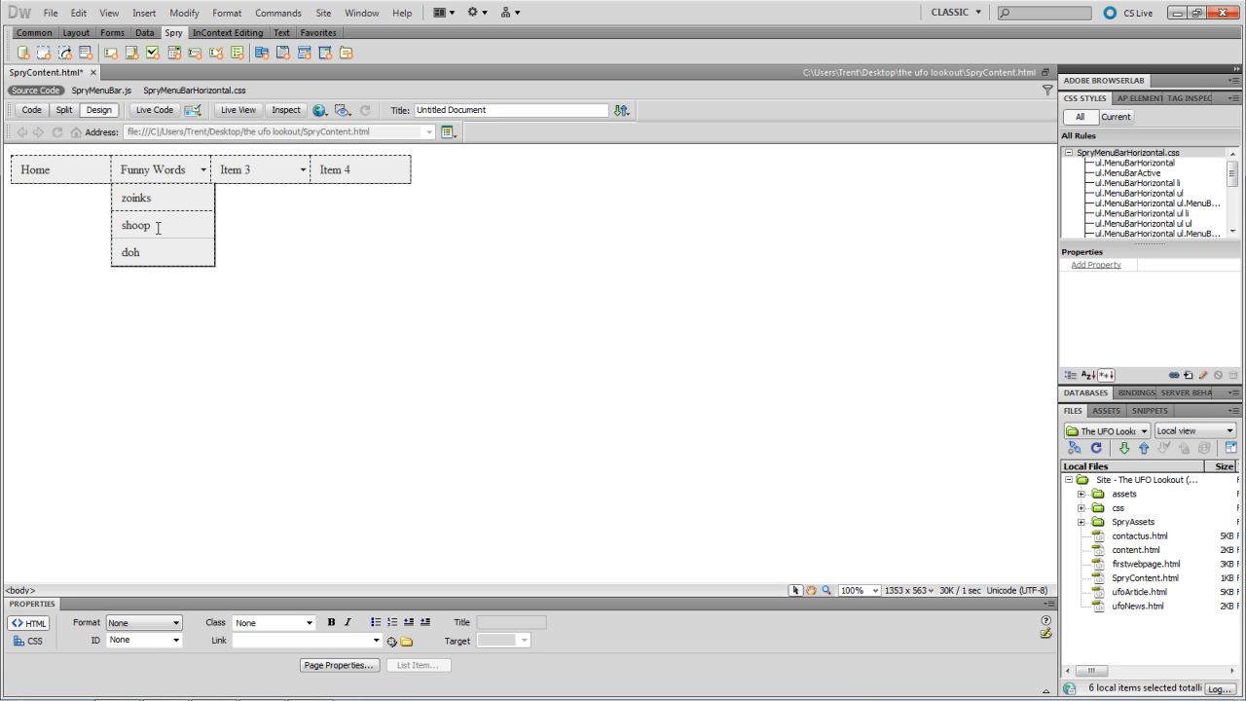
mouse_move(164, 225)
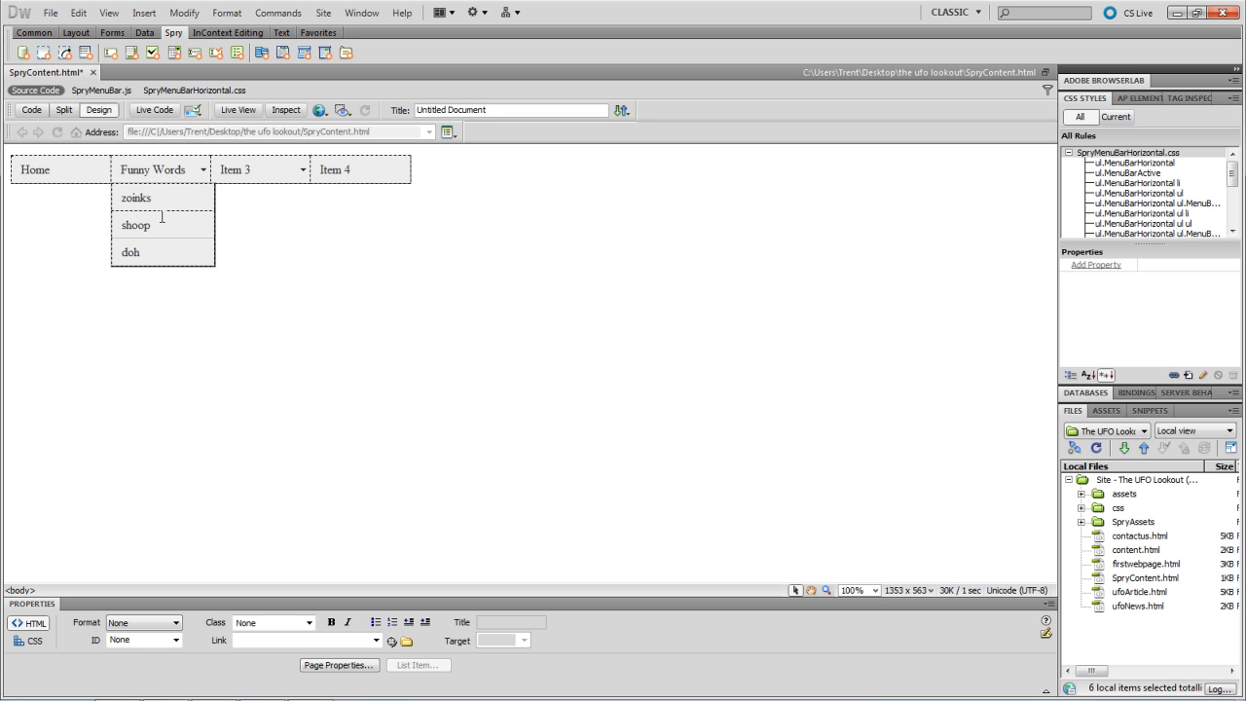
- Select the MenuBar1 widget to list Home, Funny Words, Item 3 and Item 4
left_click(39, 175)
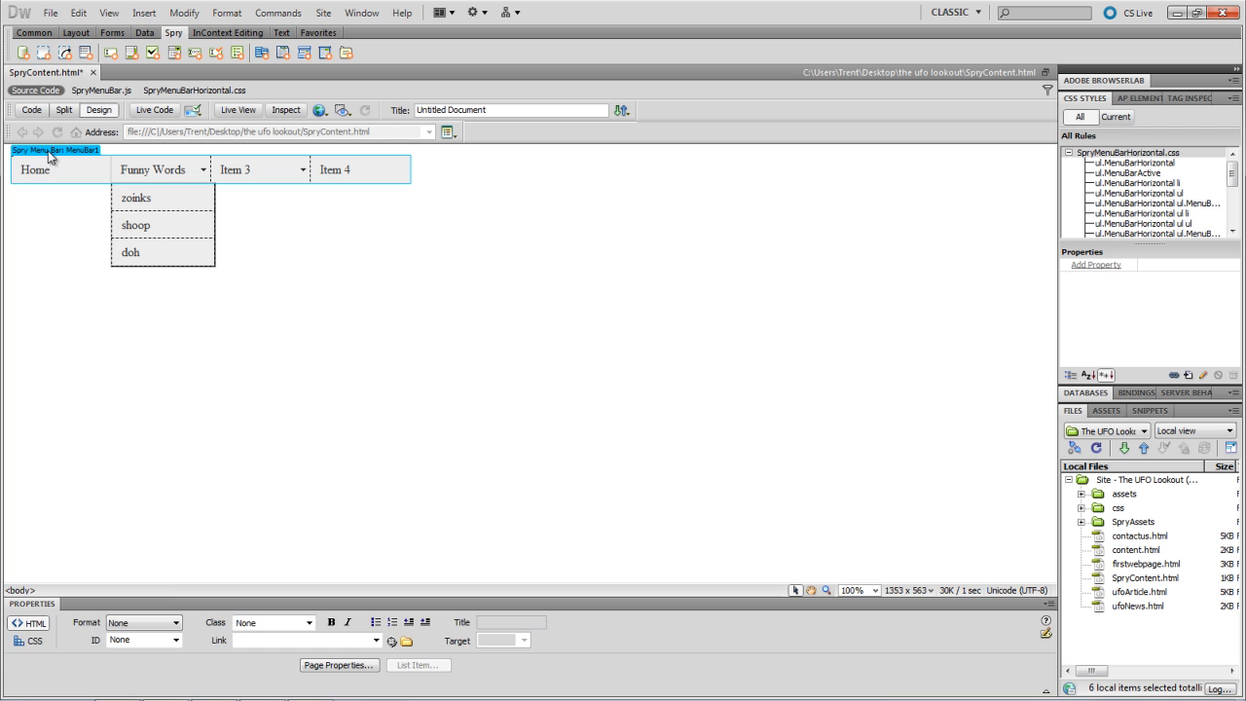
left_click(54, 151)
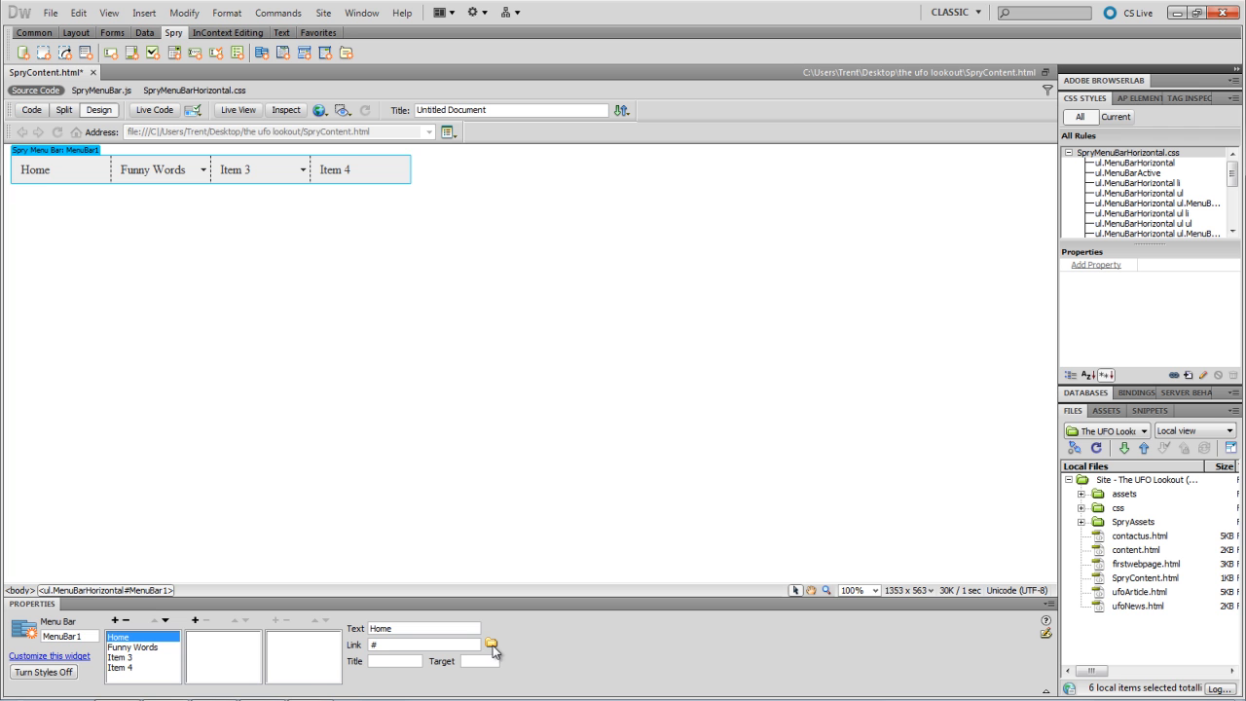
- Set the Home item's link to firstwebpage.html
left_click(495, 646)
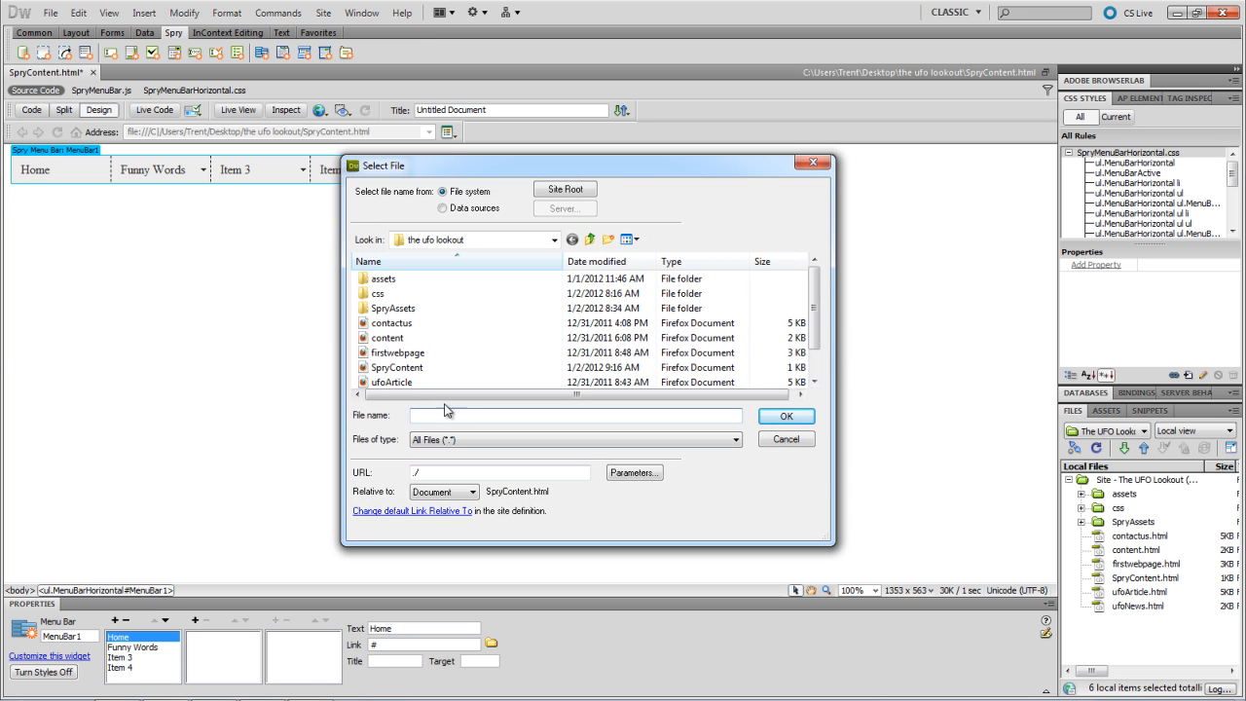
left_click(399, 353)
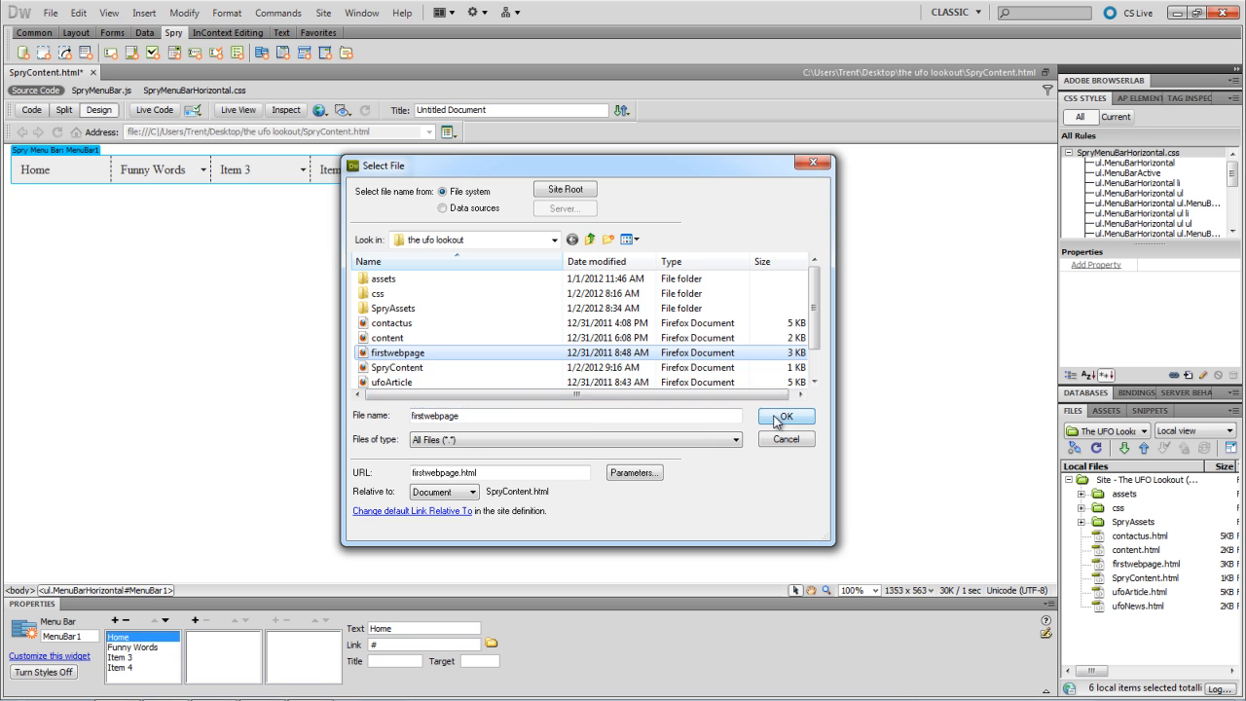
left_click(786, 416)
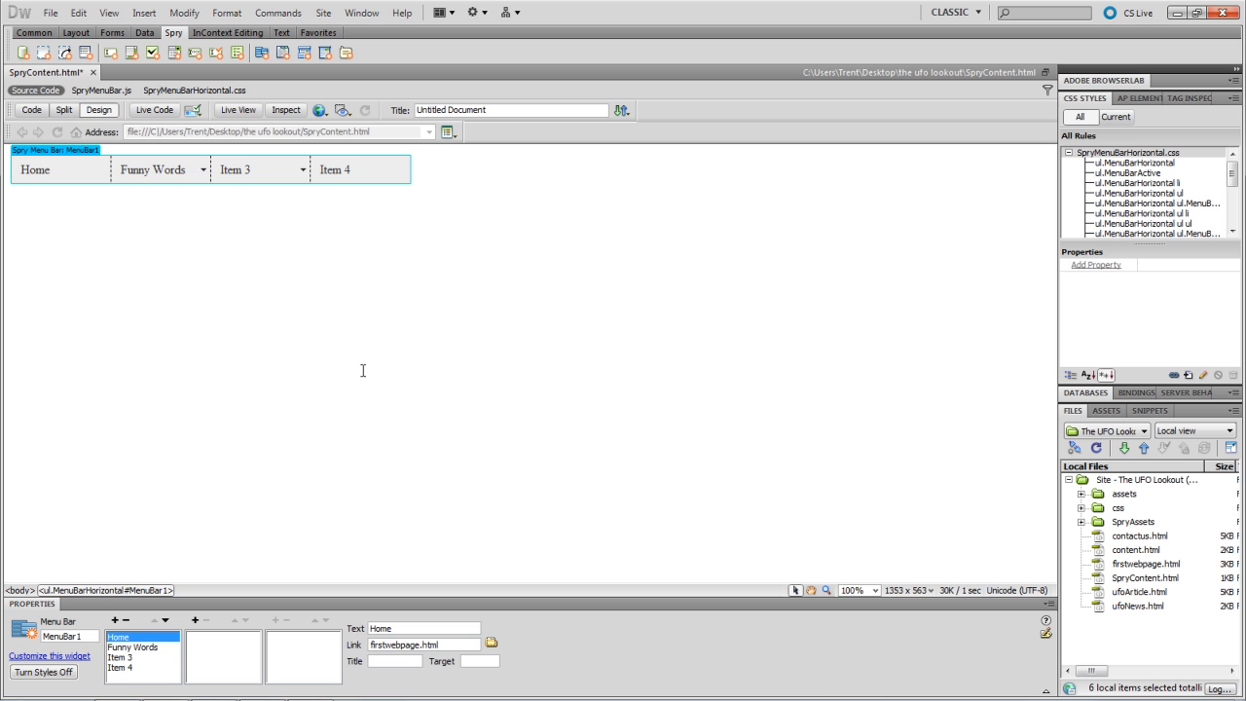
mouse_move(214, 399)
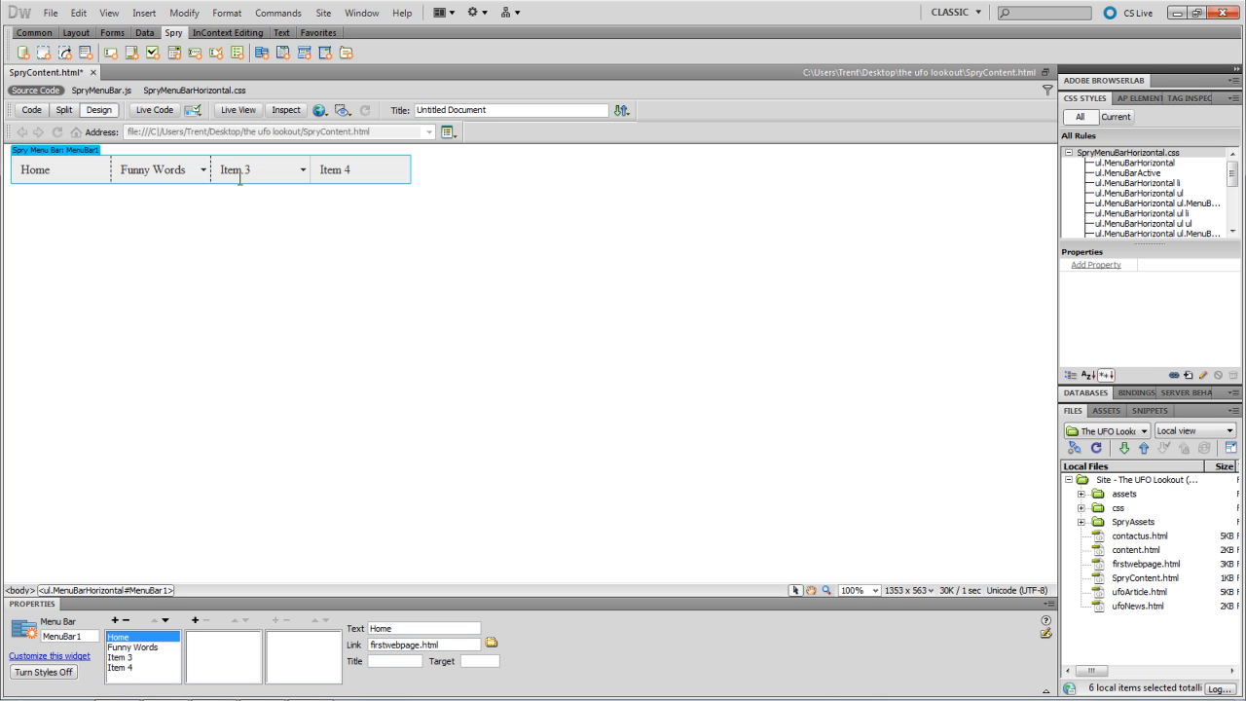
mouse_move(76, 155)
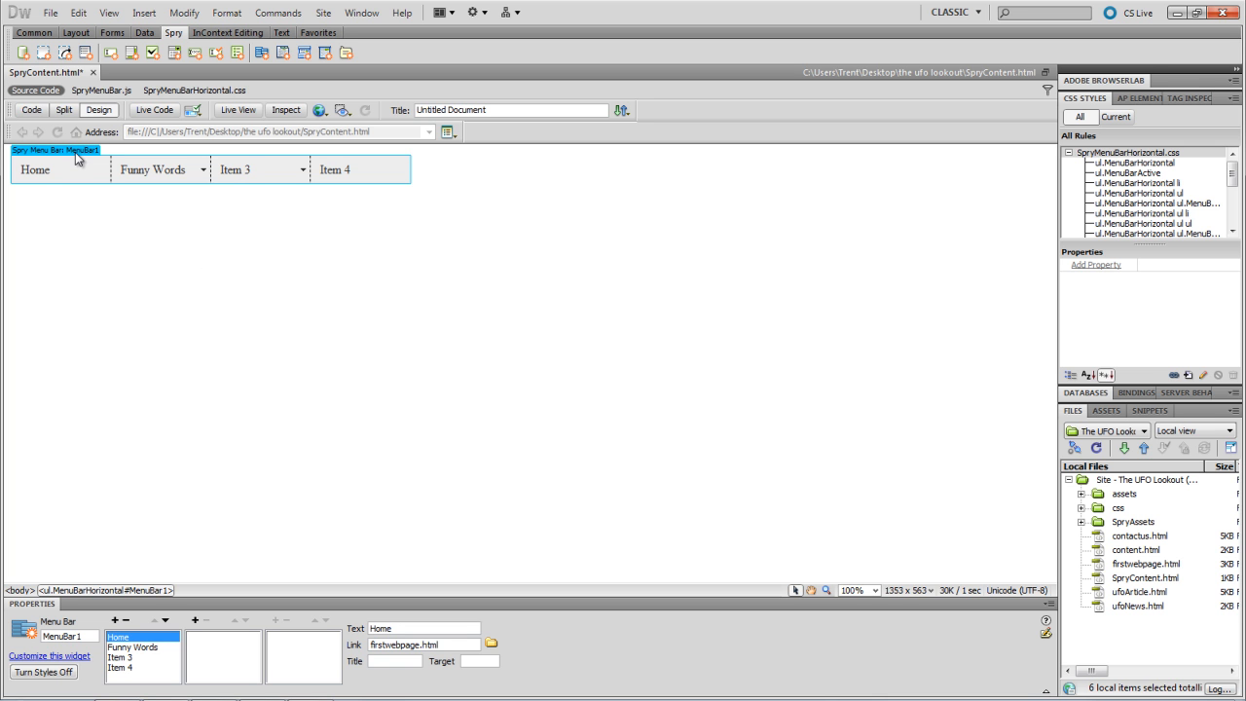
- Reselect the menu bar widget and relabel Item 3 as External Links
left_click(235, 168)
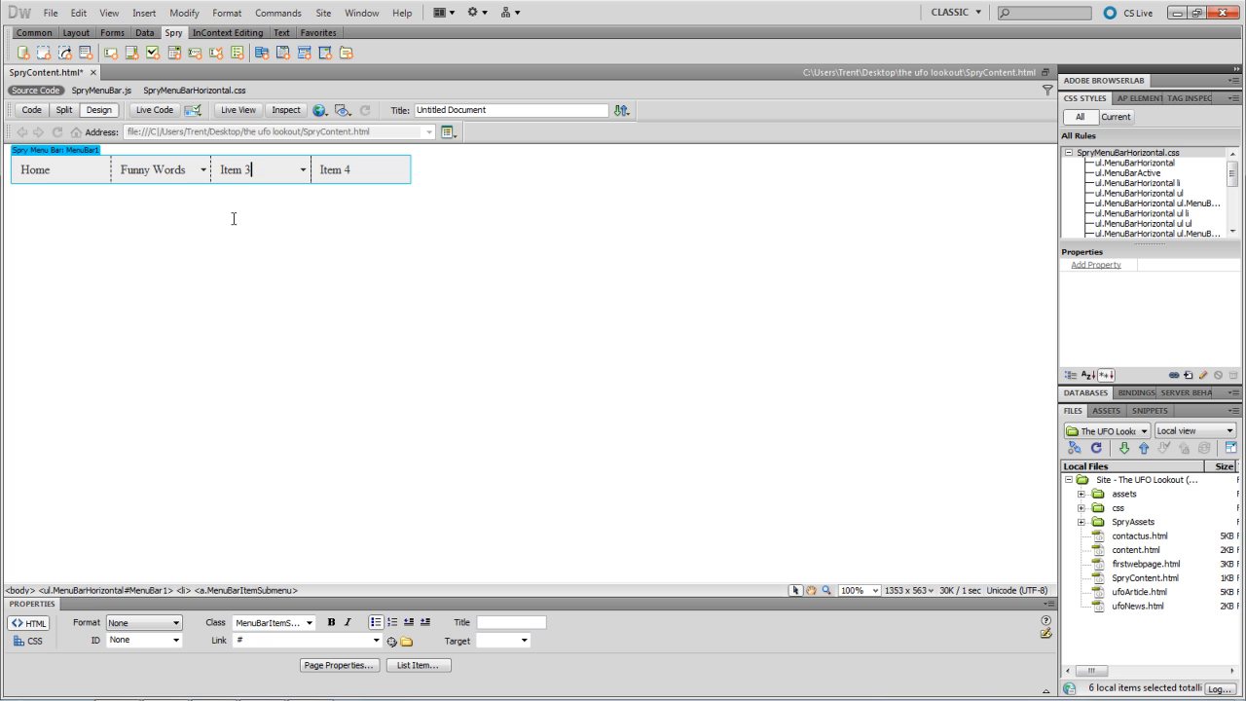
left_click(50, 150)
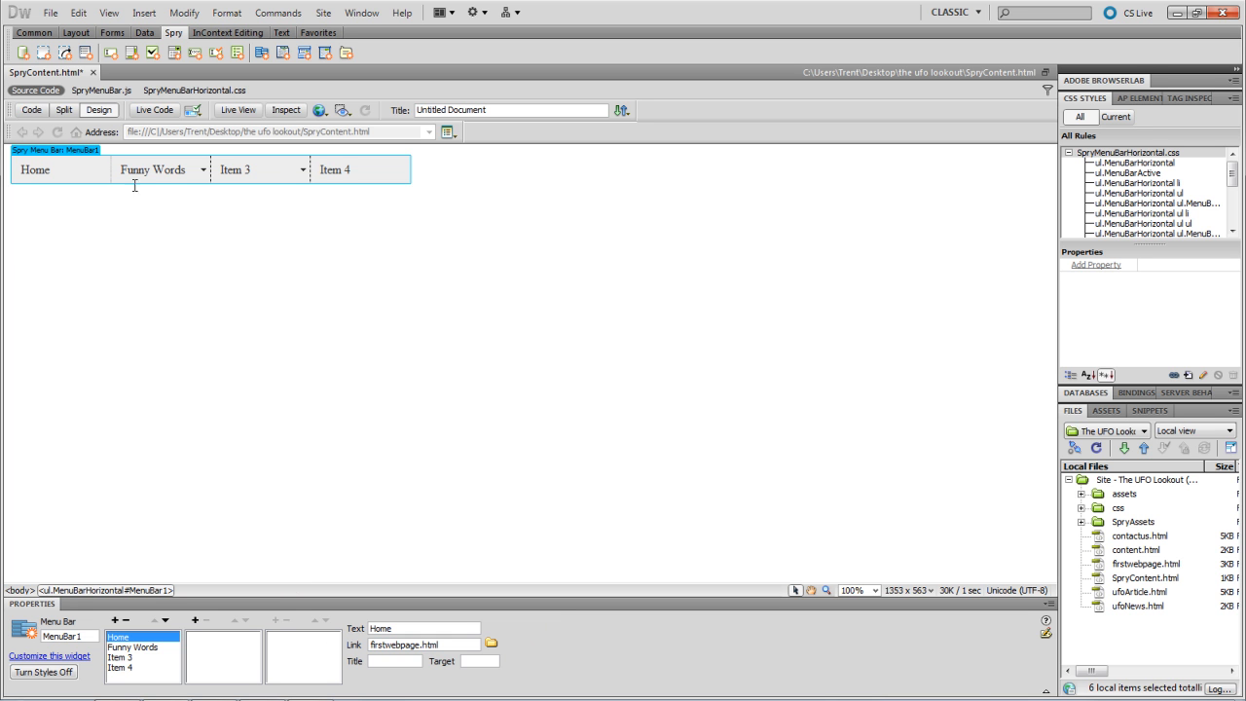
left_click(124, 658)
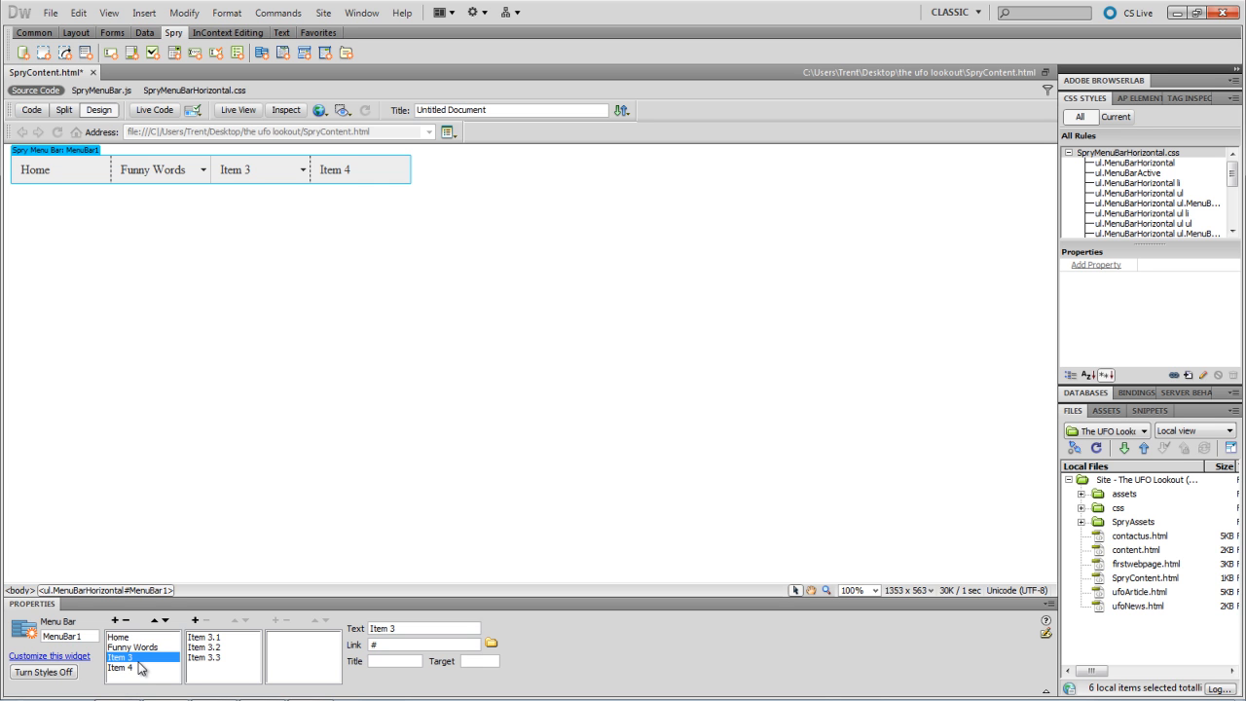
mouse_move(513, 665)
type("E")
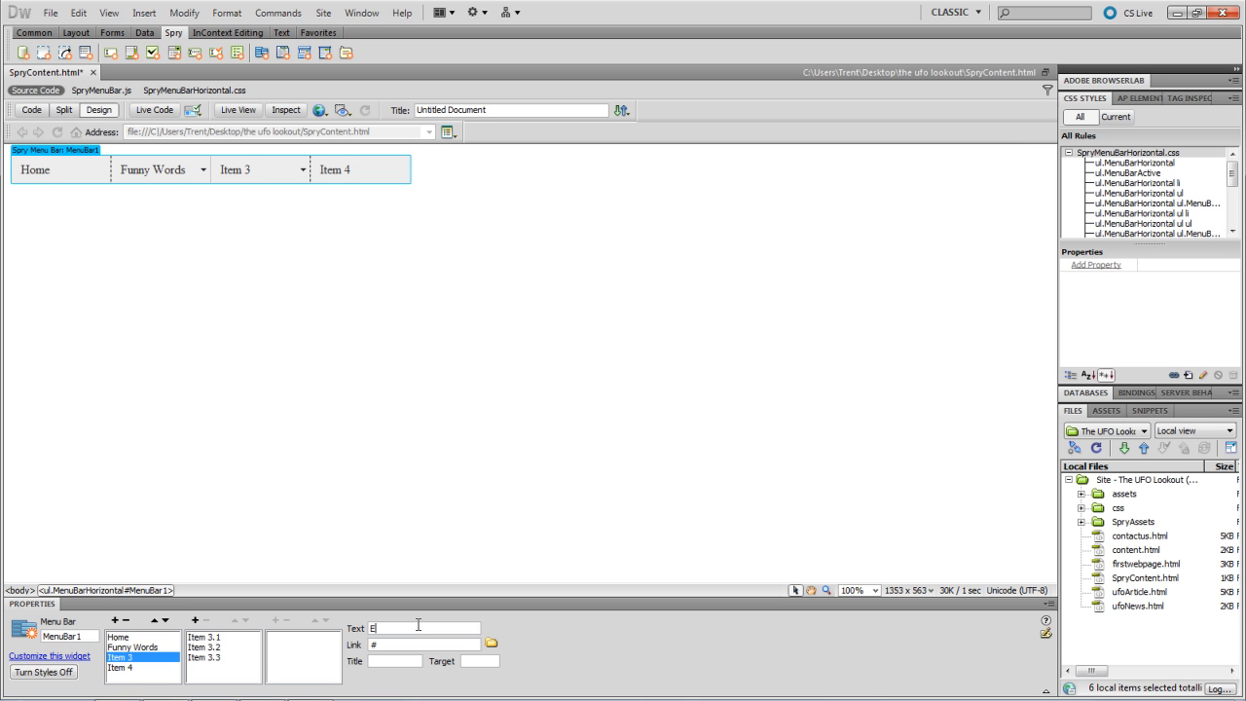
type("xternal")
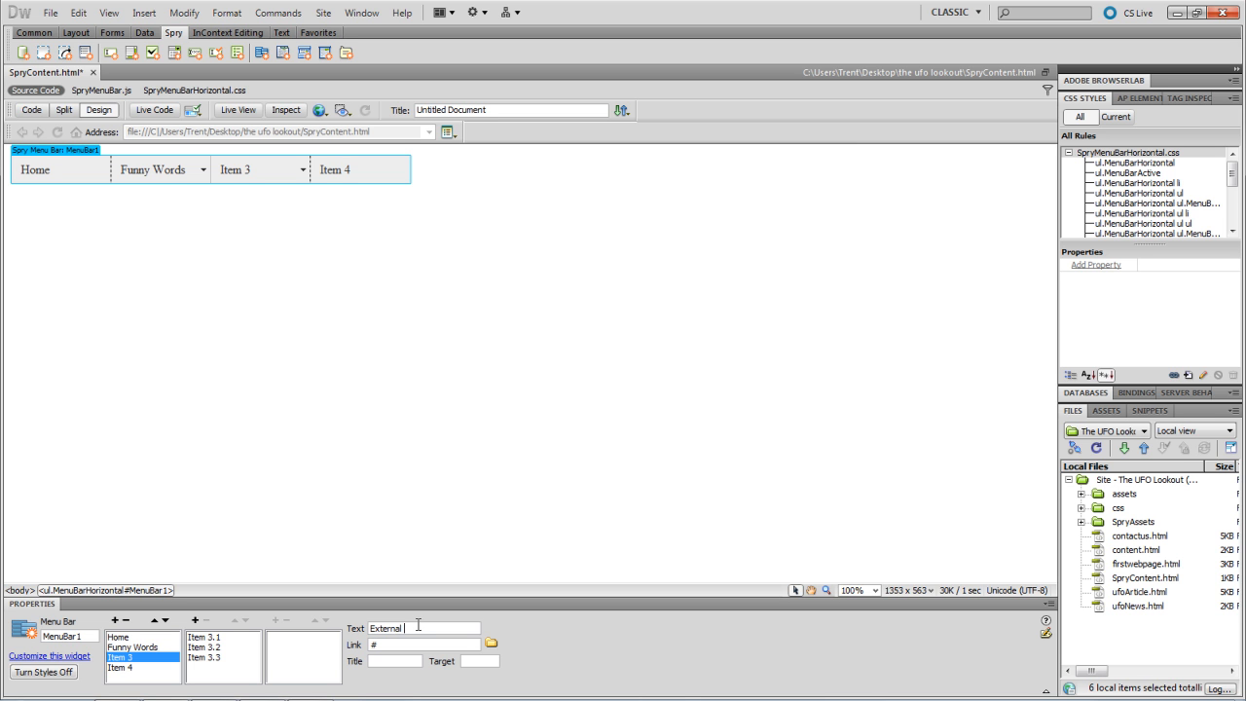
type("Link")
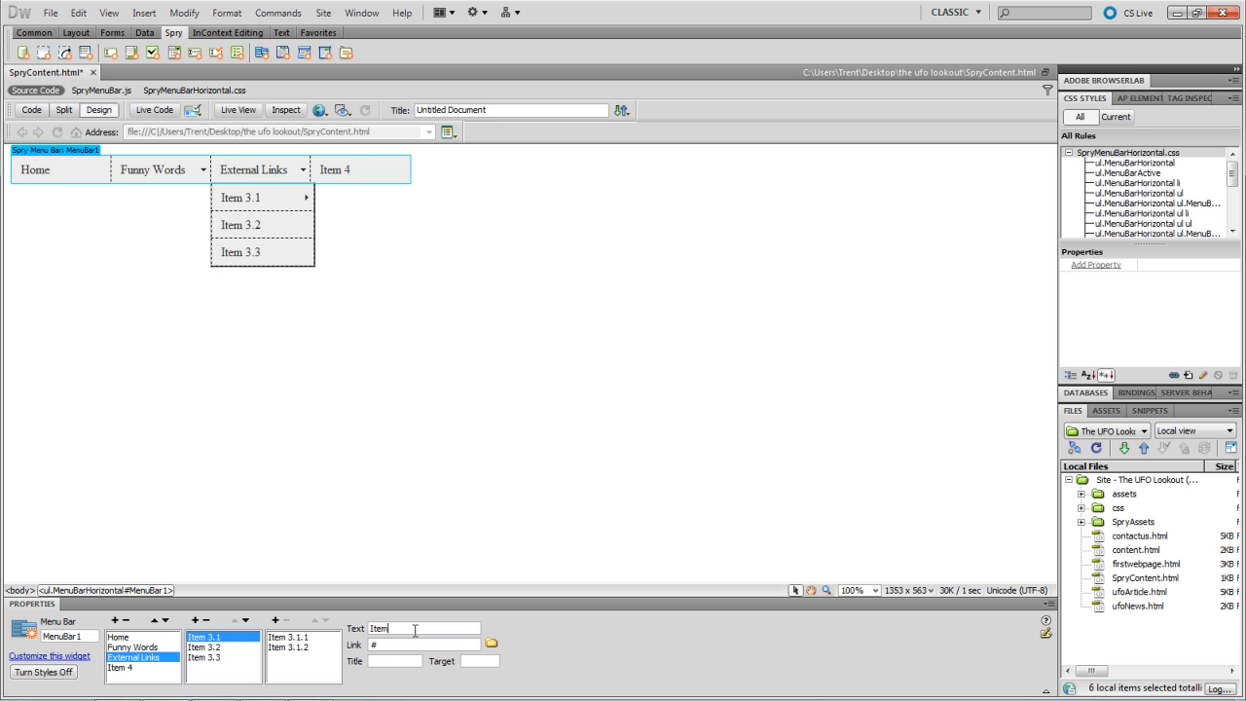
type("Google")
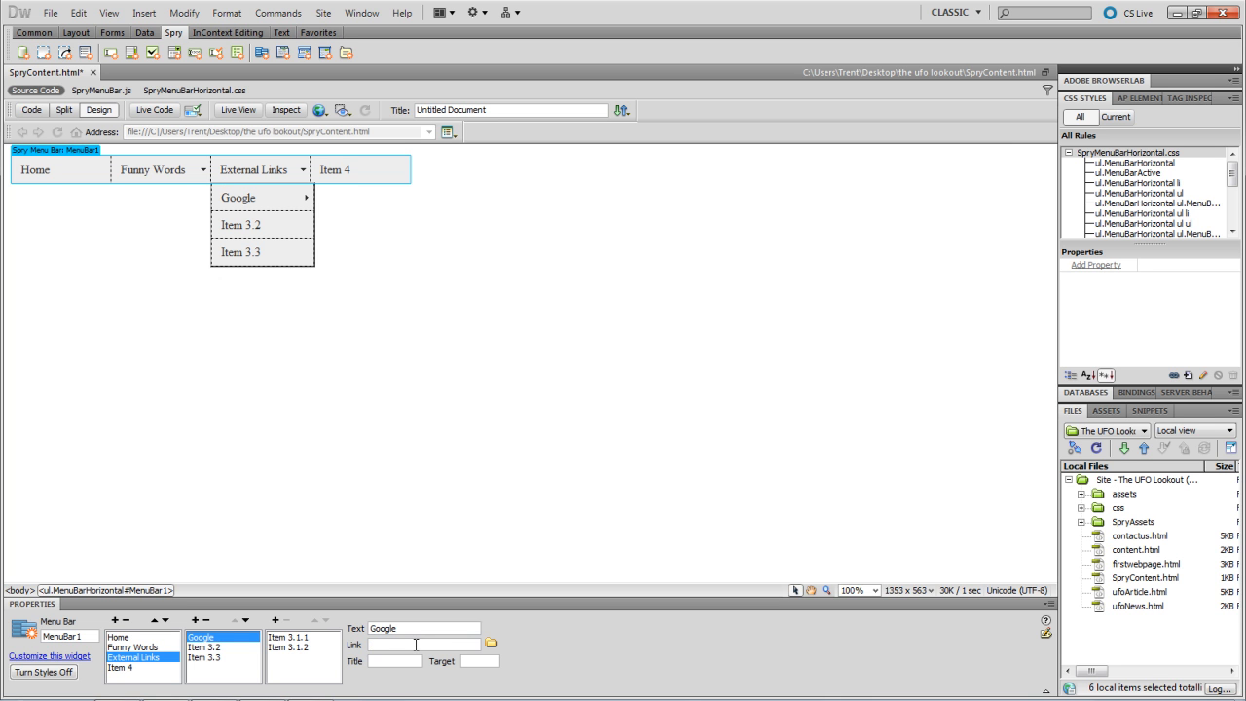
type("http")
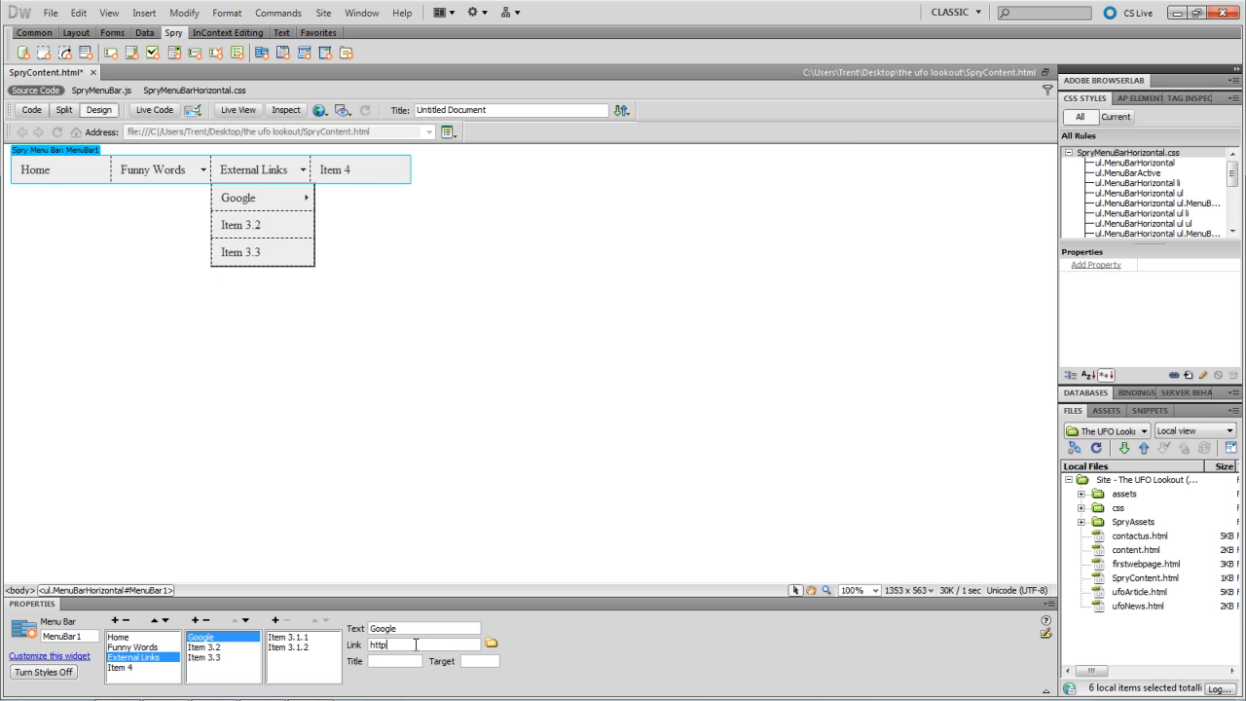
type("://www.google.com")
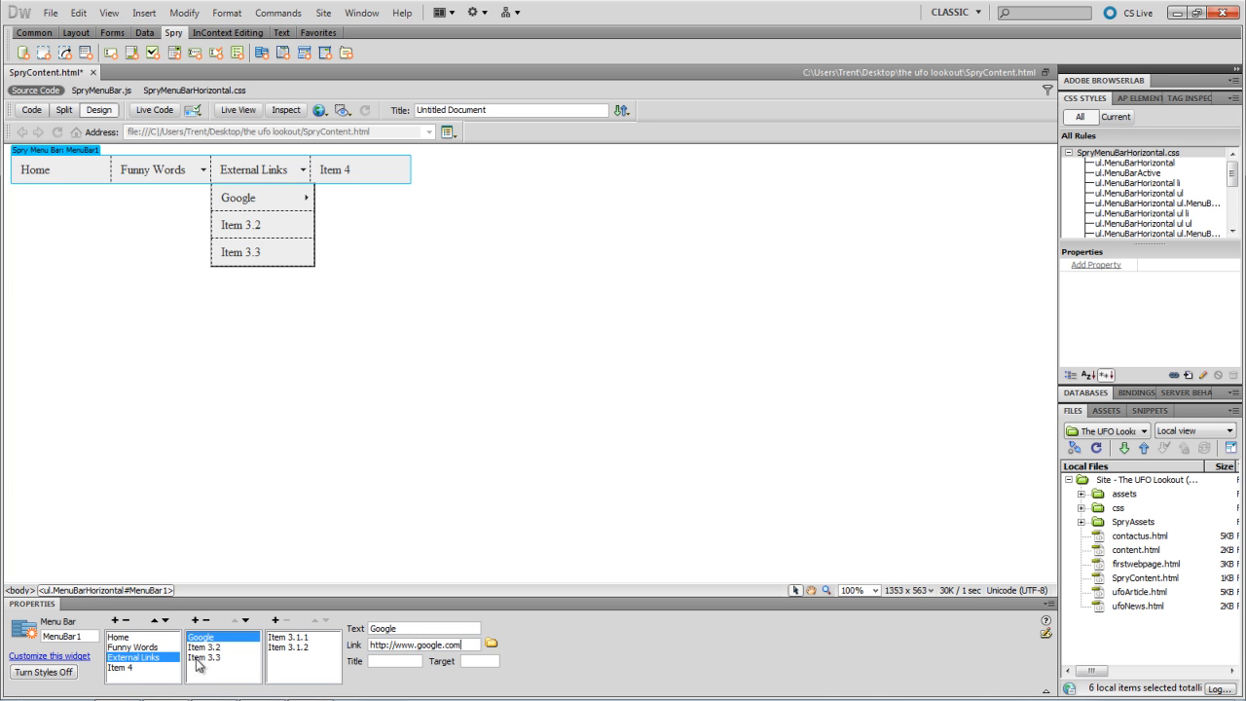
- Check the other External Links entries, then select Item 3.1.1 under Google
left_click(201, 656)
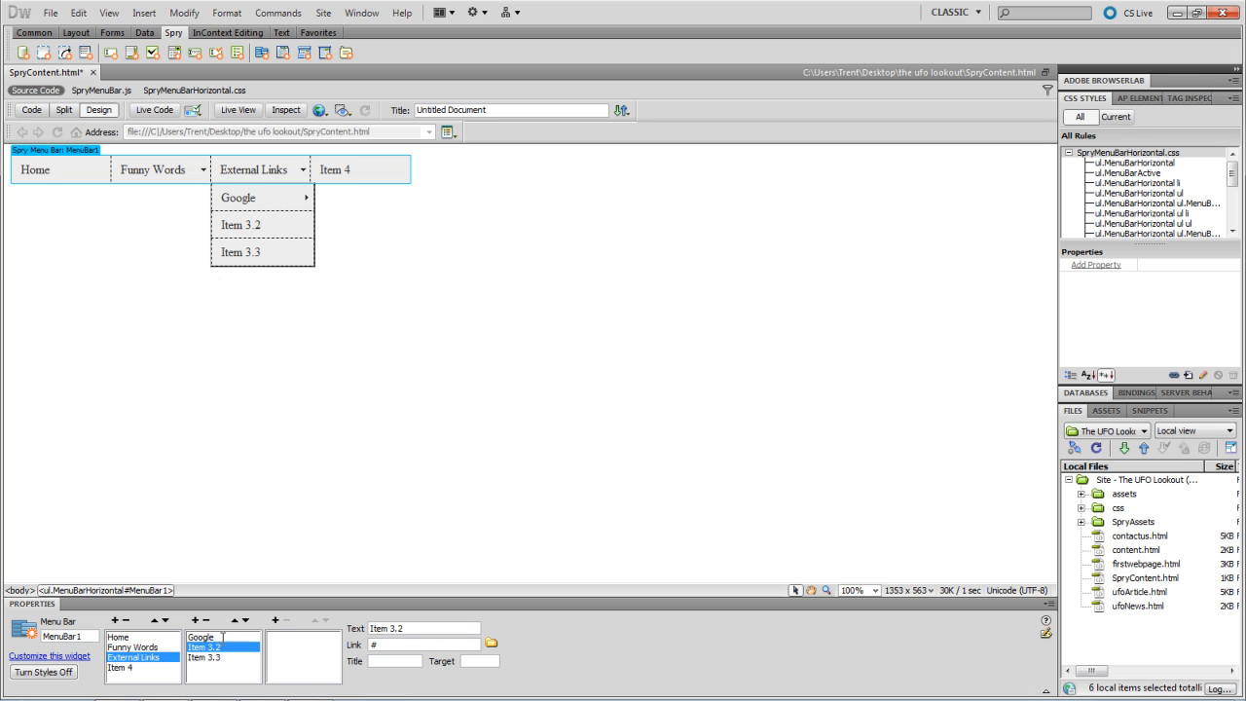
left_click(204, 644)
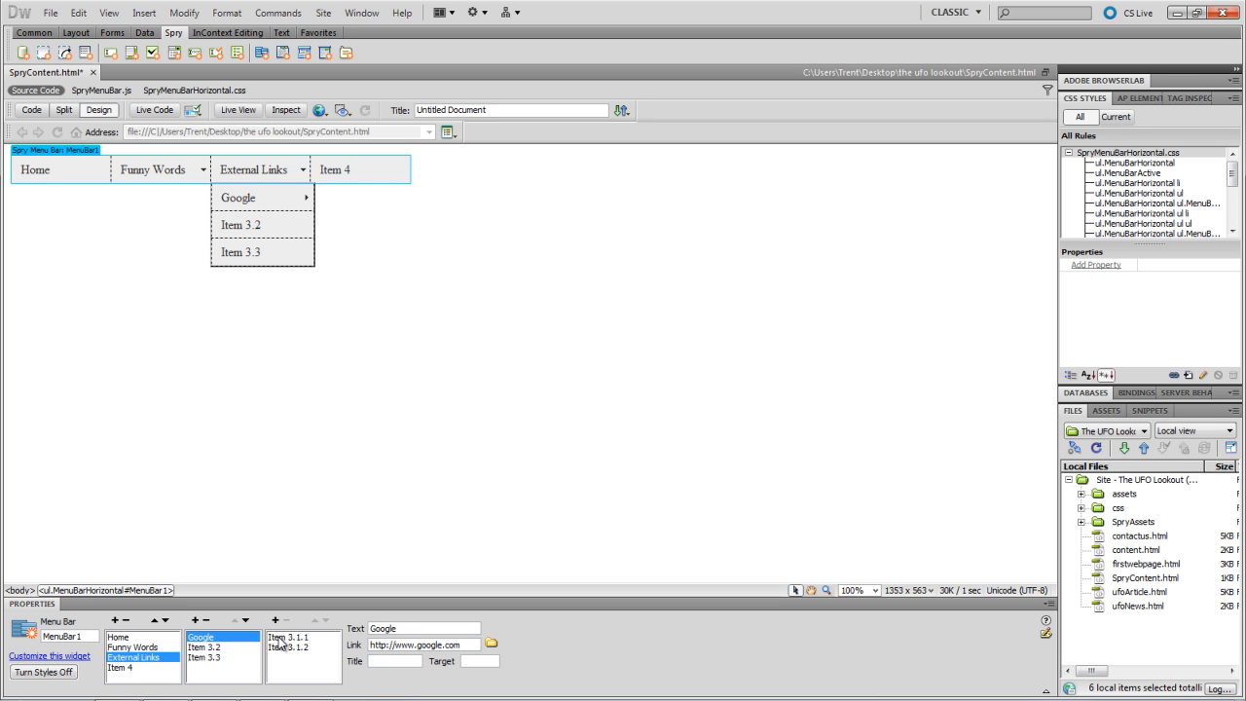
left_click(290, 638)
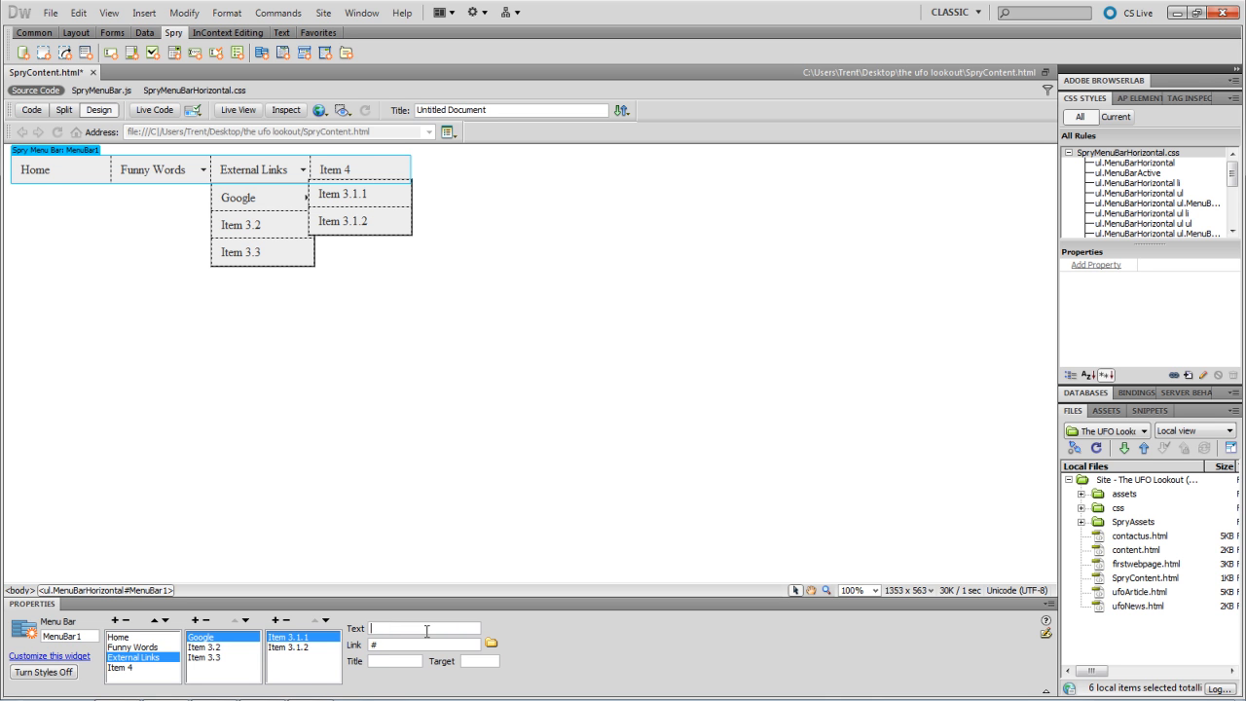
- Relabel Item 3.1.1 as Gmail and Item 3.1.2 as Android
type("Gmail")
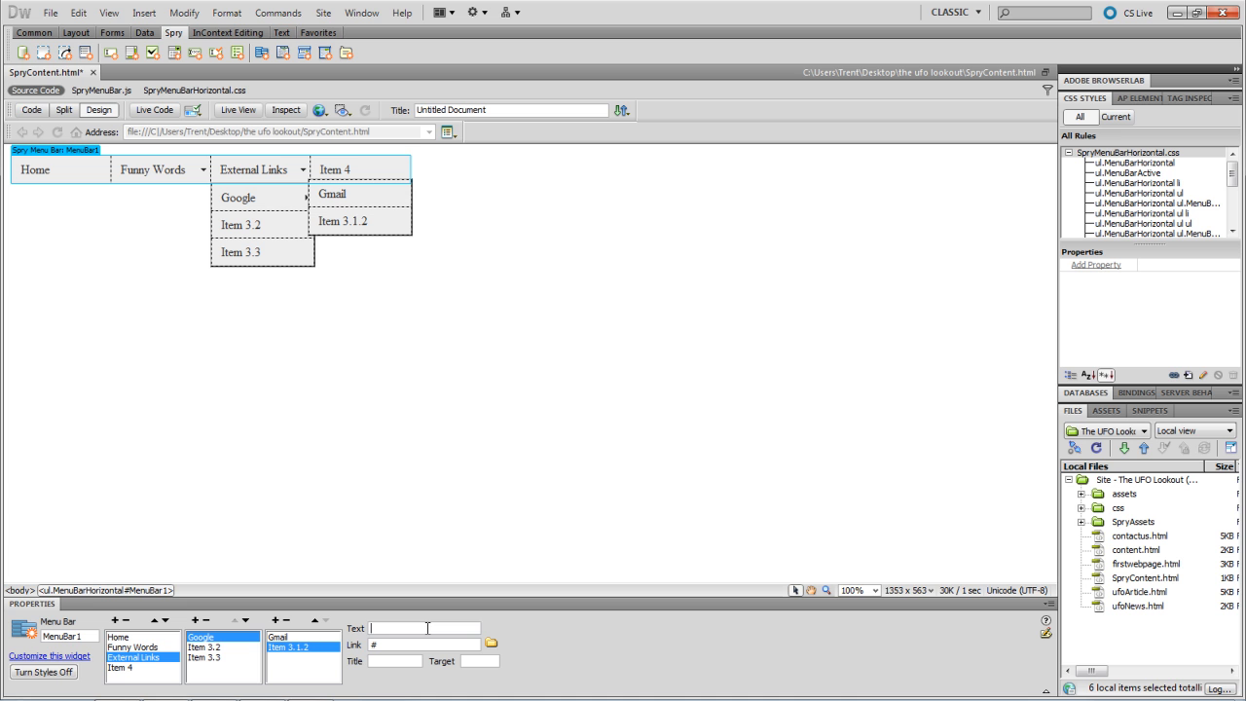
type("Android")
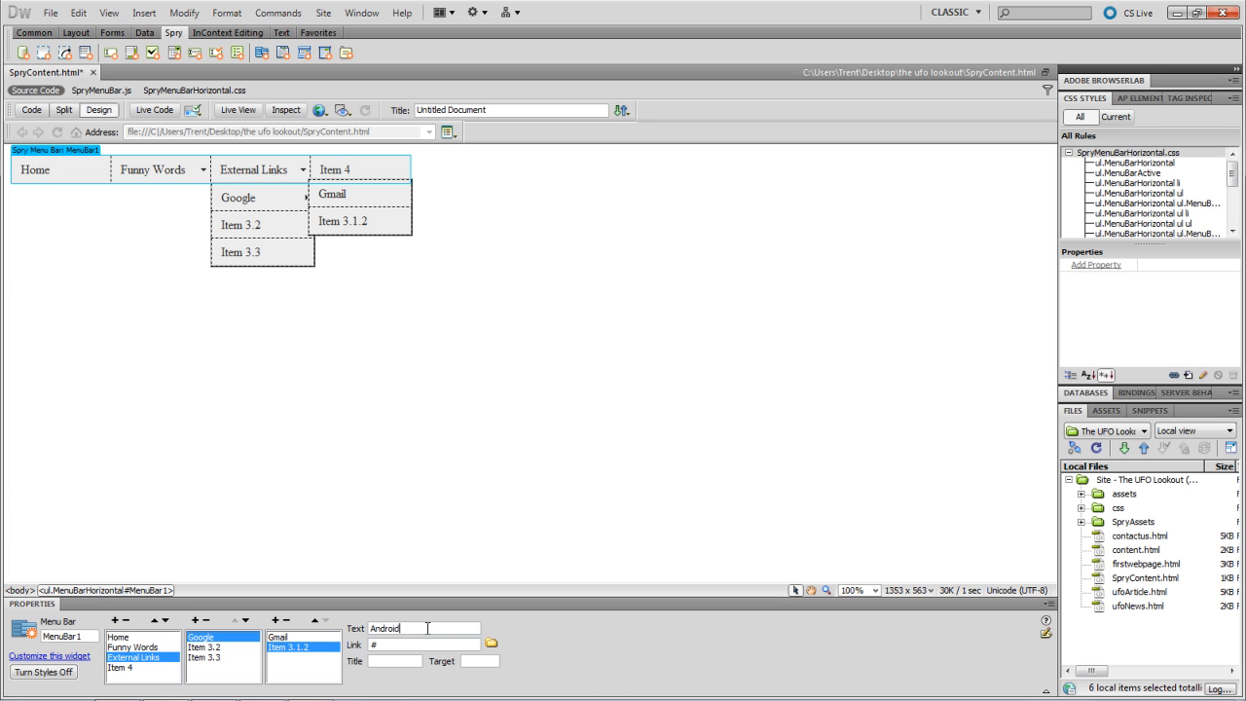
type("http")
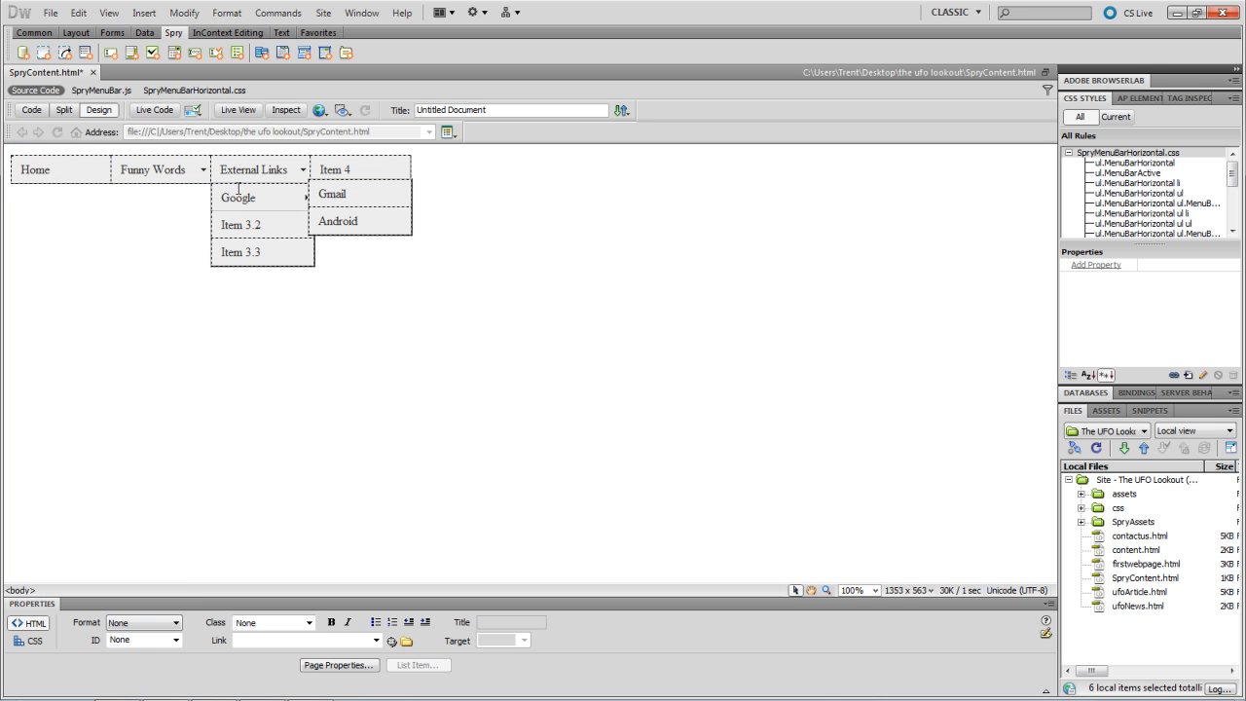
mouse_move(265, 197)
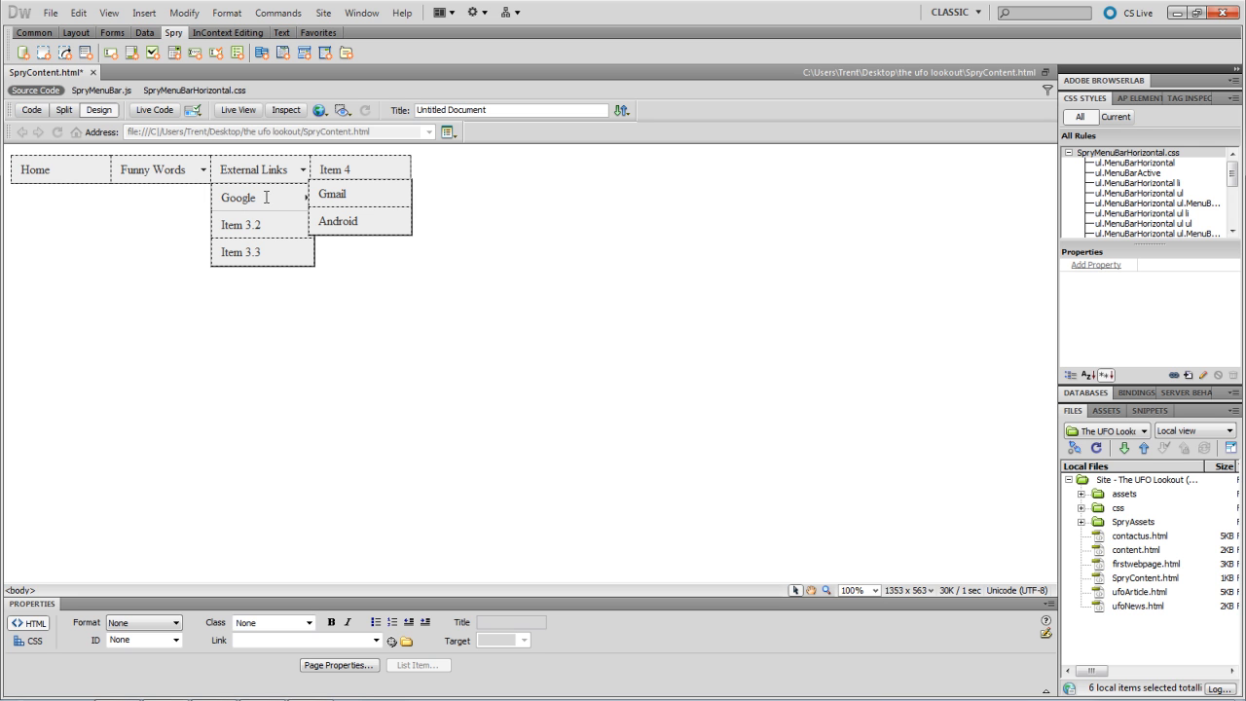
mouse_move(246, 199)
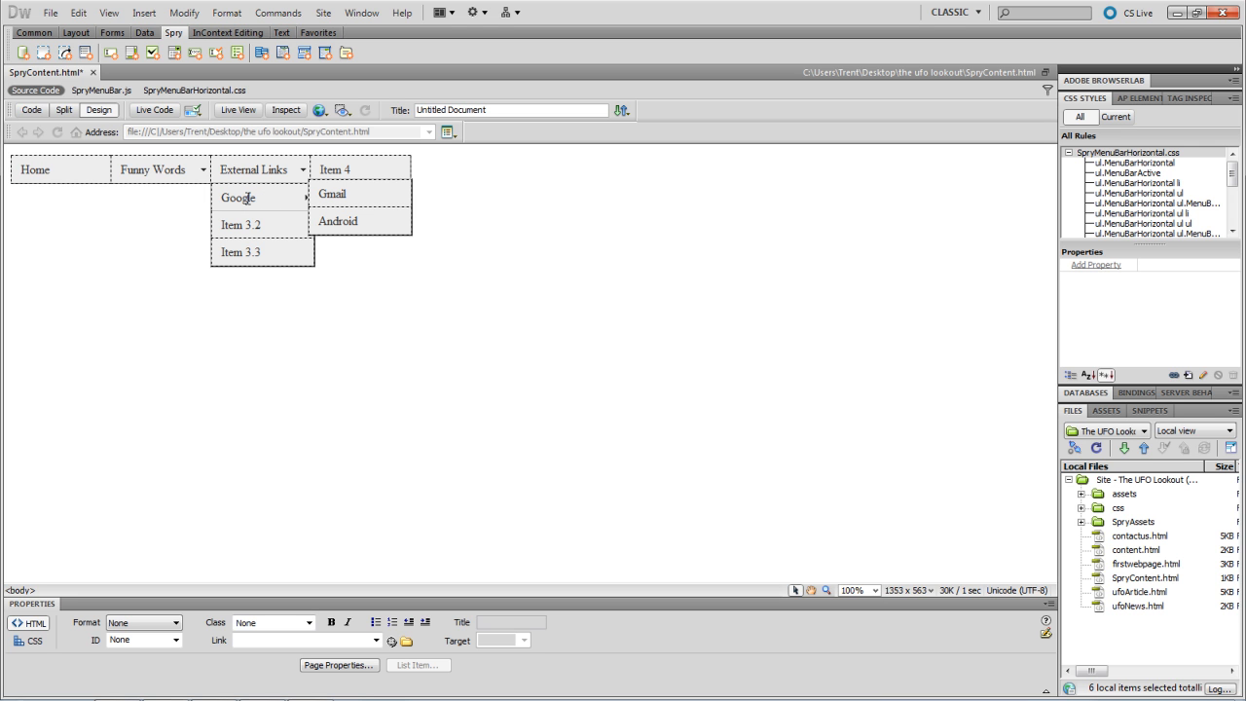
mouse_move(340, 226)
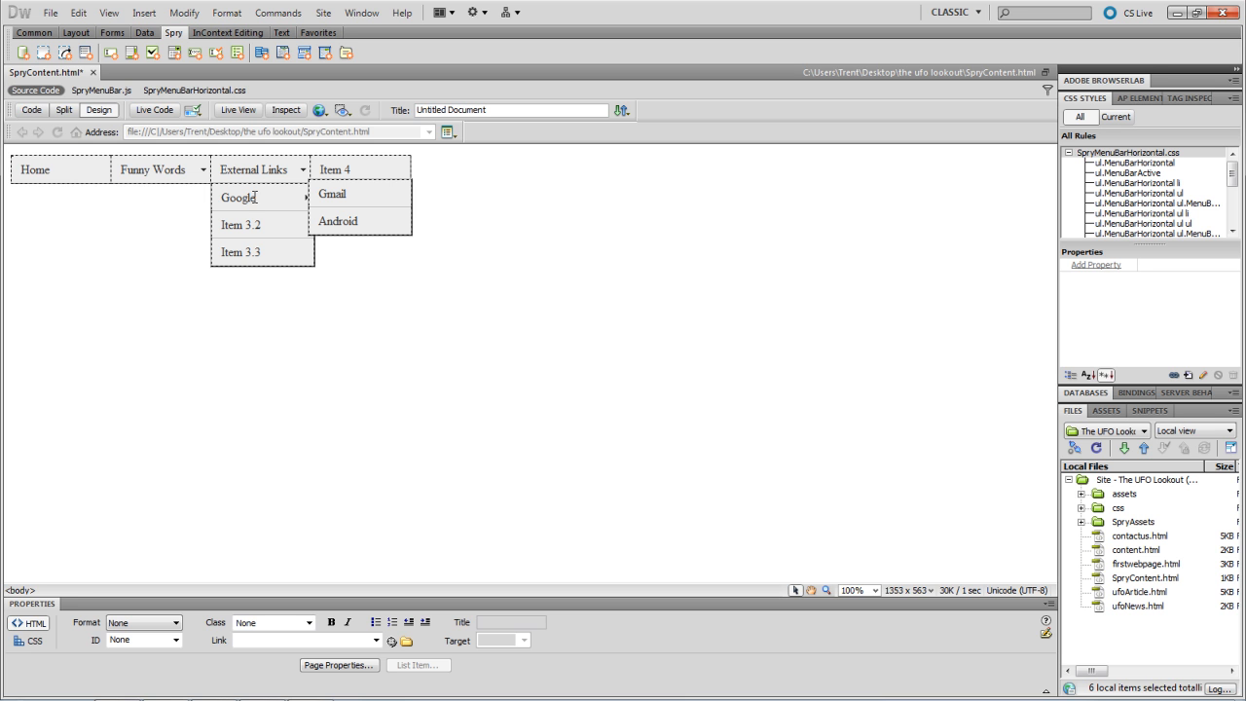
mouse_move(226, 219)
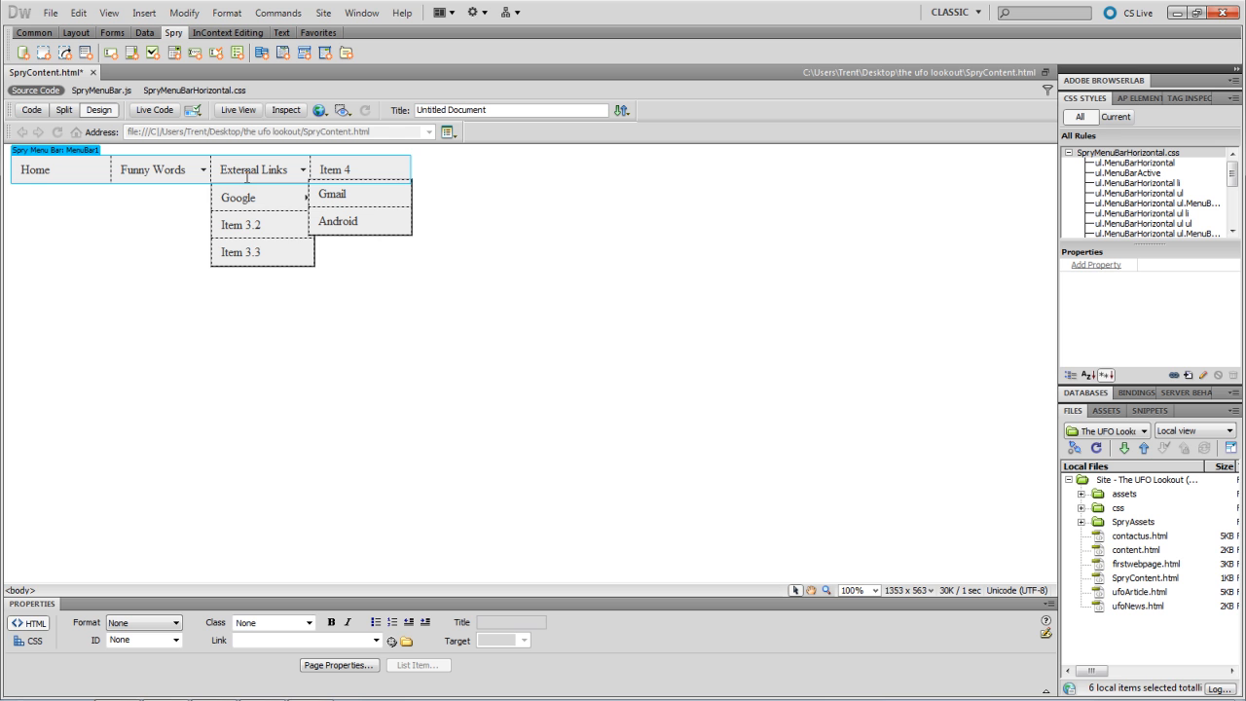
left_click(240, 252)
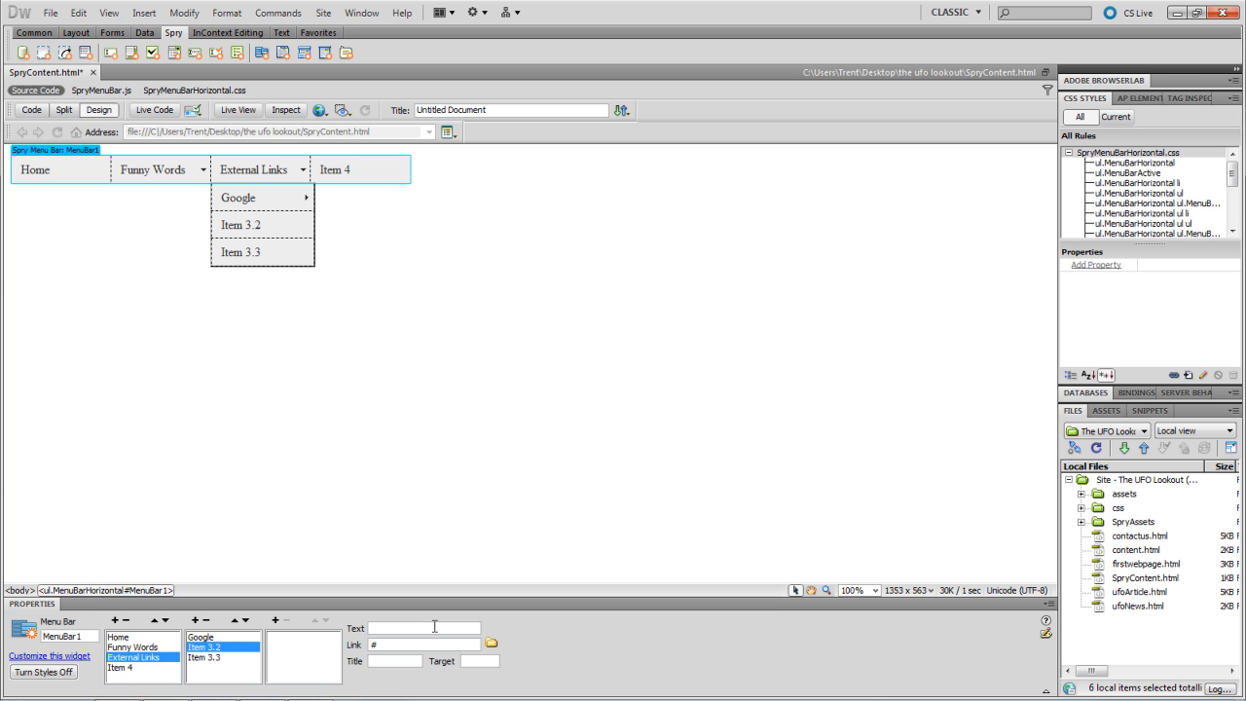
type("Apple")
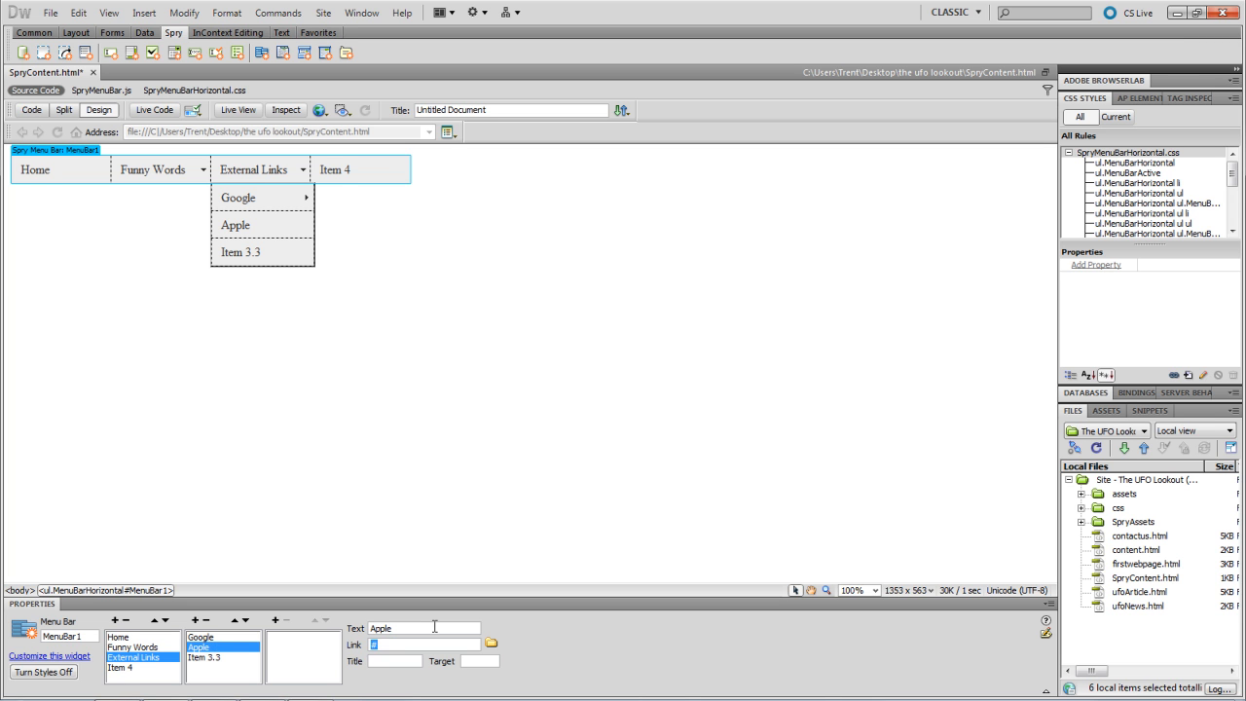
type("http://www.apple.com")
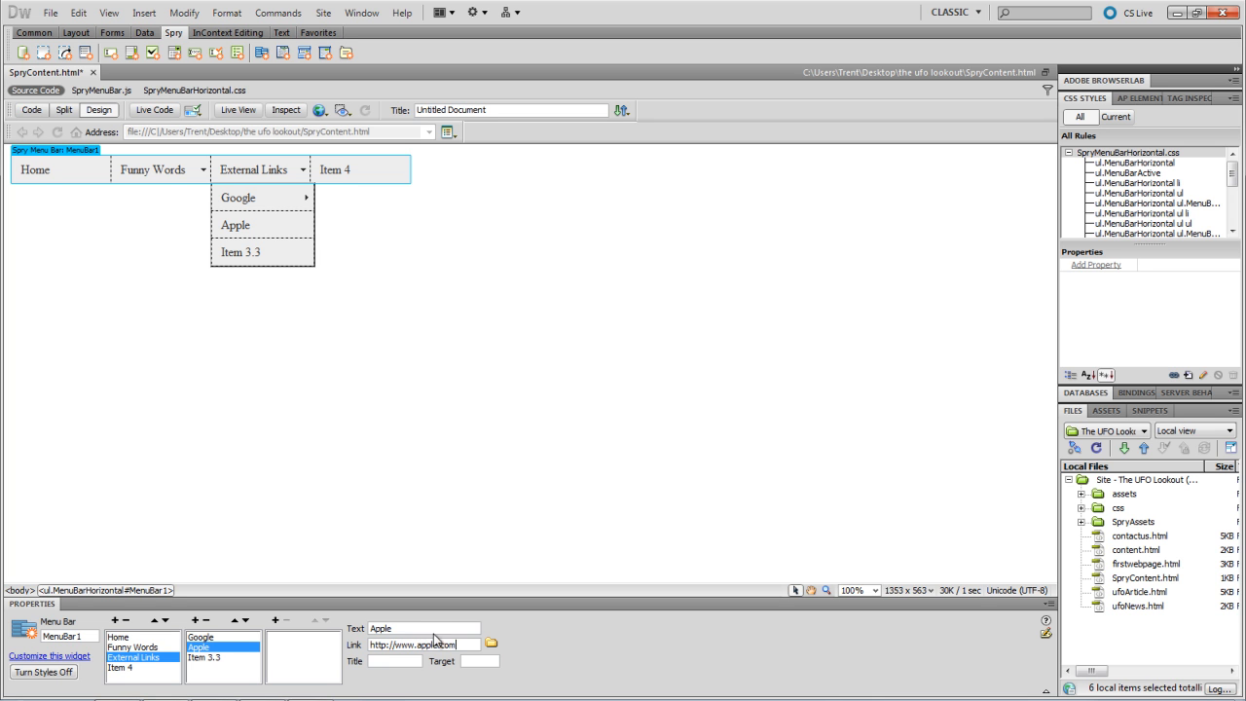
left_click(213, 656)
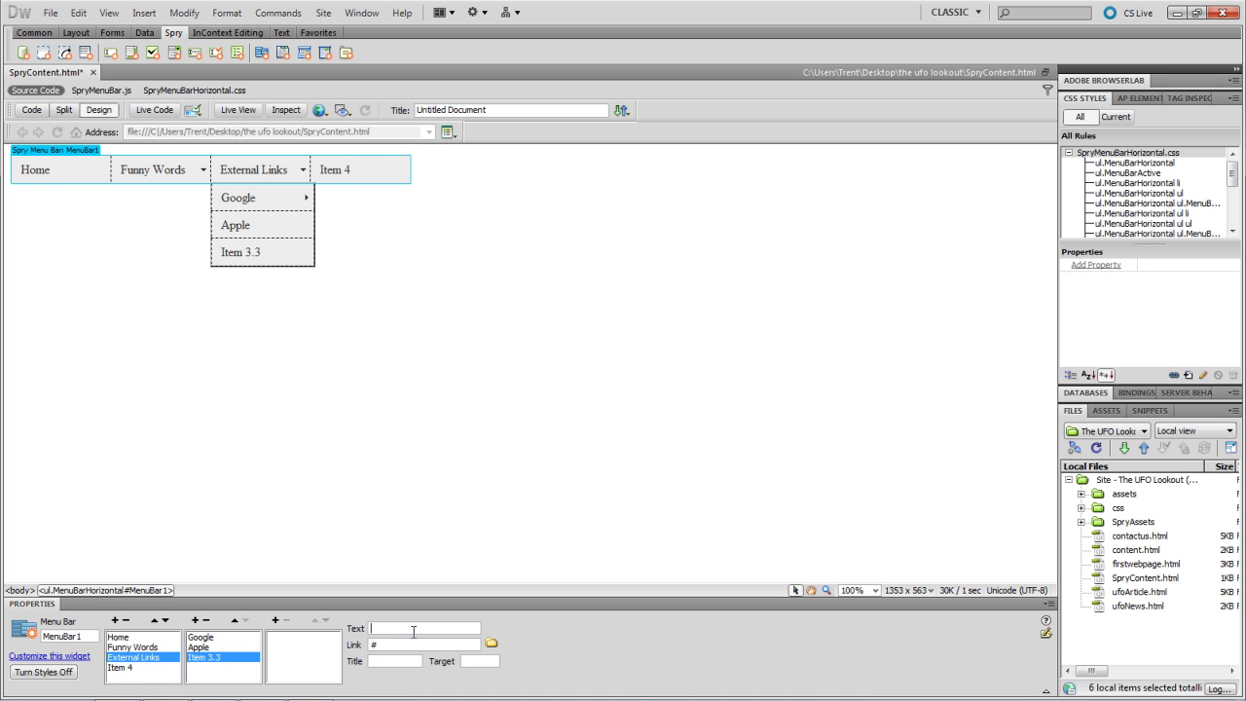
type("Microsoft")
left_click(423, 644)
type("h")
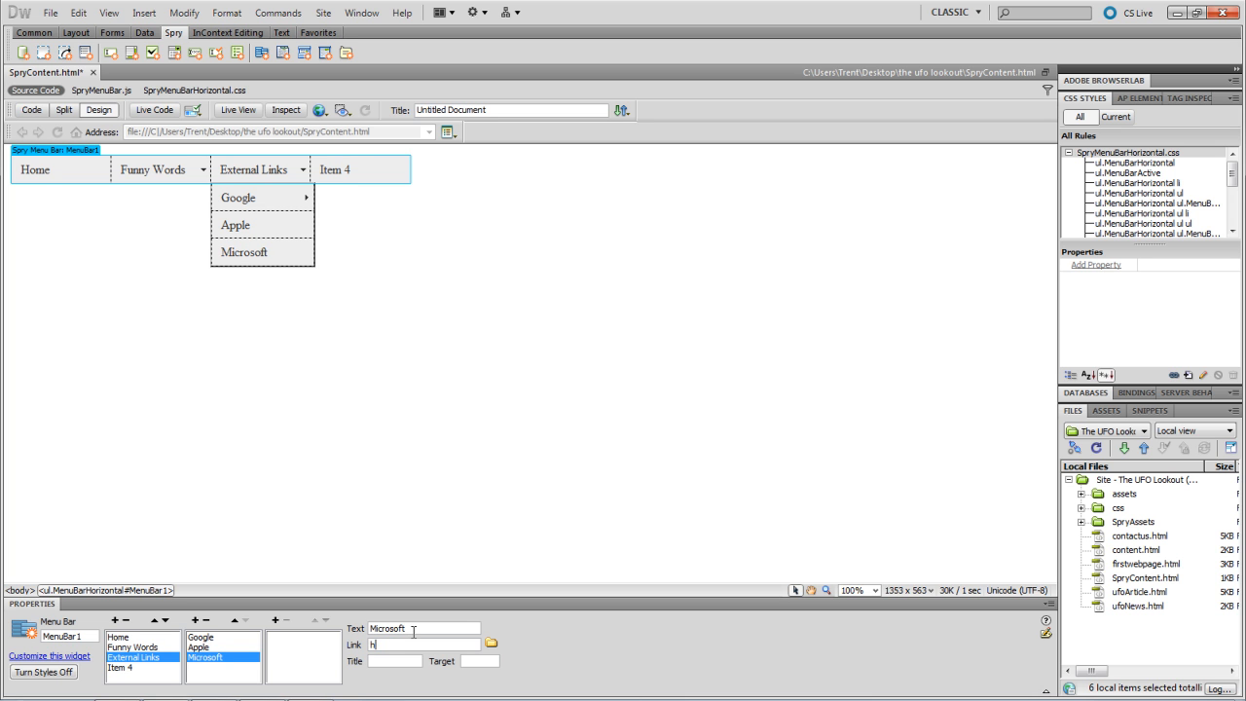
type("ttp://")
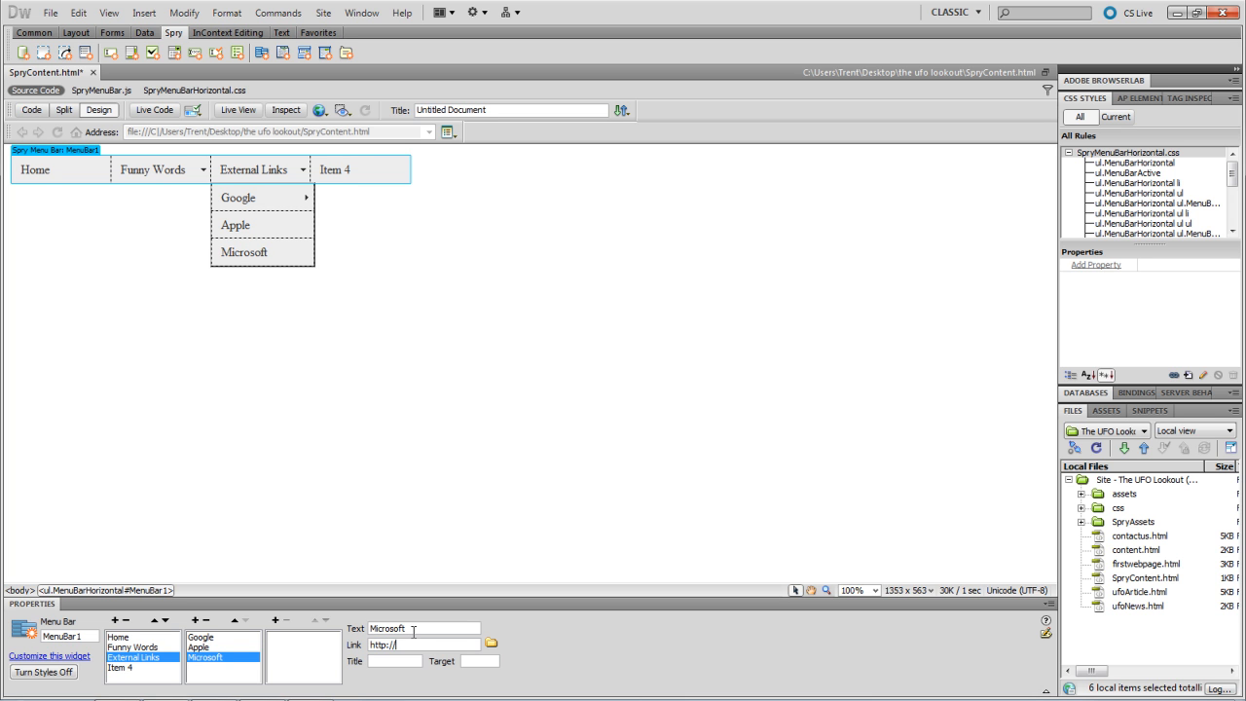
type("www.microsoft.com")
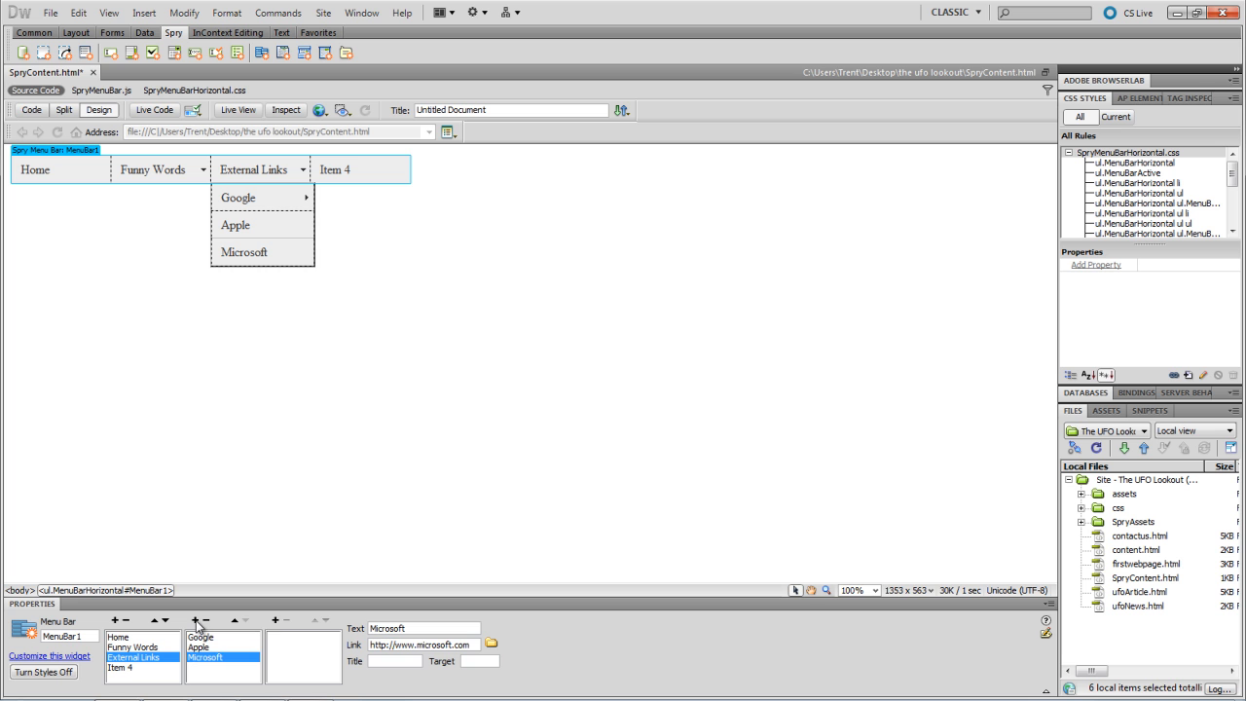
- Add a Research In Motion entry with its http link under External Links
left_click(197, 621)
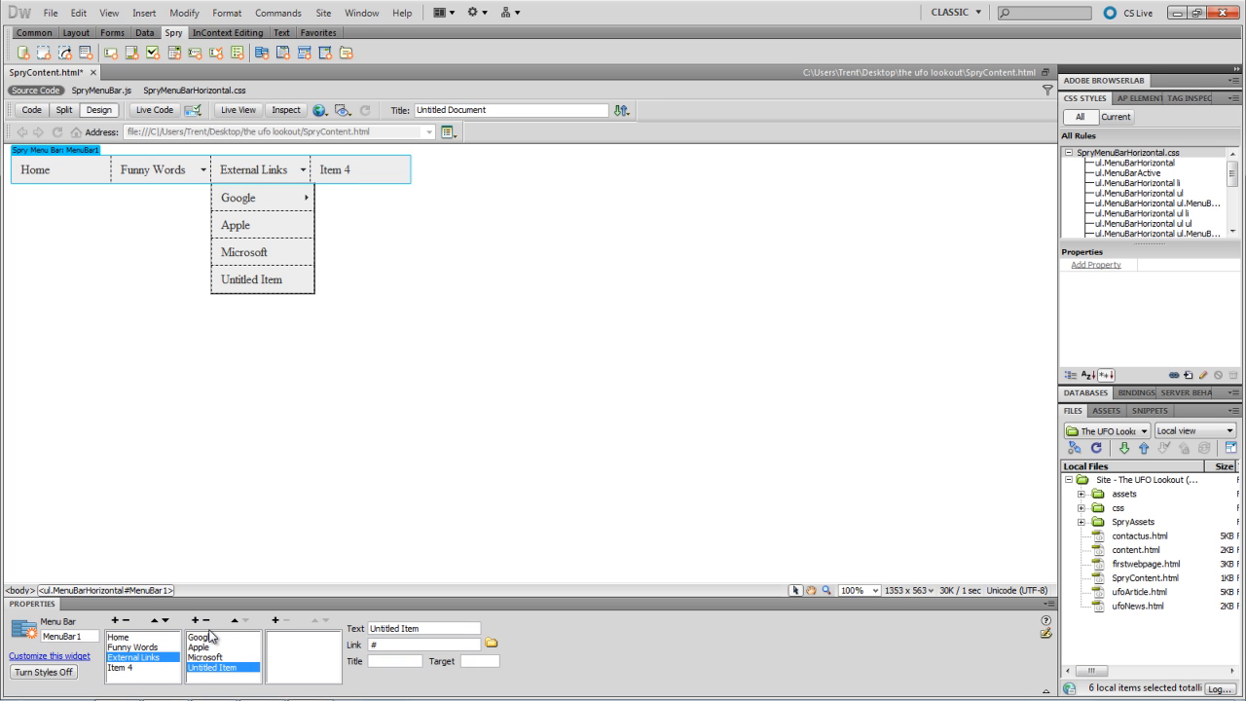
left_click(424, 628)
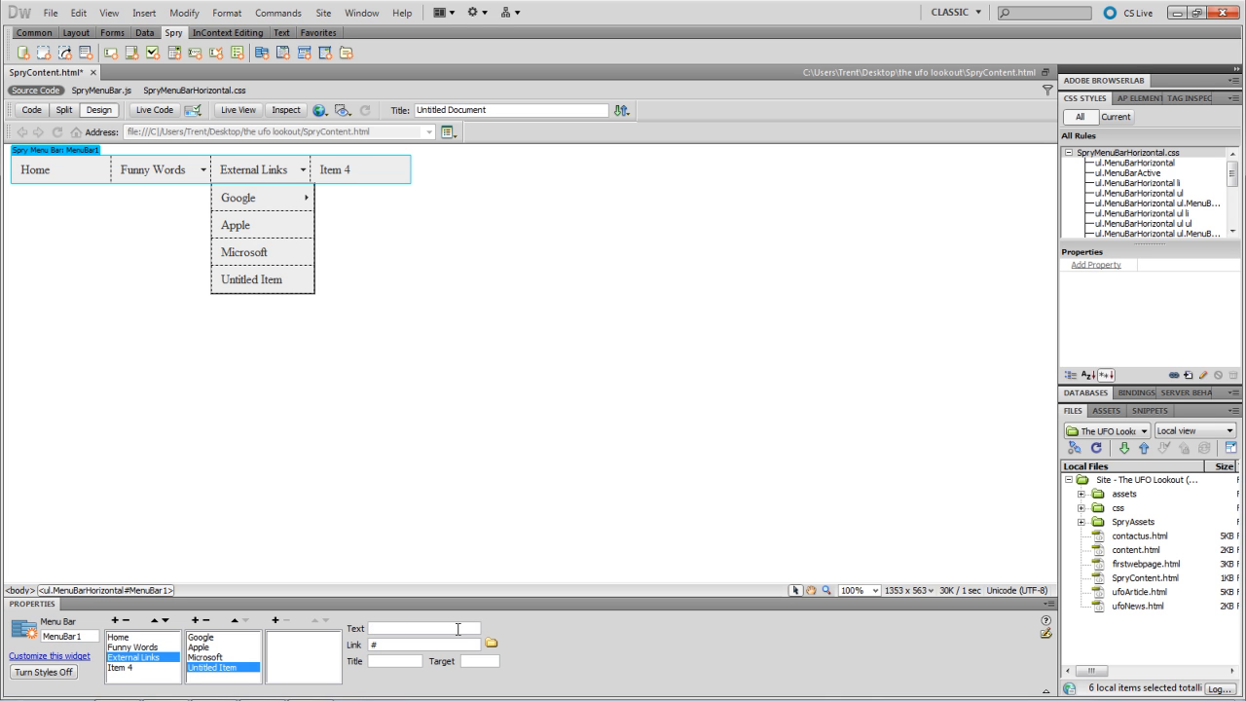
type("Research In Motion")
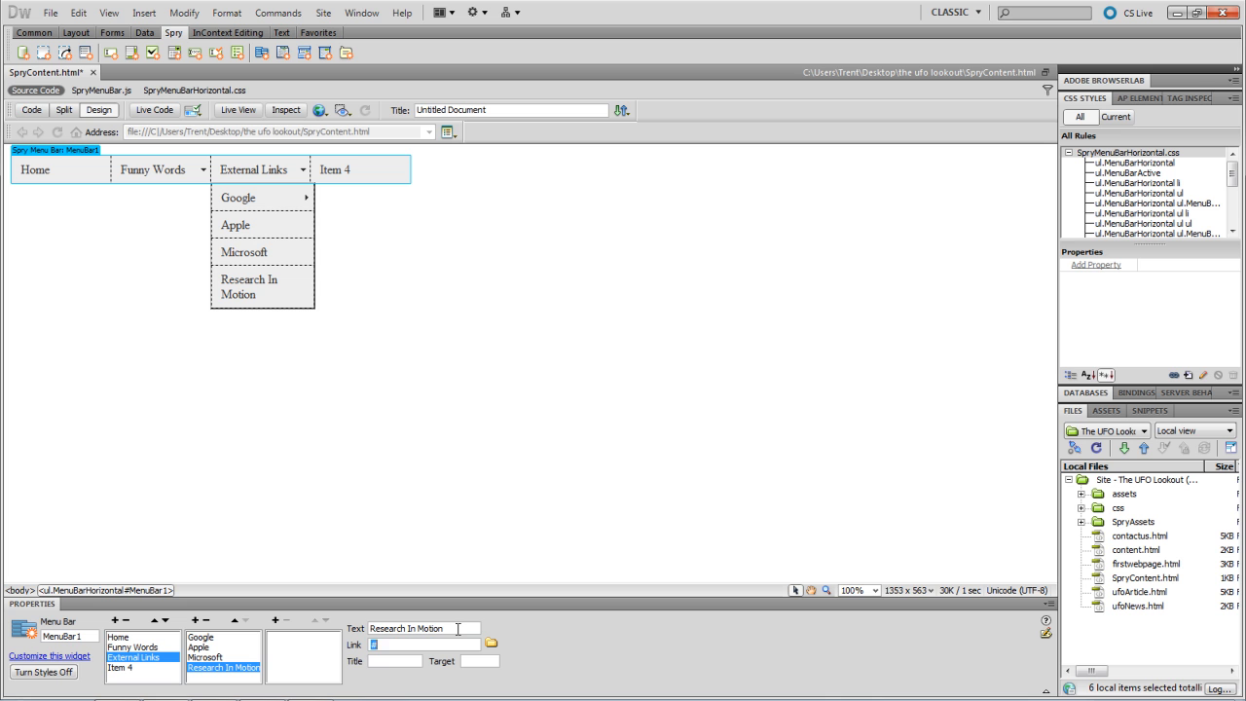
type("http:")
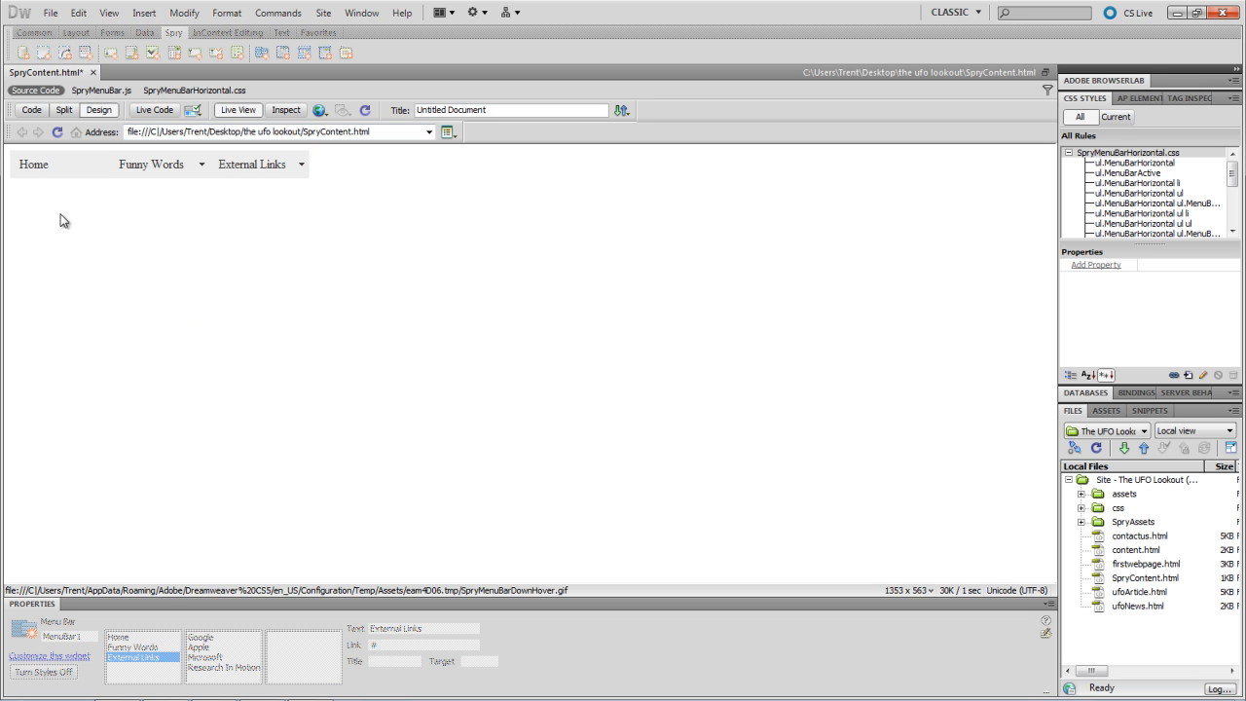
mouse_move(39, 168)
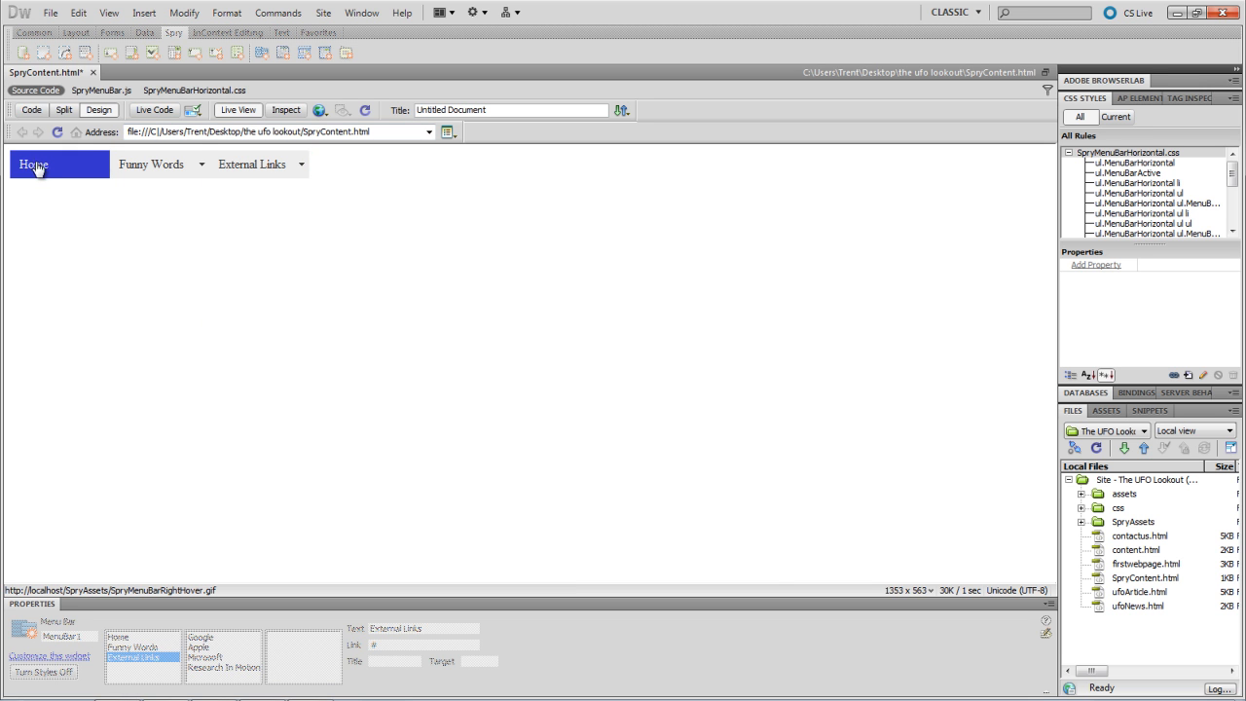
- Hover Funny Words in Live View to show the zoinks, shoop and doh dropdown
left_click(152, 164)
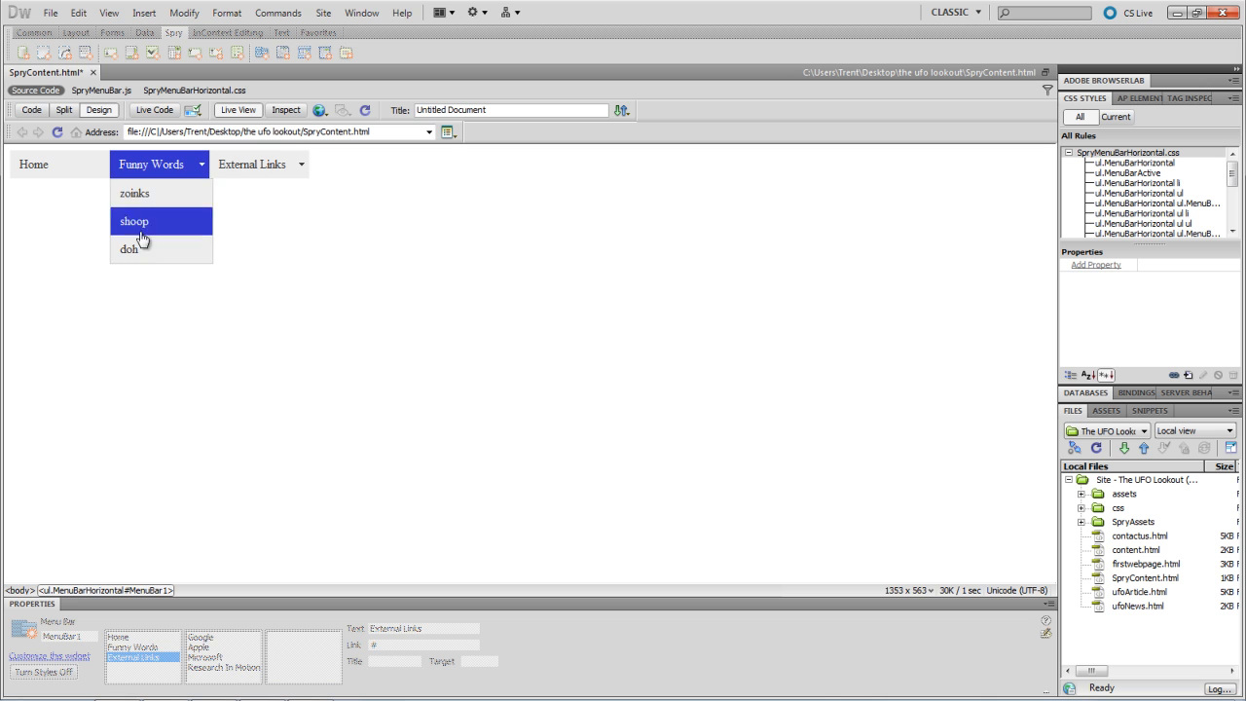
mouse_move(252, 164)
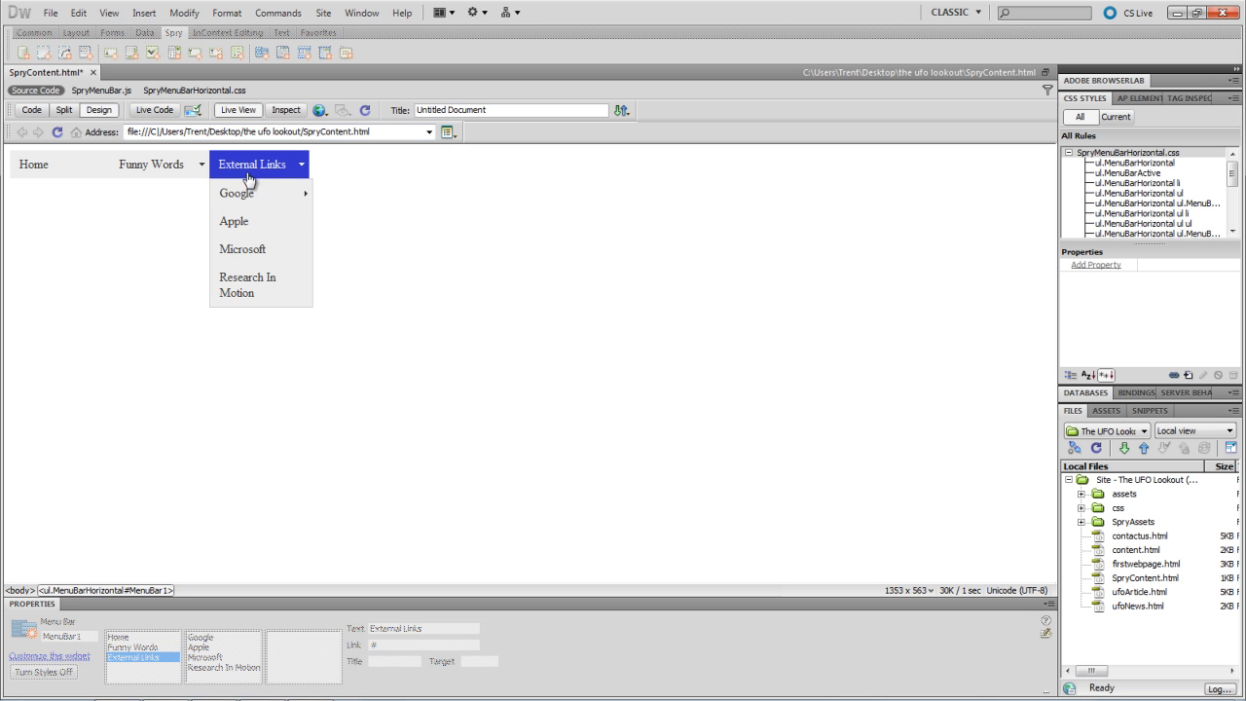
mouse_move(249, 194)
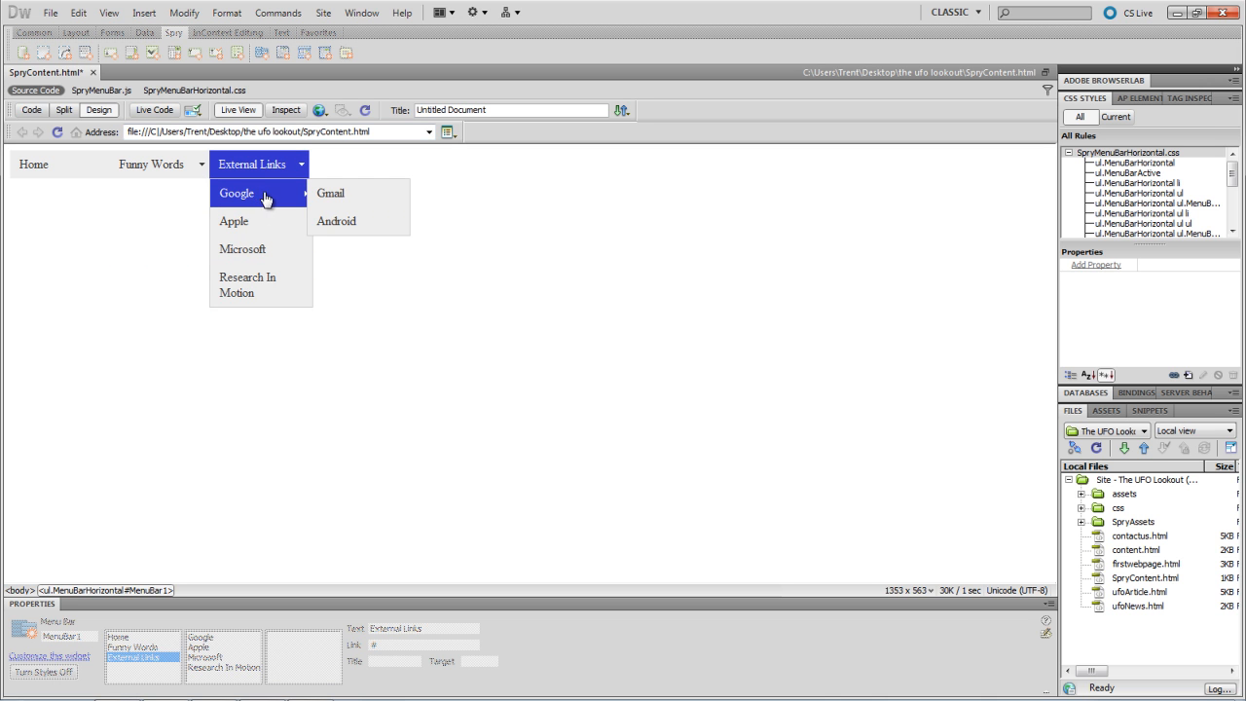
mouse_move(243, 291)
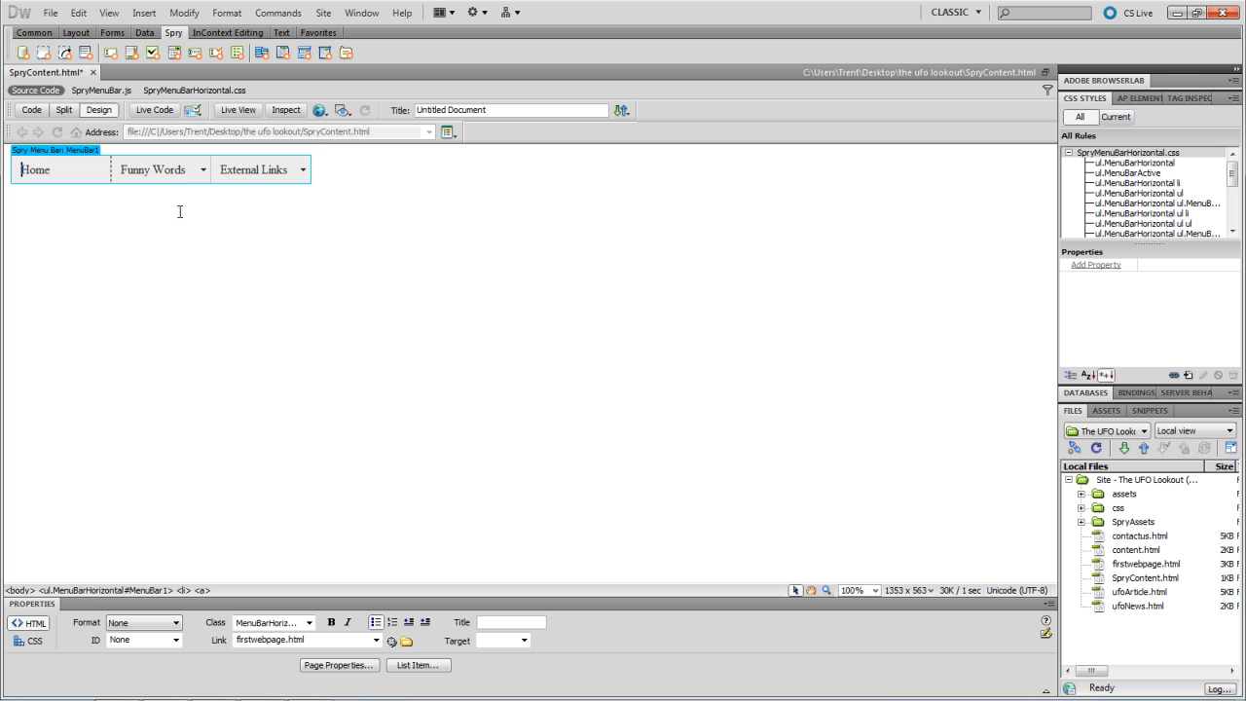
mouse_move(204, 435)
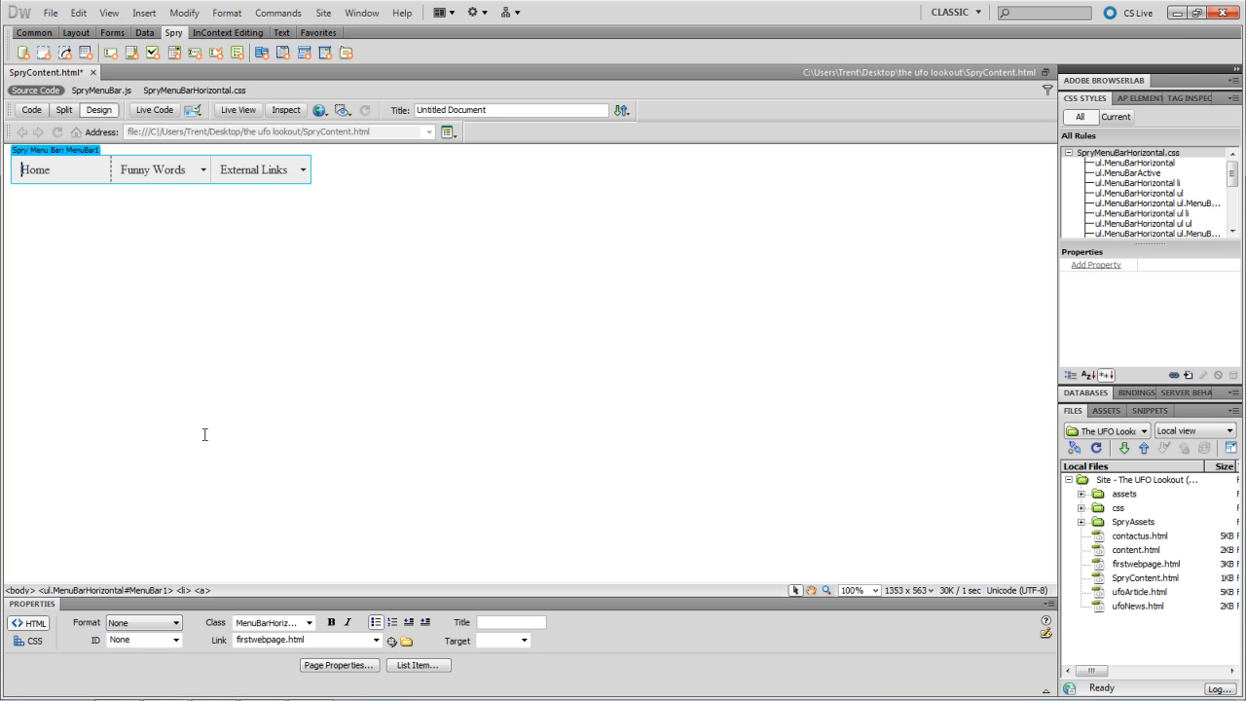
mouse_move(696, 533)
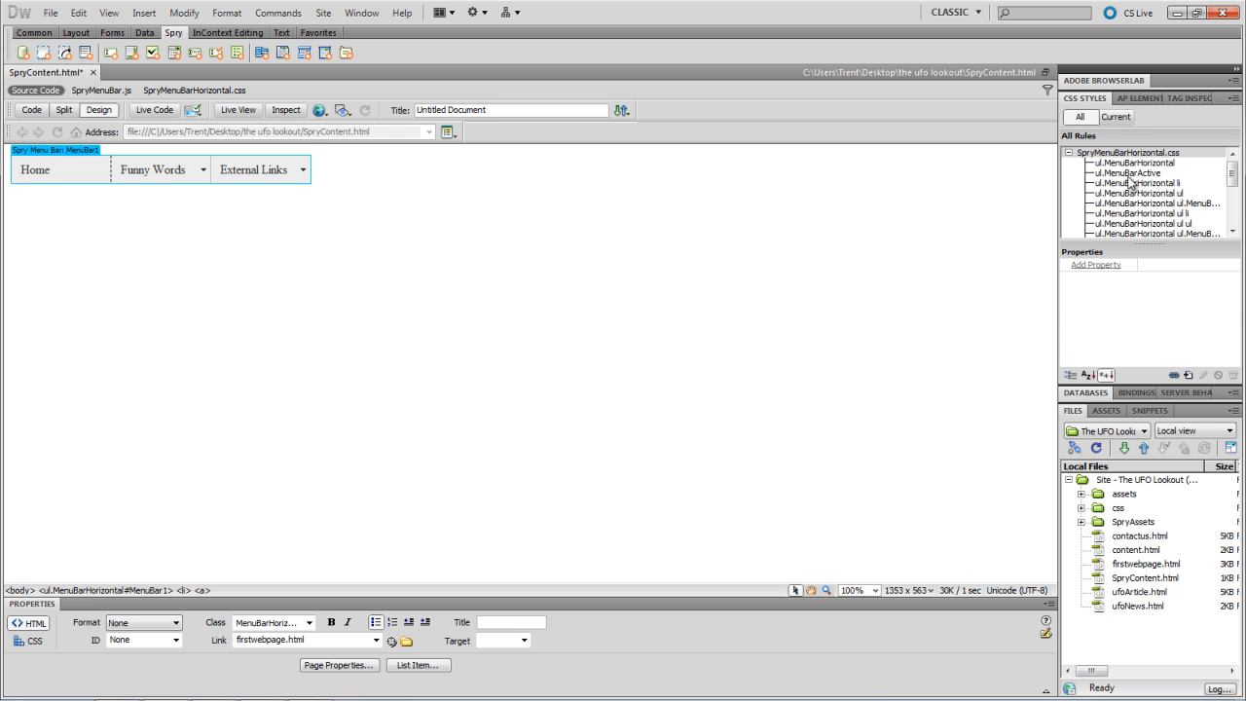
- Inspect the ul.MenuBarHorizontal, ul ul, and li rules in SpryMenuBarHorizontal.css
left_click(1122, 162)
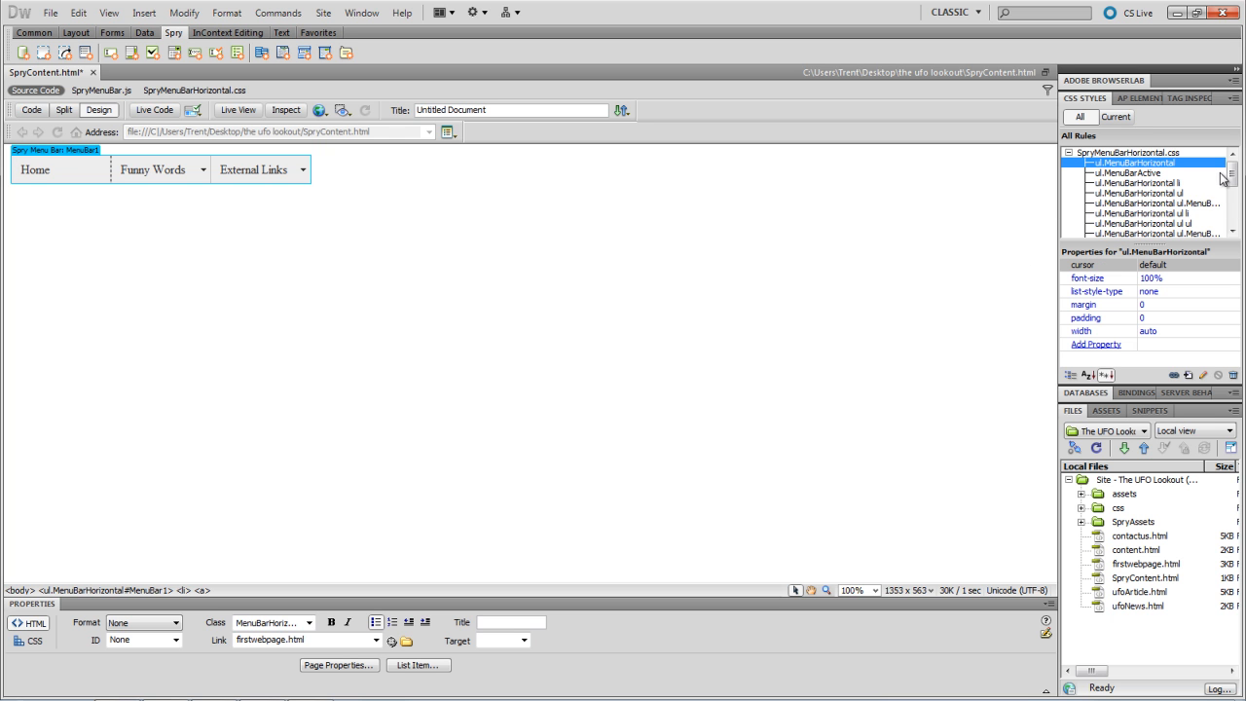
left_click(1124, 222)
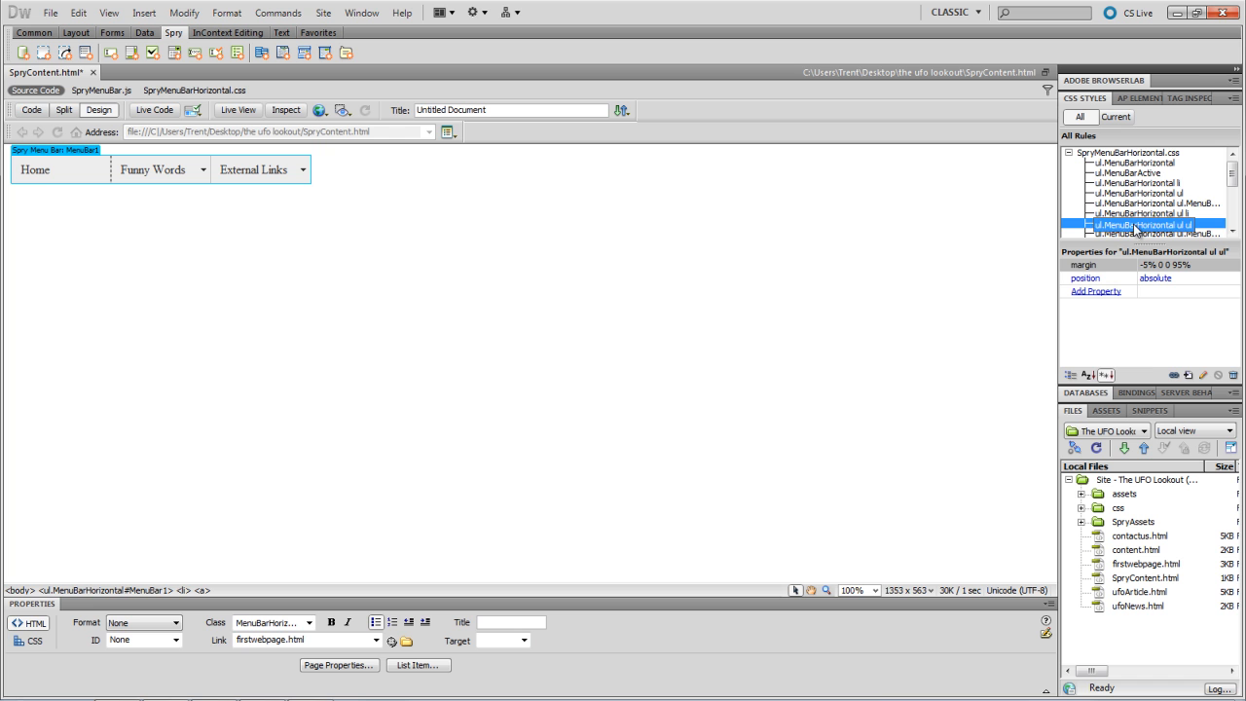
left_click(1125, 182)
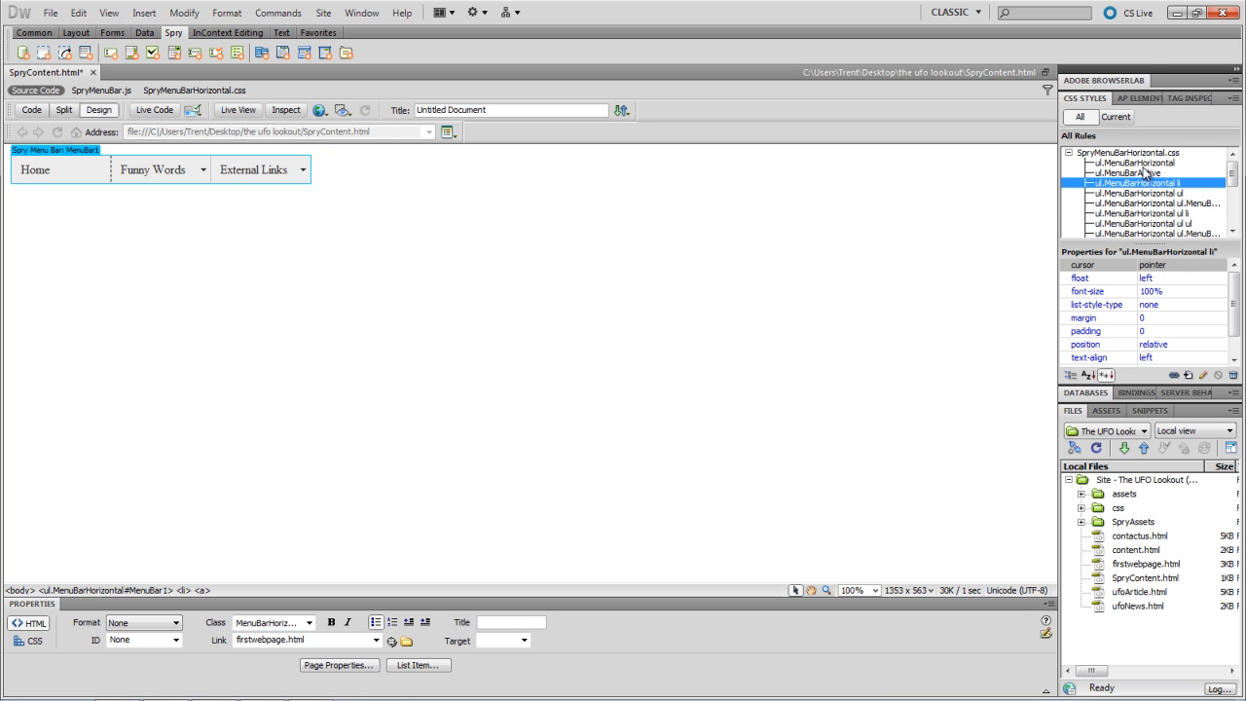
scroll("down", 3)
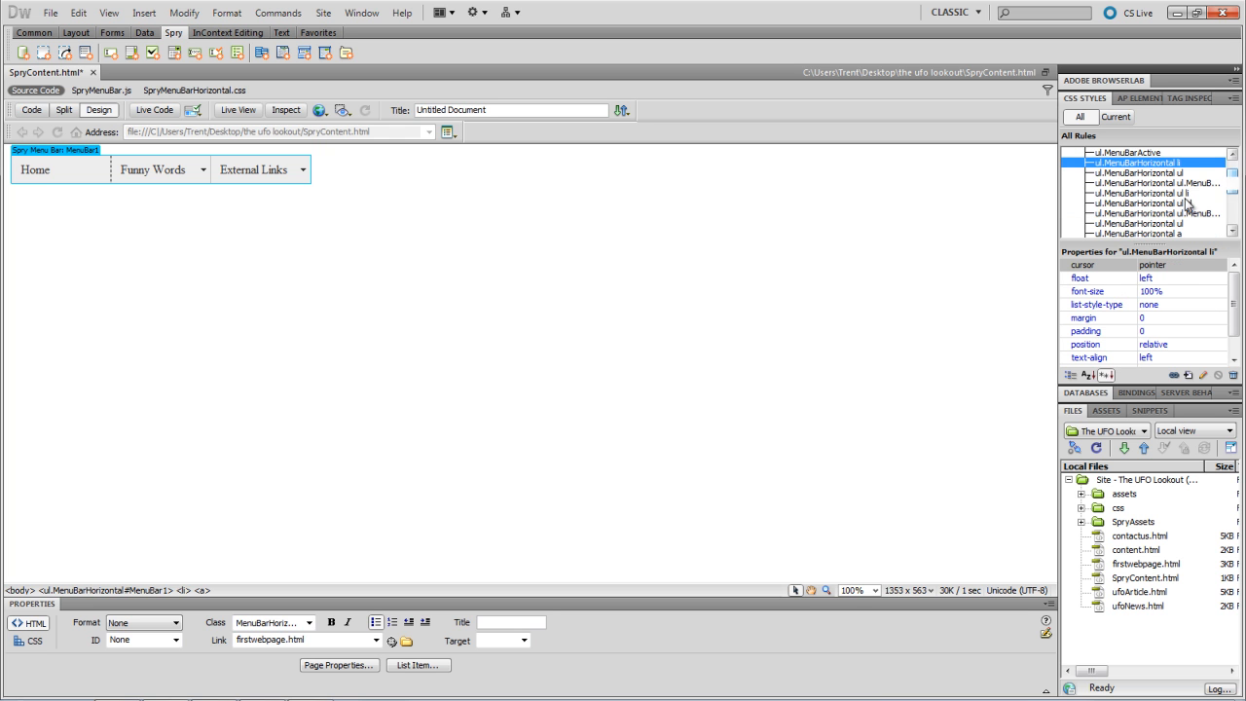
- Inspect the #33C hover background, submenu border, and hover arrow image rules
left_click(1148, 219)
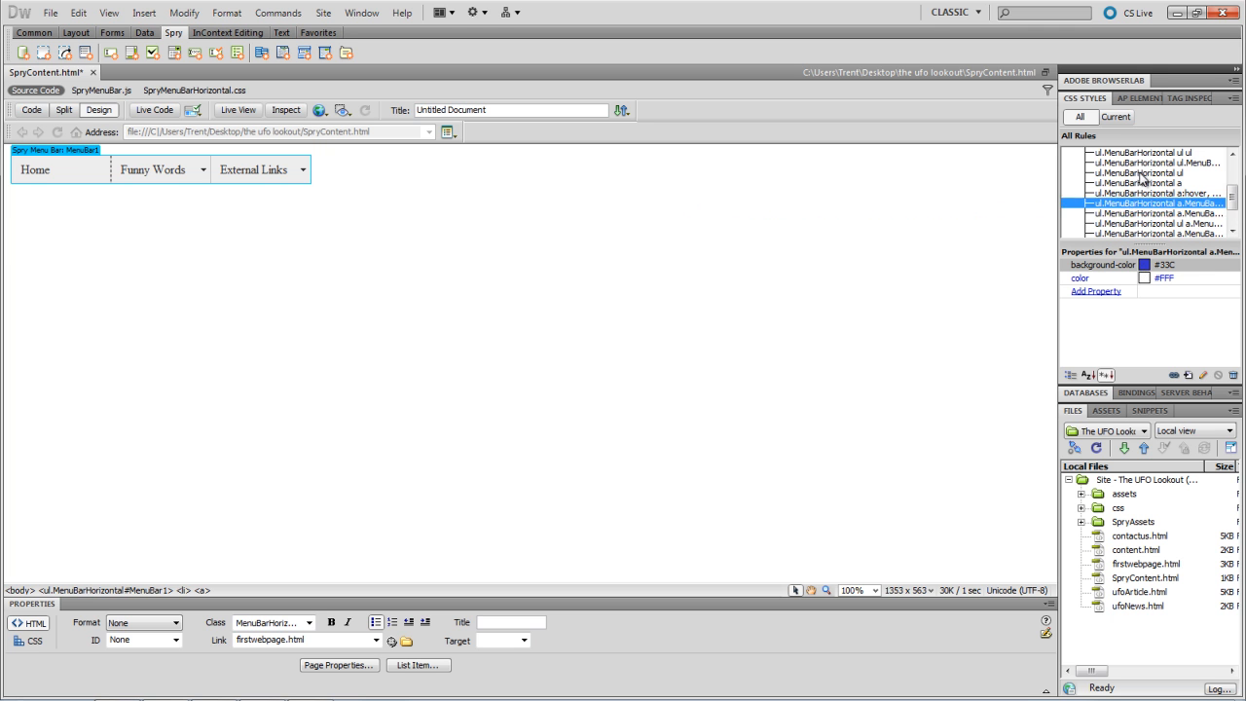
left_click(1139, 173)
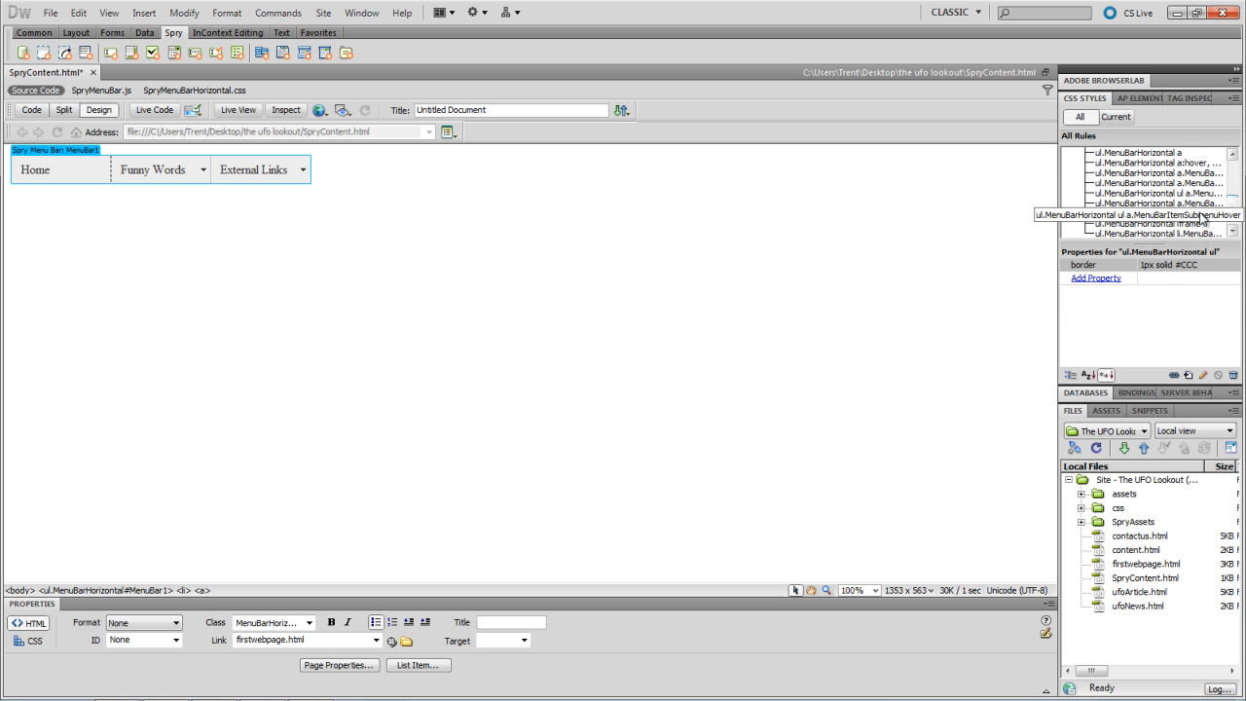
left_click(1154, 212)
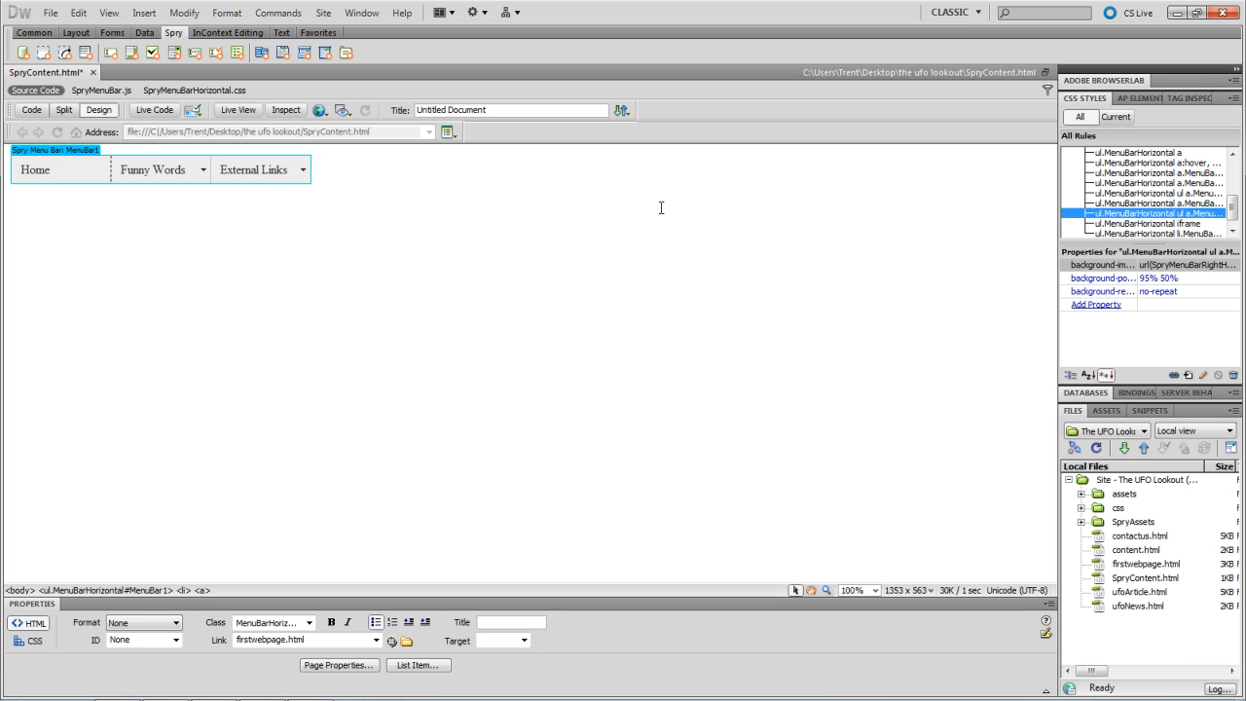
mouse_move(427, 247)
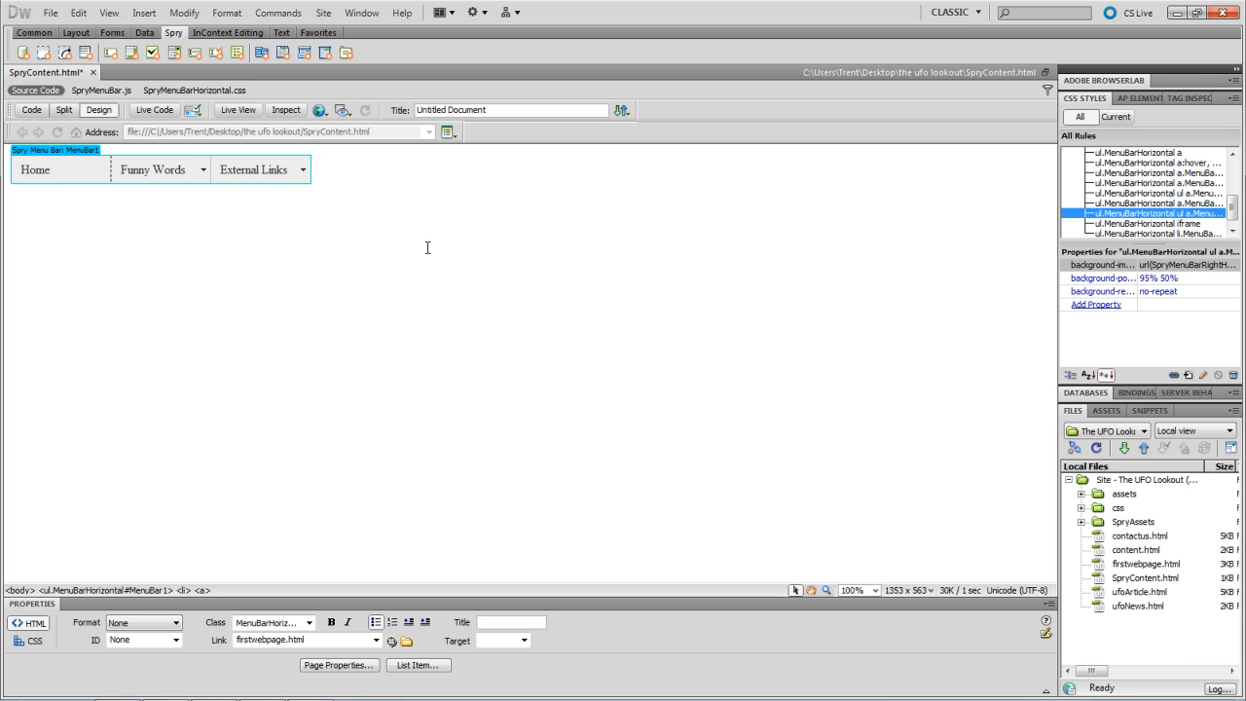